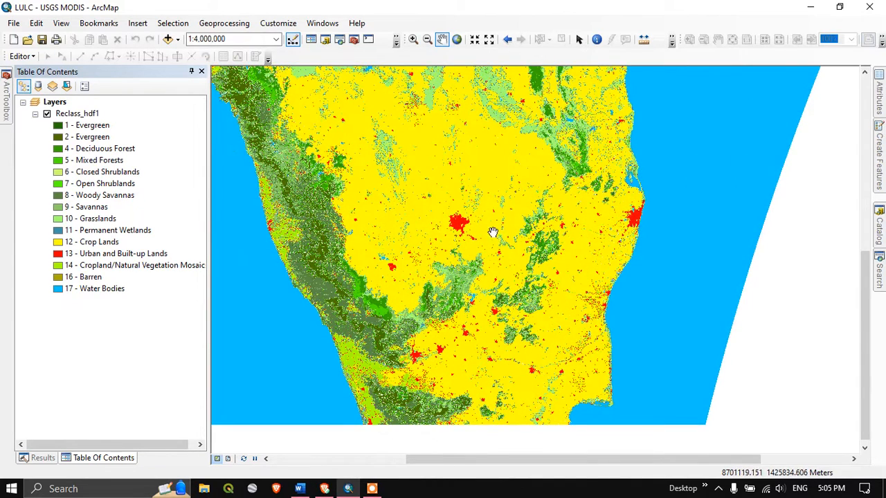
# Read the Word landcover notes, selecting HDF4, down to the Earthdata registration section.
pyautogui.click(299, 489)
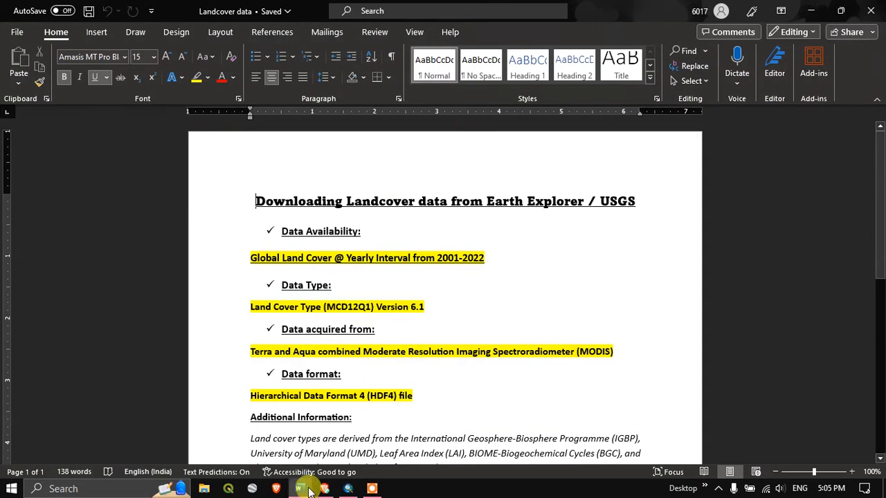
pyautogui.moveTo(450, 285)
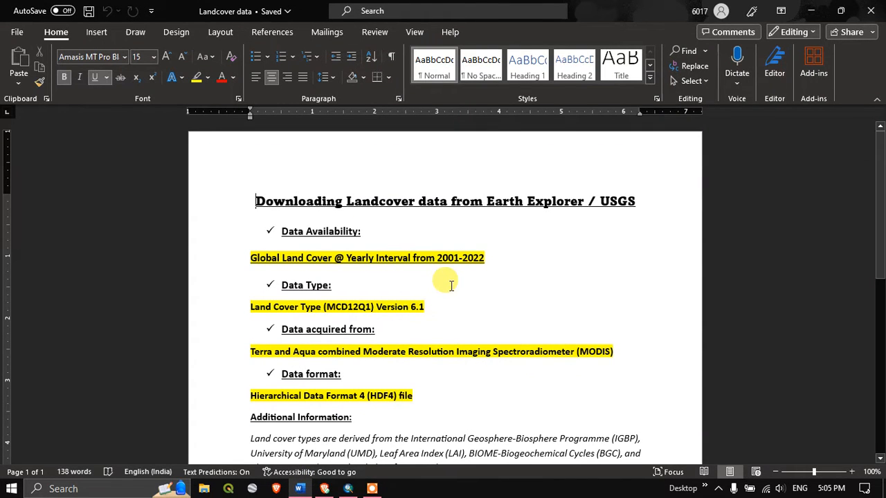
pyautogui.scroll(3)
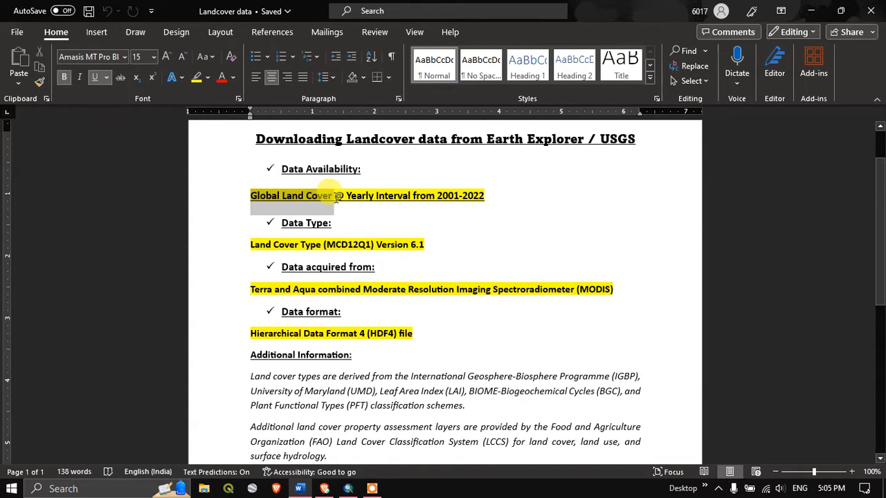
pyautogui.click(348, 196)
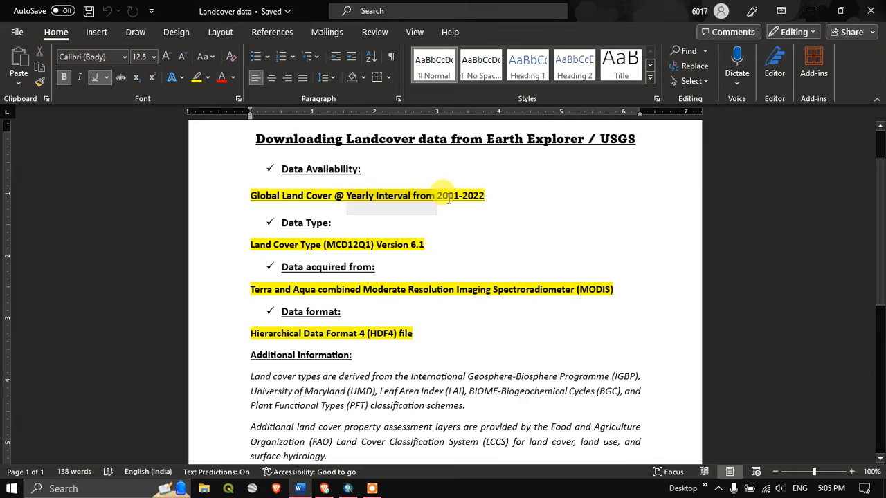
pyautogui.click(353, 223)
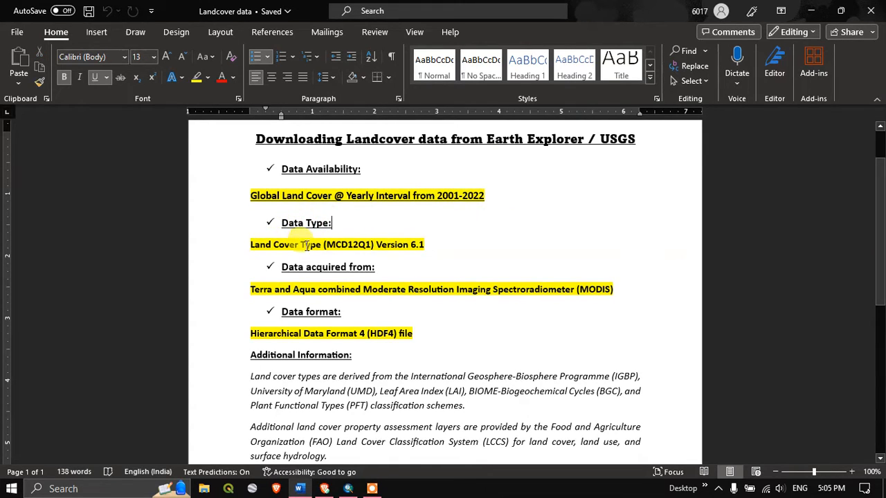
pyautogui.moveTo(388, 244)
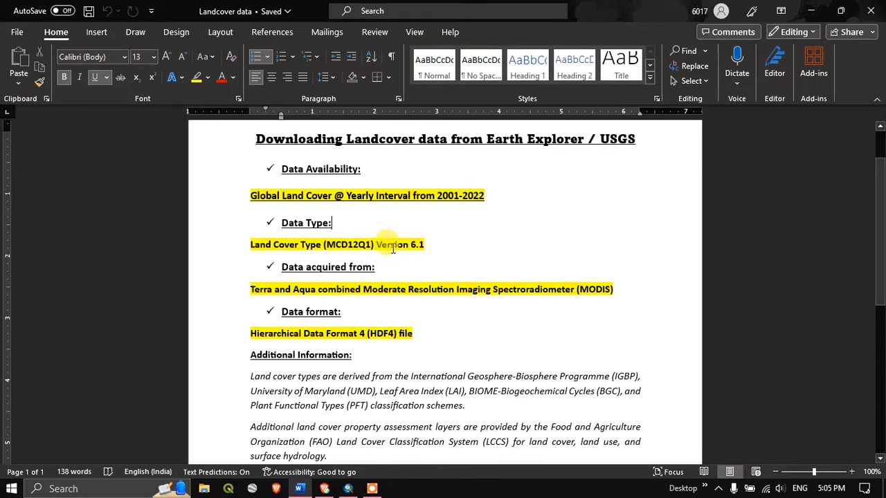
pyautogui.scroll(-3)
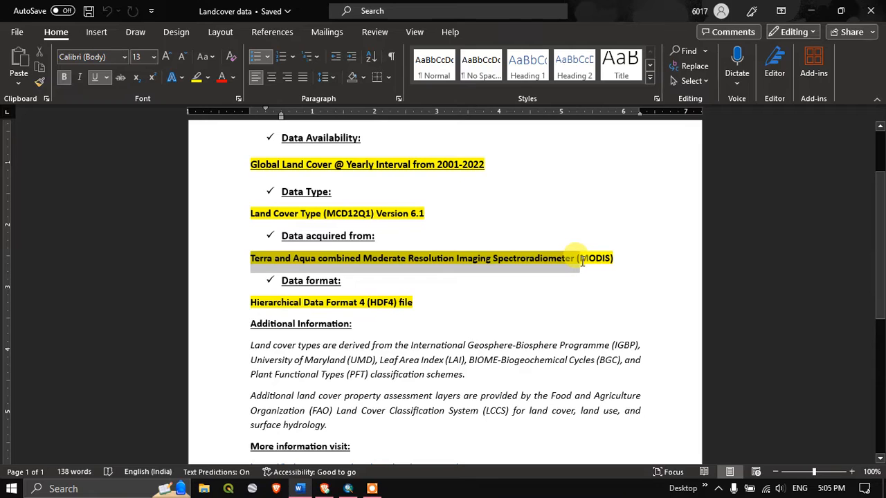
pyautogui.scroll(-3)
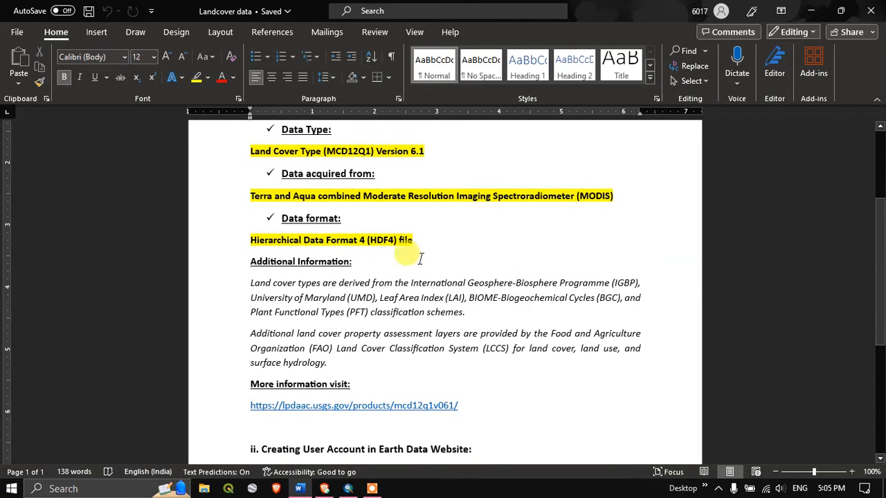
pyautogui.doubleClick(385, 239)
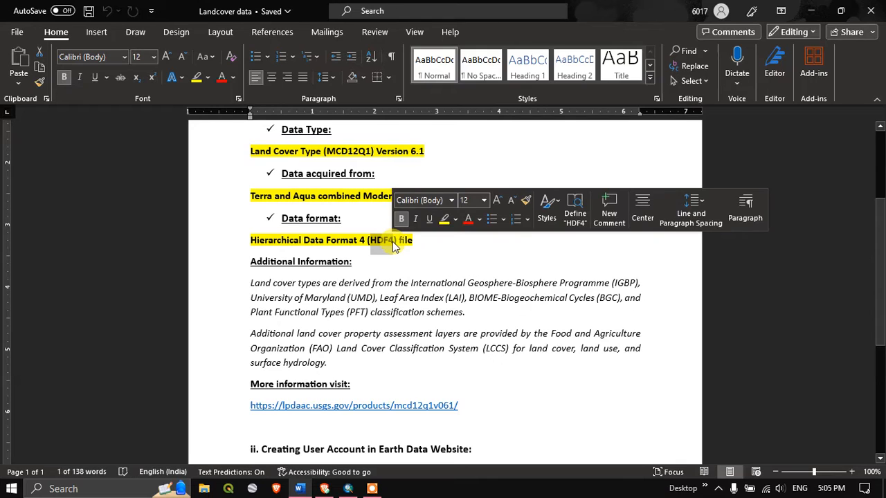
pyautogui.scroll(-3)
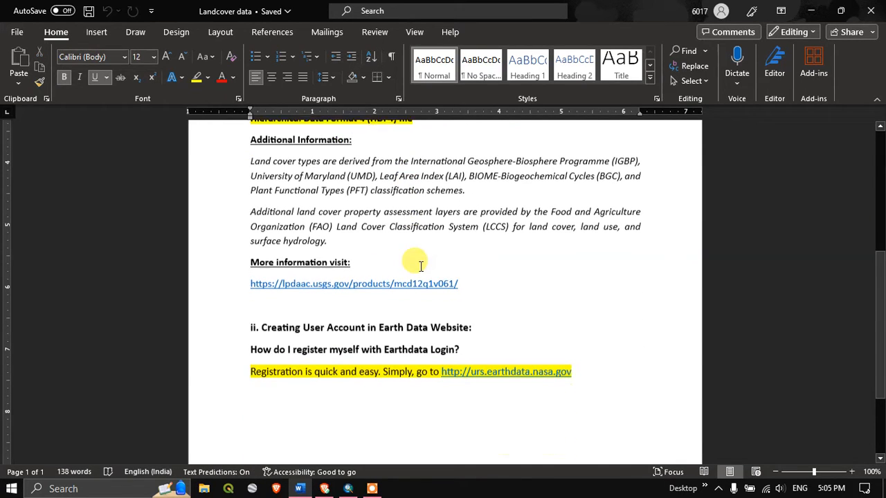
pyautogui.scroll(-3)
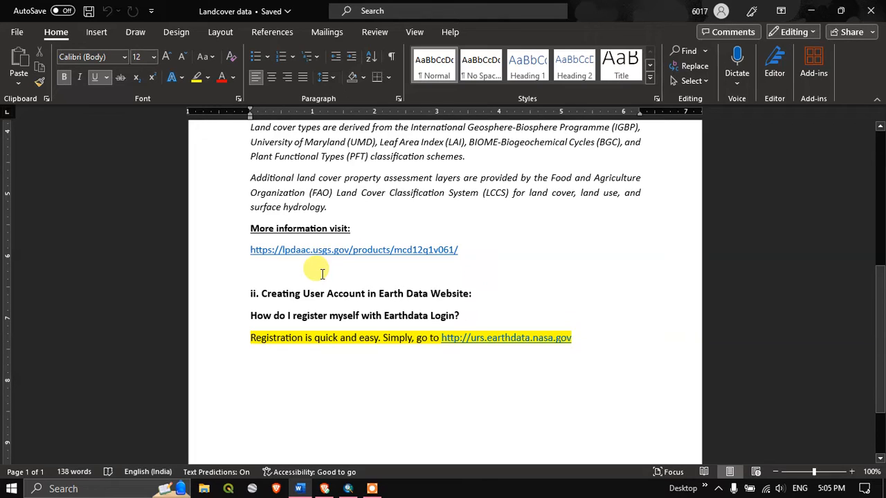
pyautogui.moveTo(392, 353)
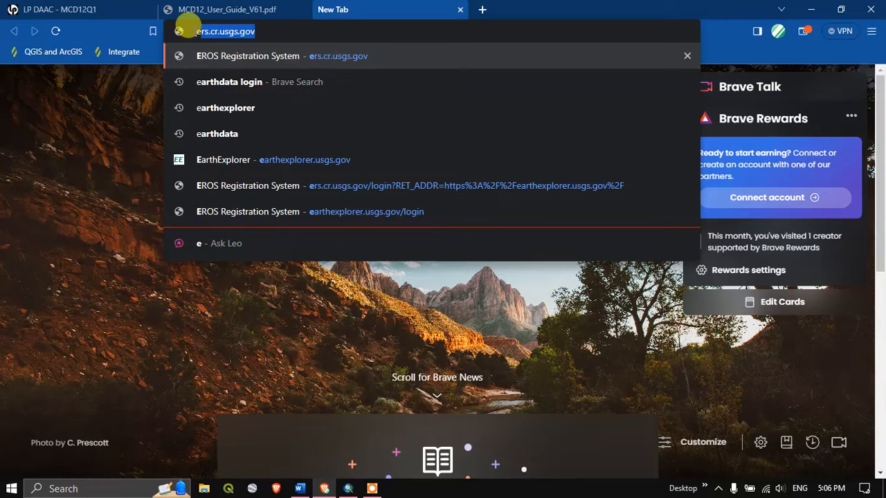
# Search for EarthExplorer from the address bar and open the EarthExplorer result.
pyautogui.write('earthdata login')
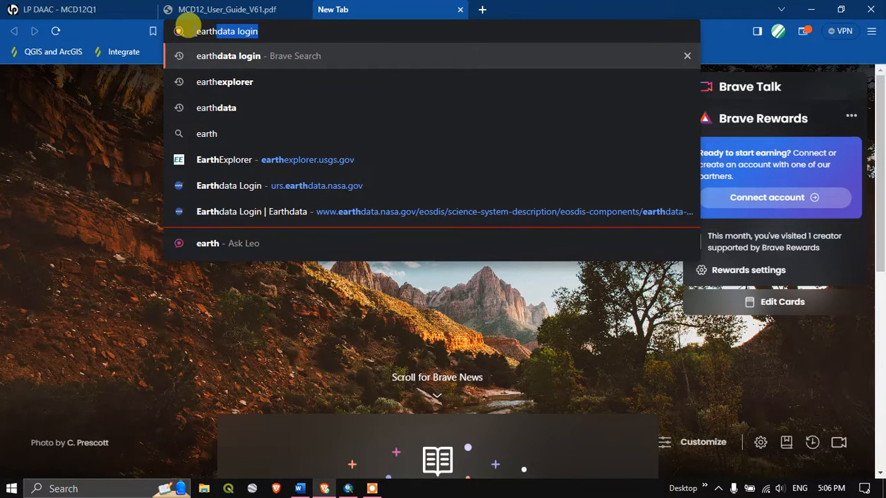
pyautogui.click(225, 81)
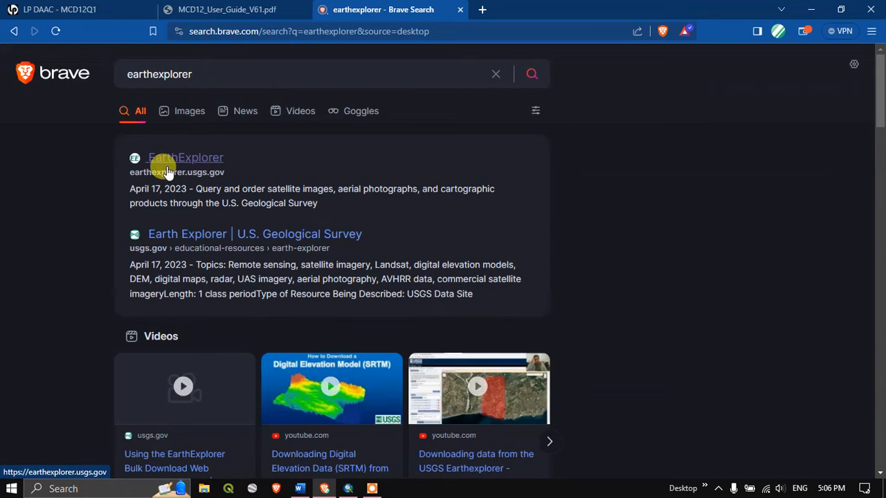
pyautogui.moveTo(138, 182)
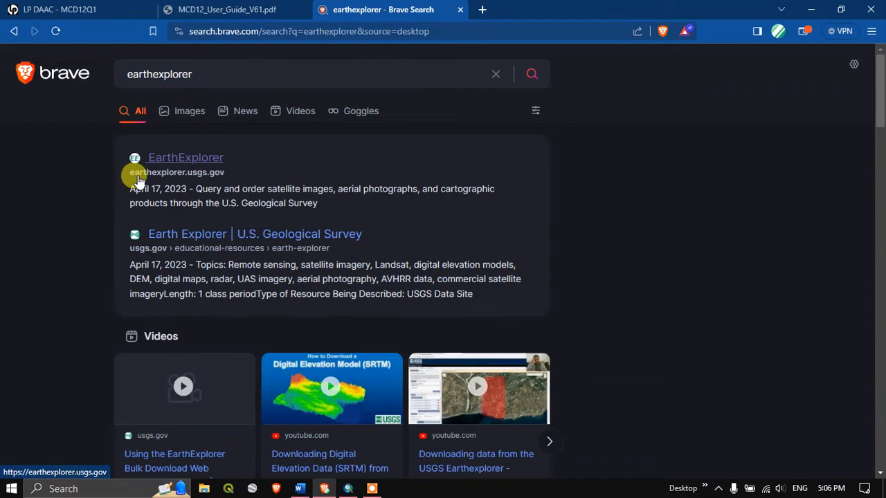
pyautogui.moveTo(204, 179)
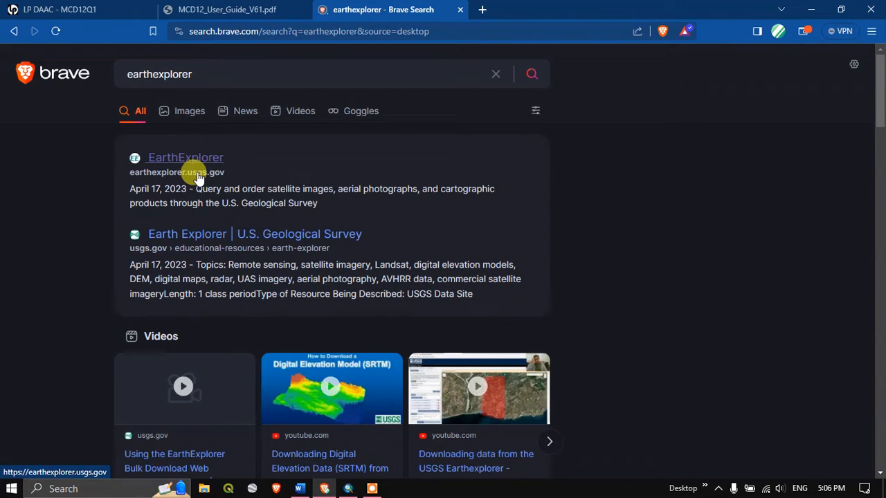
pyautogui.moveTo(220, 179)
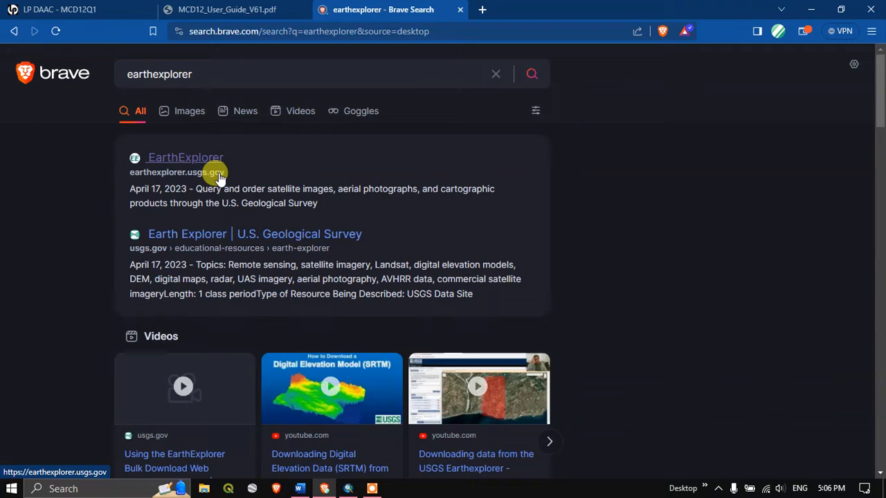
pyautogui.moveTo(189, 157)
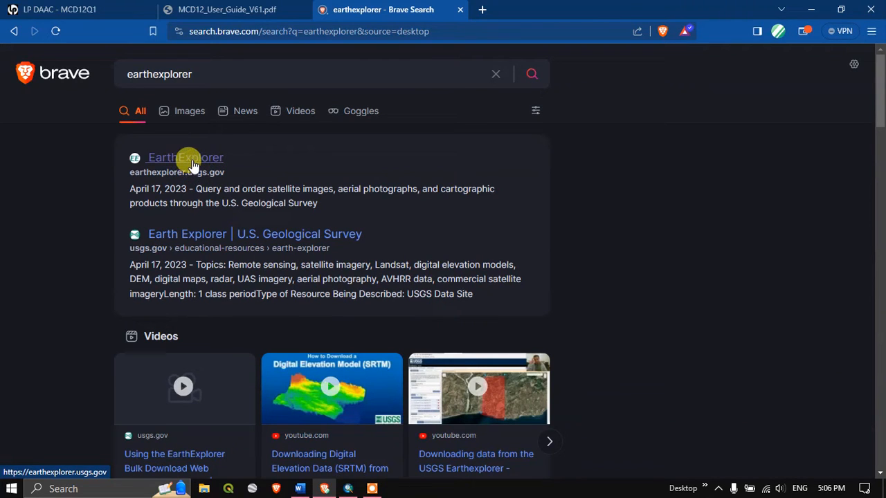
pyautogui.click(185, 158)
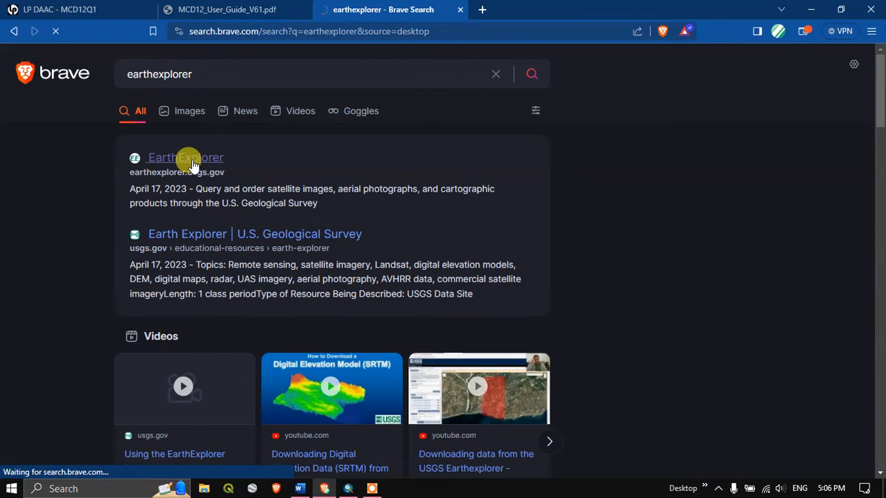
# Load the EarthExplorer search page and go to its Login page.
pyautogui.click(185, 158)
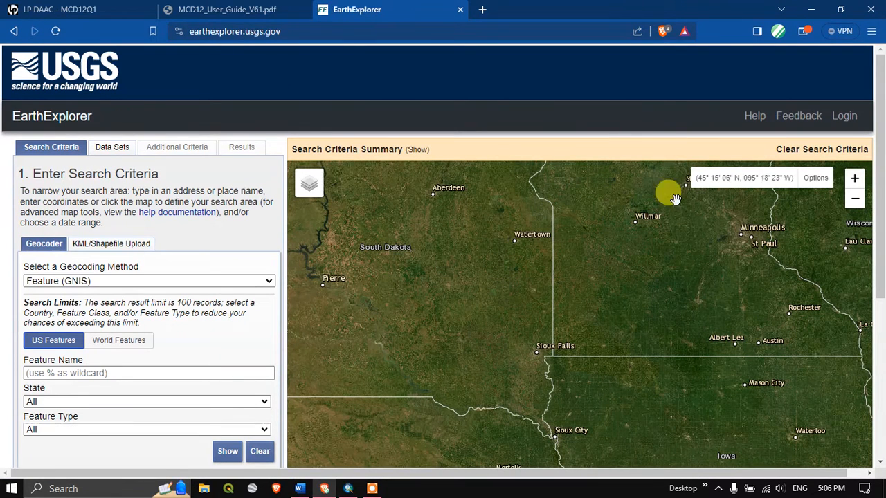
pyautogui.click(844, 115)
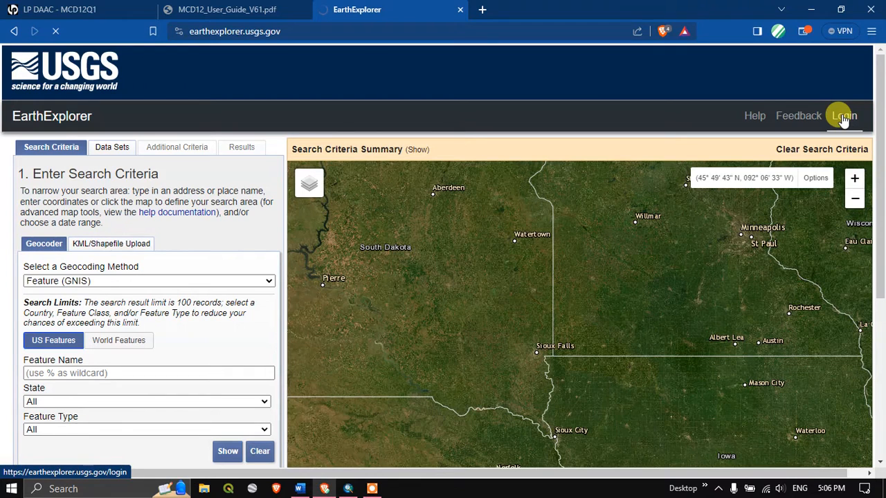
# Fill in the saved USGS username and password and sign in.
pyautogui.click(844, 115)
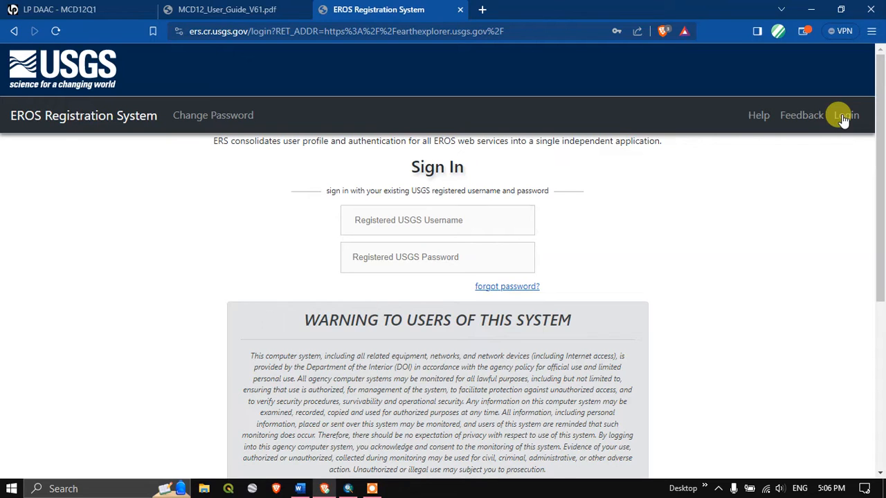
pyautogui.moveTo(755, 230)
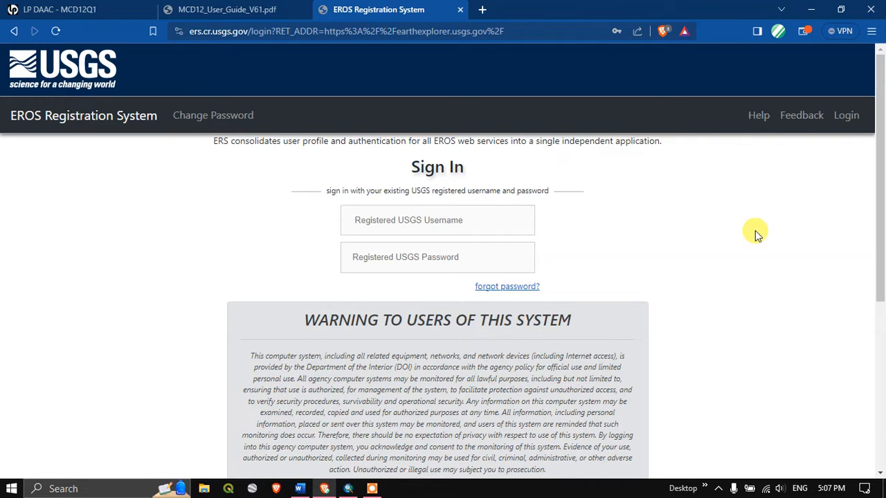
pyautogui.click(437, 220)
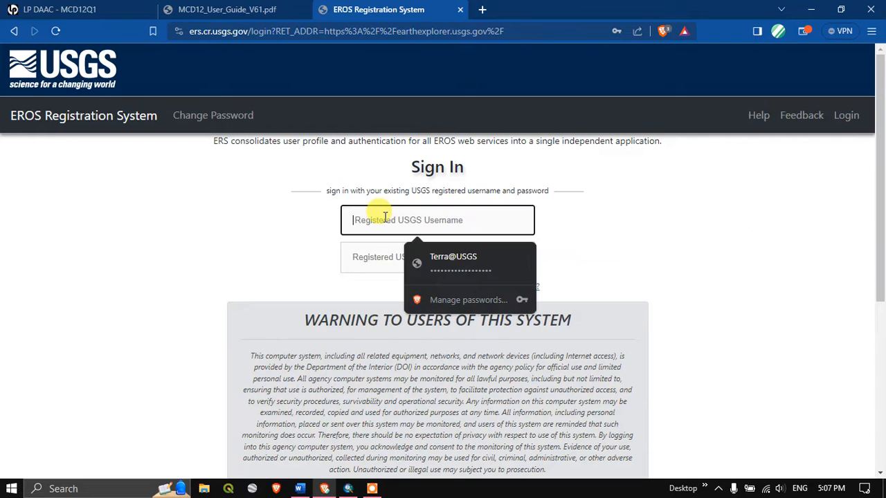
pyautogui.click(453, 263)
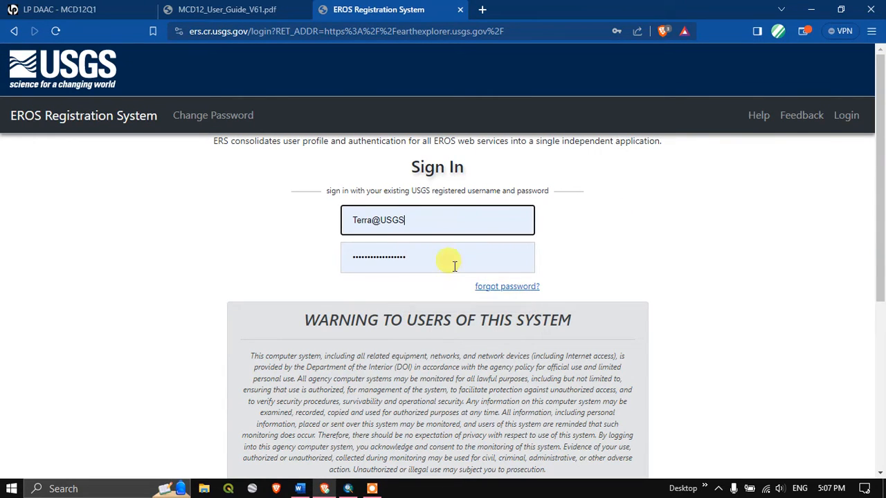
pyautogui.scroll(-3)
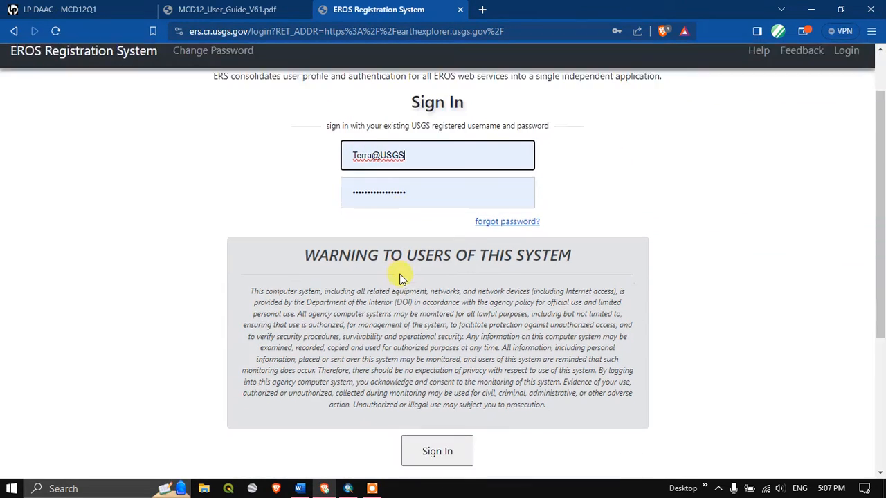
pyautogui.scroll(-3)
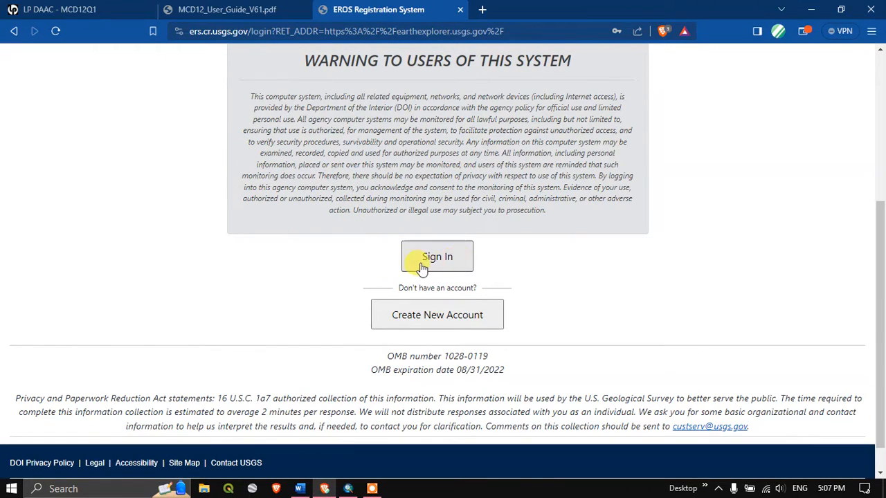
pyautogui.moveTo(394, 357)
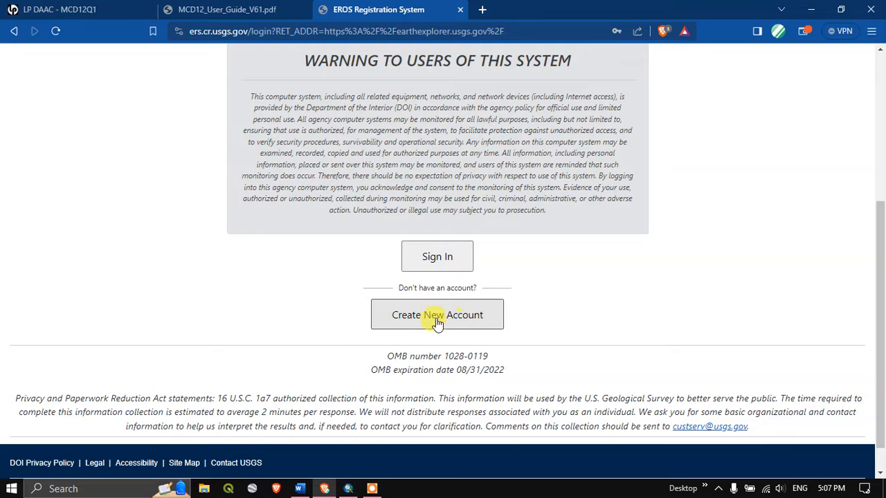
pyautogui.moveTo(437, 256)
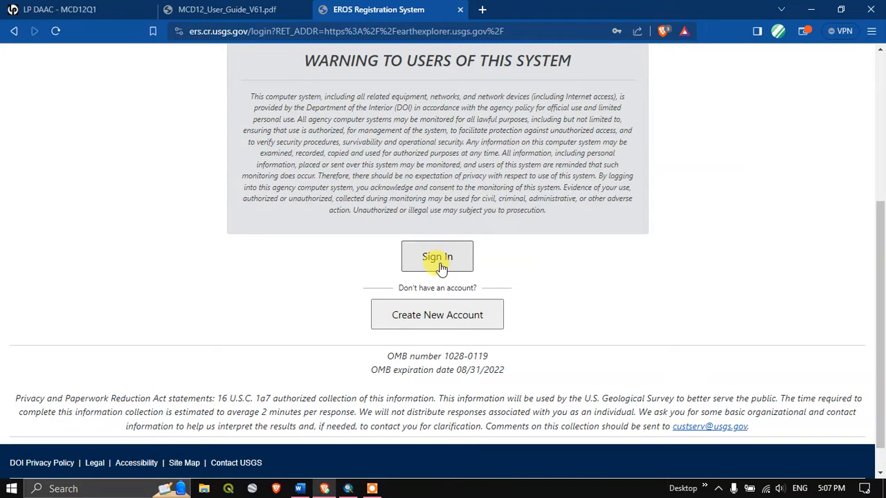
pyautogui.click(437, 256)
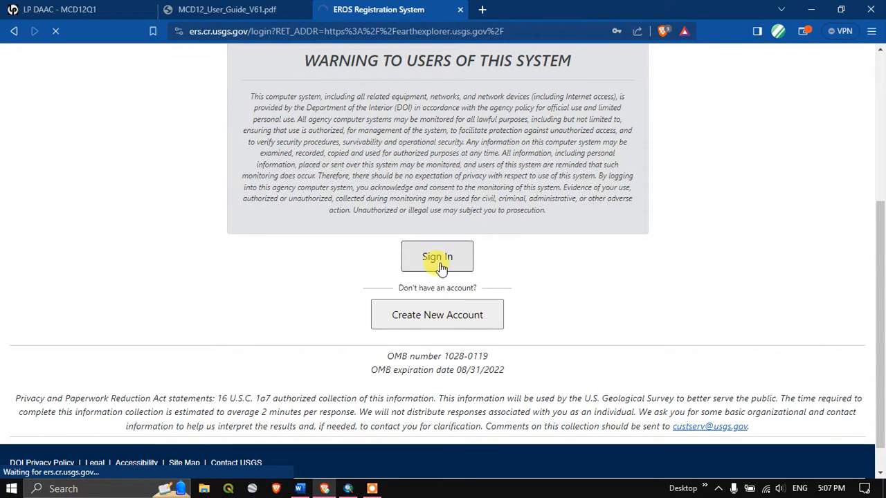
# Search World Features for 'chennai' and pick Chennai, India from the results.
pyautogui.click(437, 256)
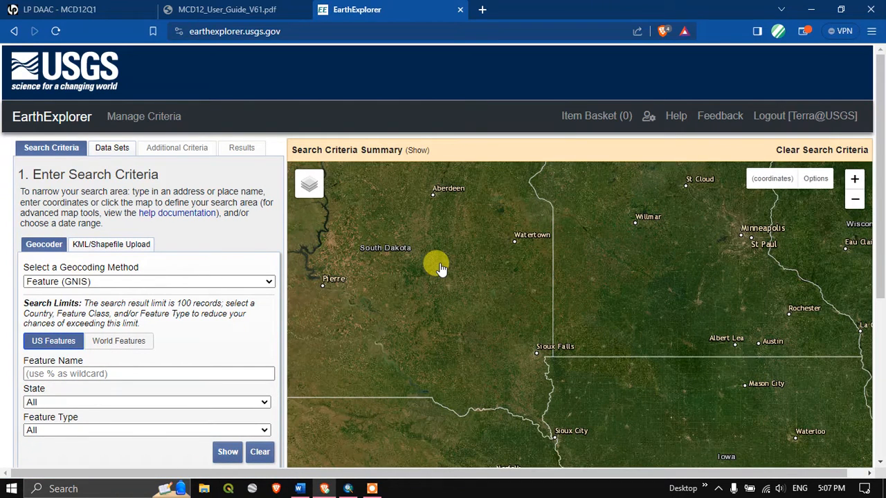
pyautogui.moveTo(187, 253)
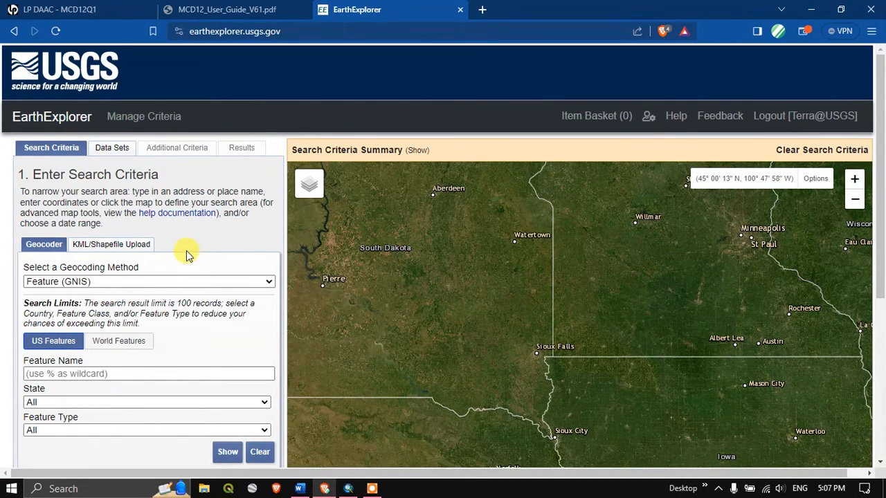
pyautogui.scroll(-3)
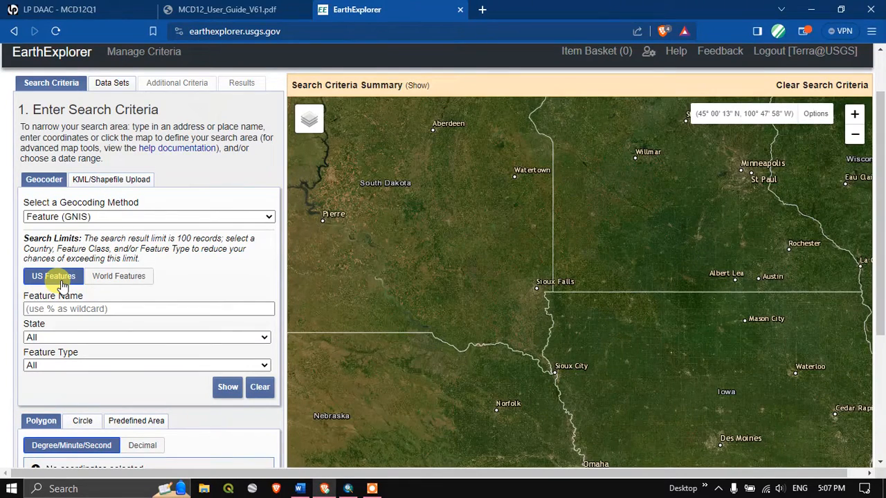
pyautogui.click(118, 276)
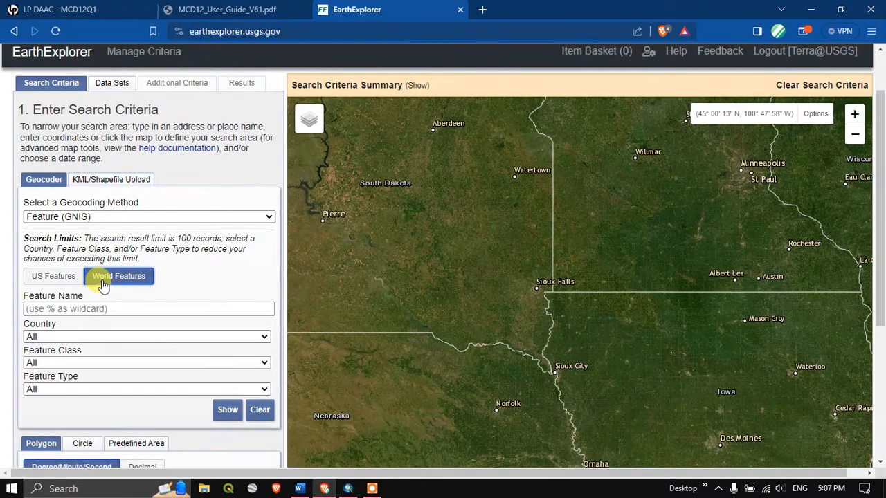
pyautogui.click(148, 309)
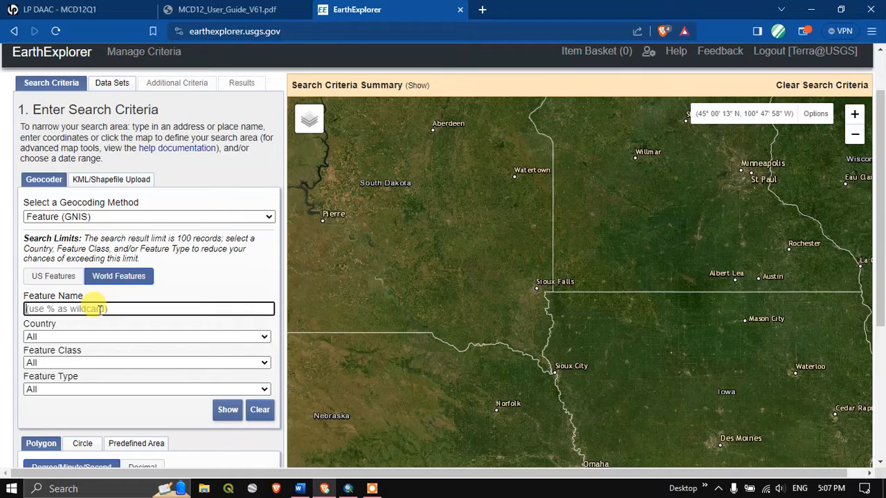
pyautogui.write('chenn')
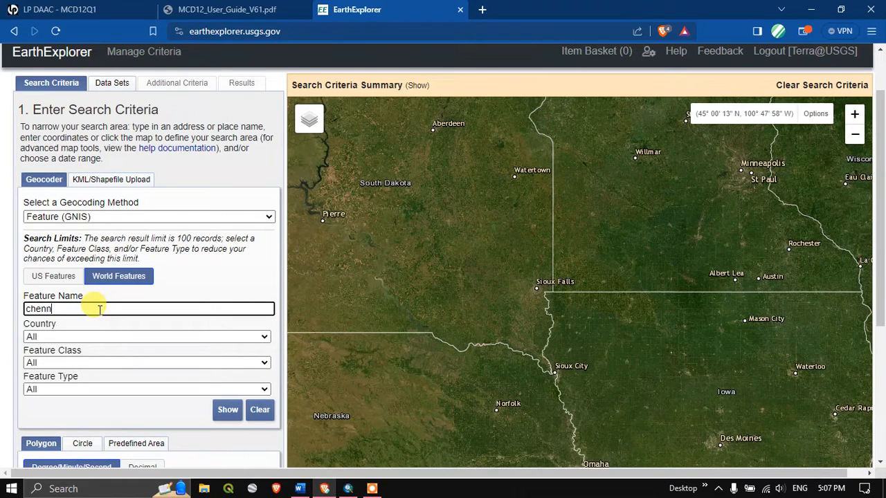
pyautogui.write('ai')
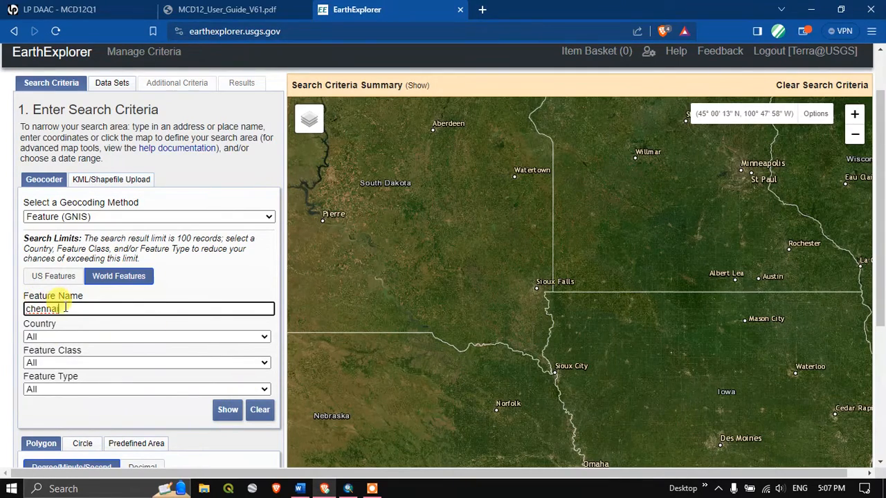
pyautogui.click(227, 410)
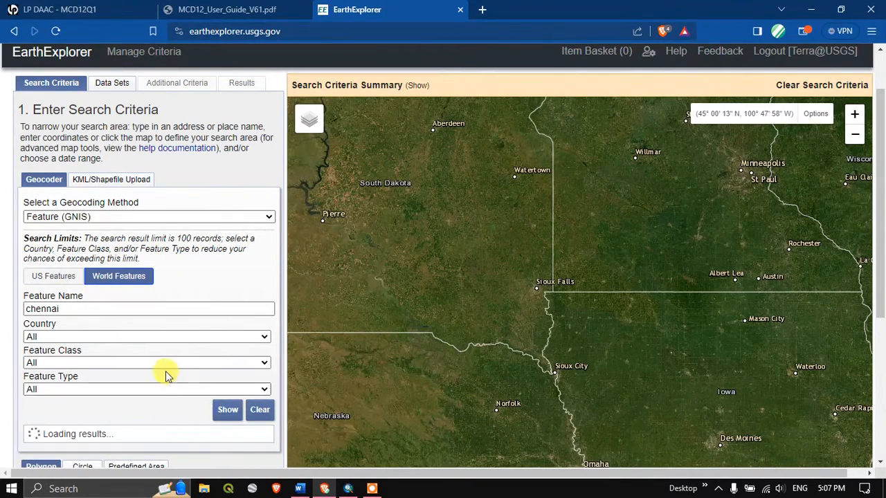
pyautogui.scroll(-3)
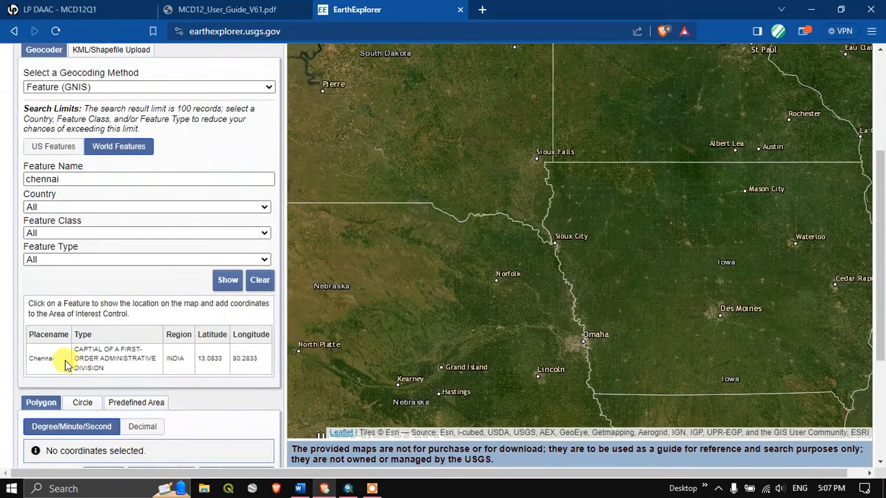
pyautogui.click(41, 359)
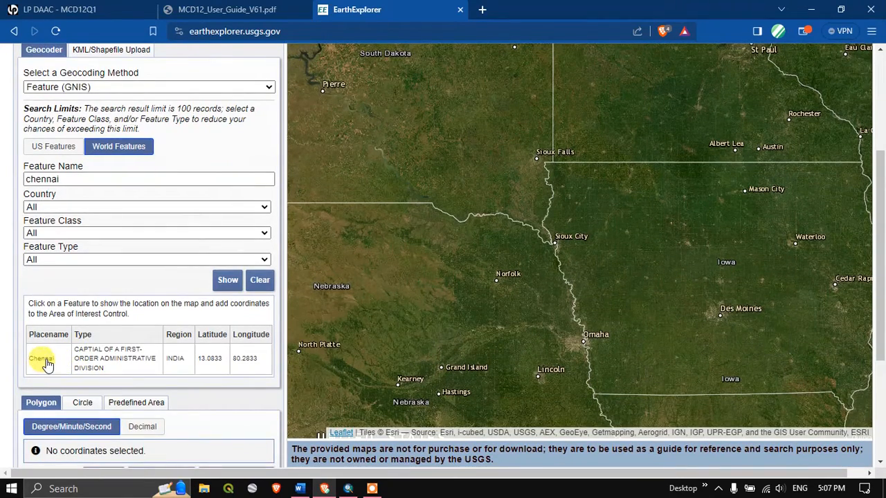
# Add Chennai's coordinate as the search area and set the start date to 01/01/2001.
pyautogui.click(42, 358)
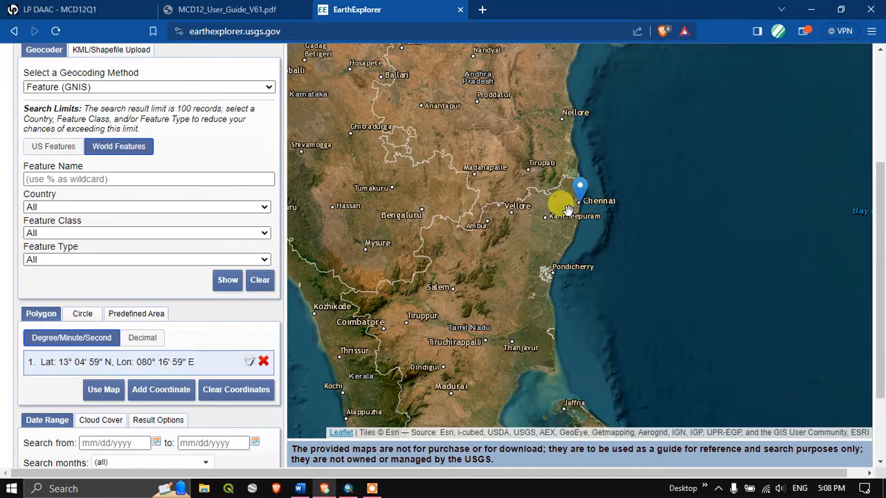
pyautogui.scroll(-3)
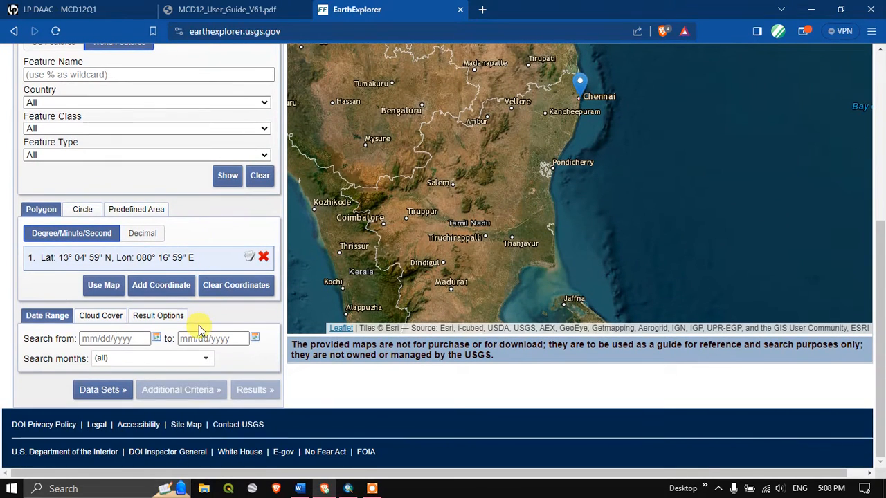
pyautogui.moveTo(45, 344)
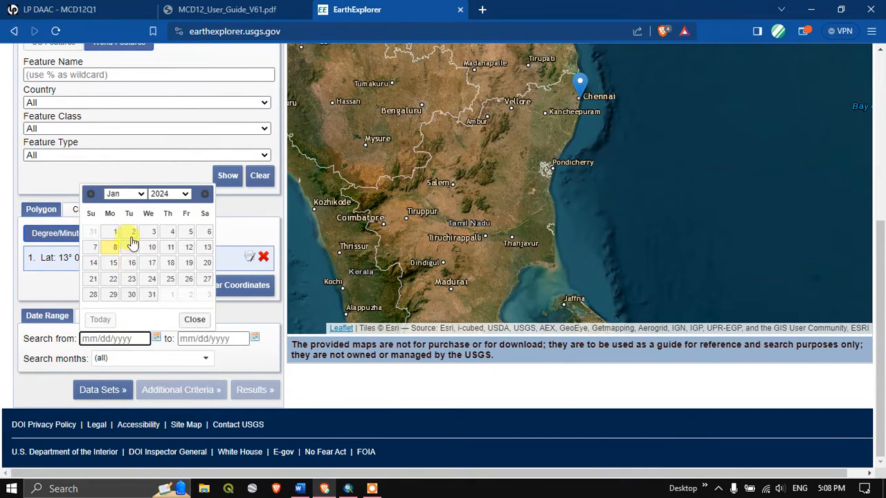
pyautogui.click(125, 193)
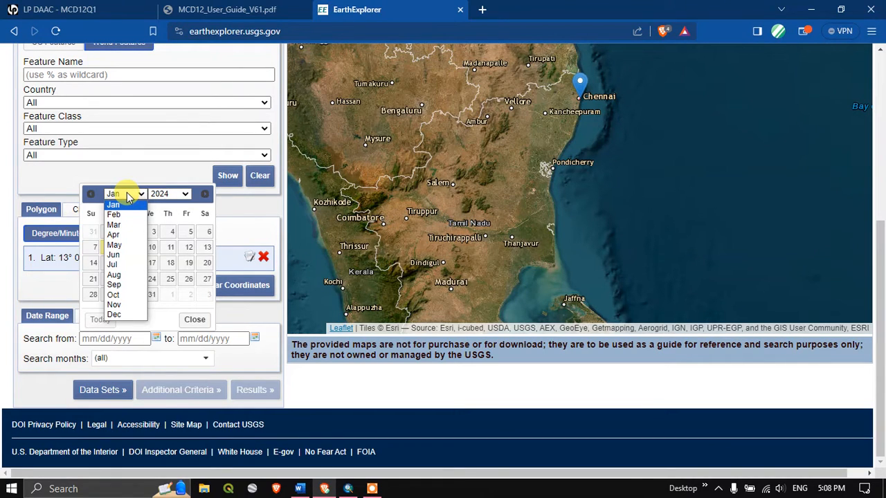
pyautogui.click(170, 194)
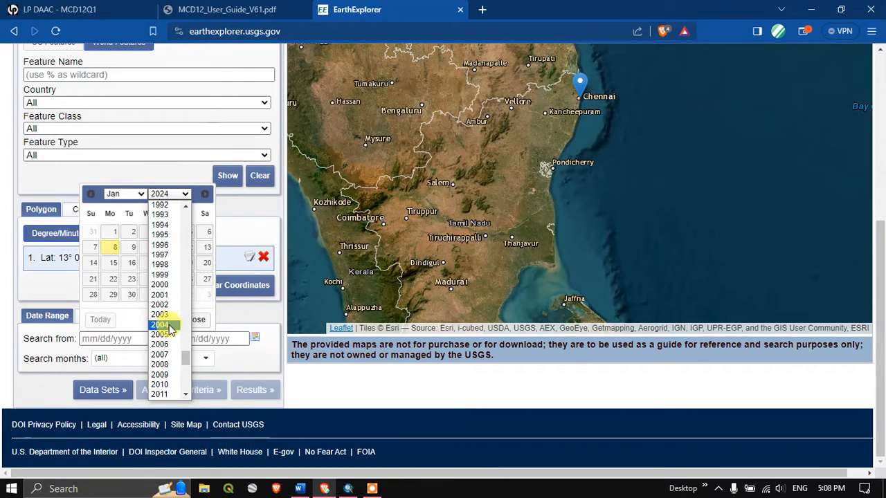
pyautogui.moveTo(159, 305)
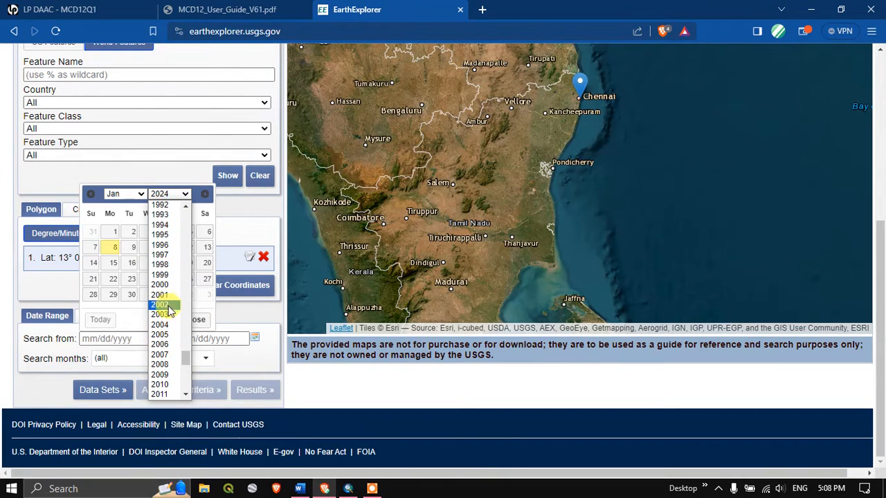
pyautogui.click(160, 295)
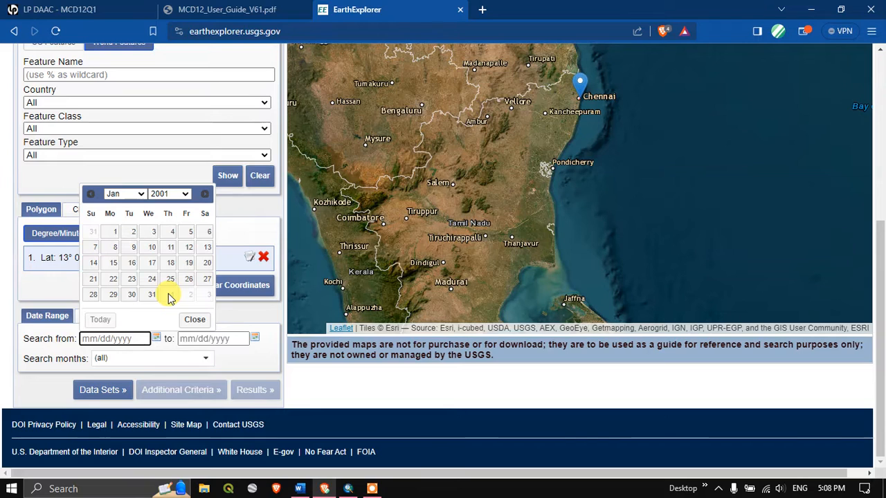
pyautogui.moveTo(114, 231)
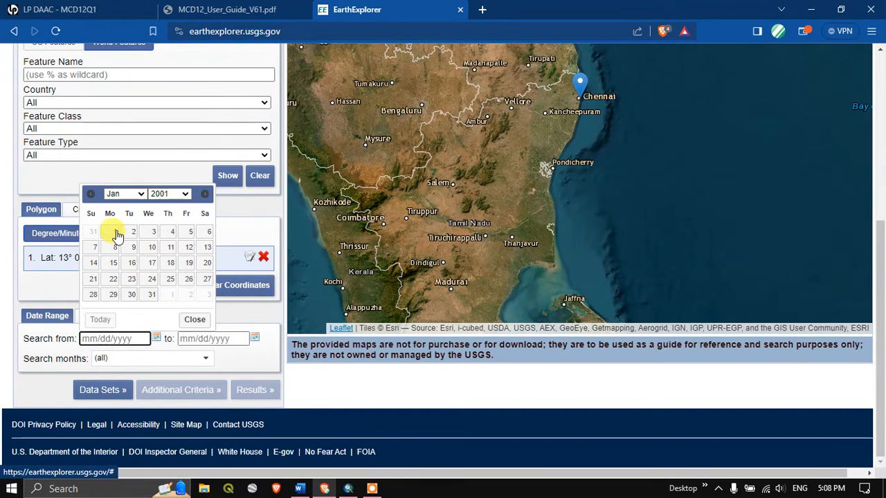
pyautogui.click(109, 232)
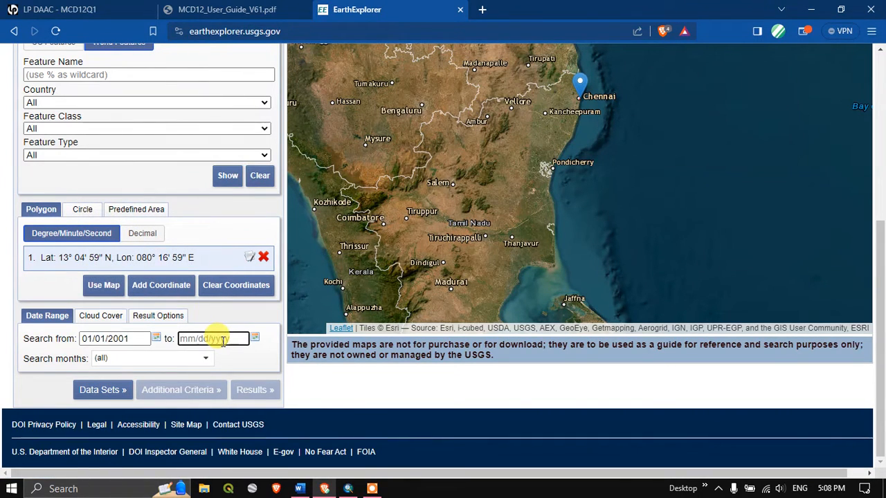
# Set the search end date to 12/31/2022.
pyautogui.click(255, 339)
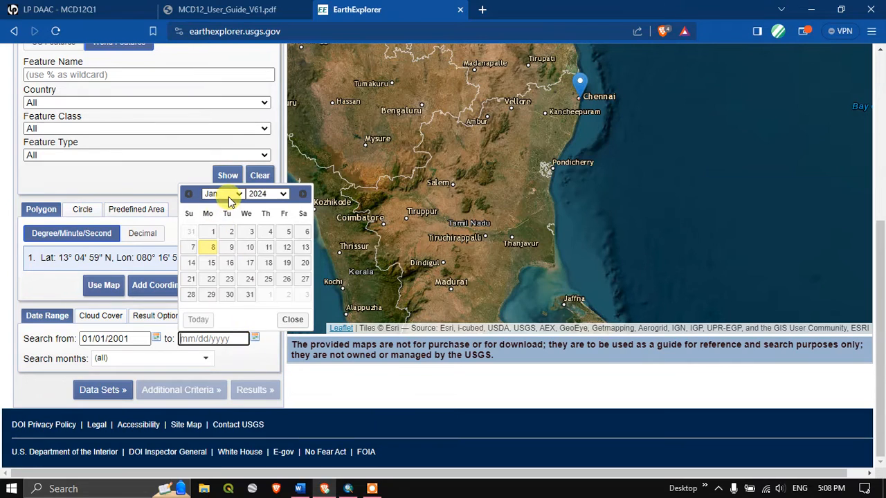
pyautogui.click(222, 193)
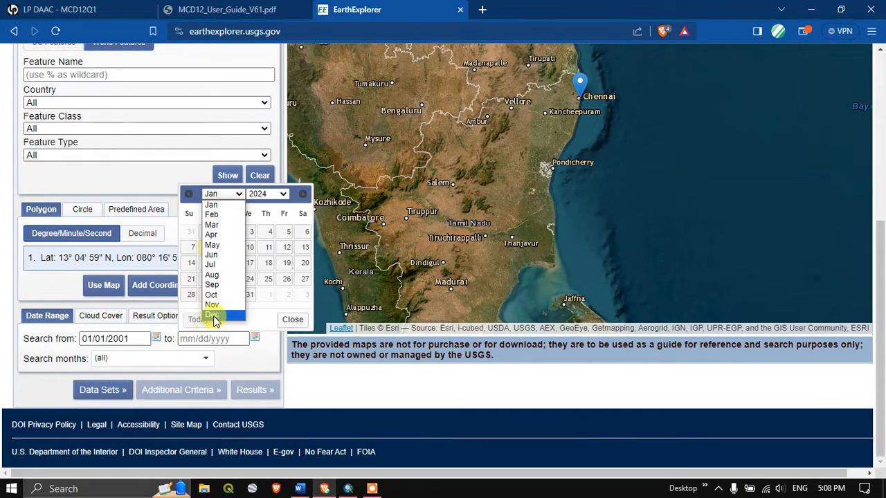
pyautogui.click(212, 315)
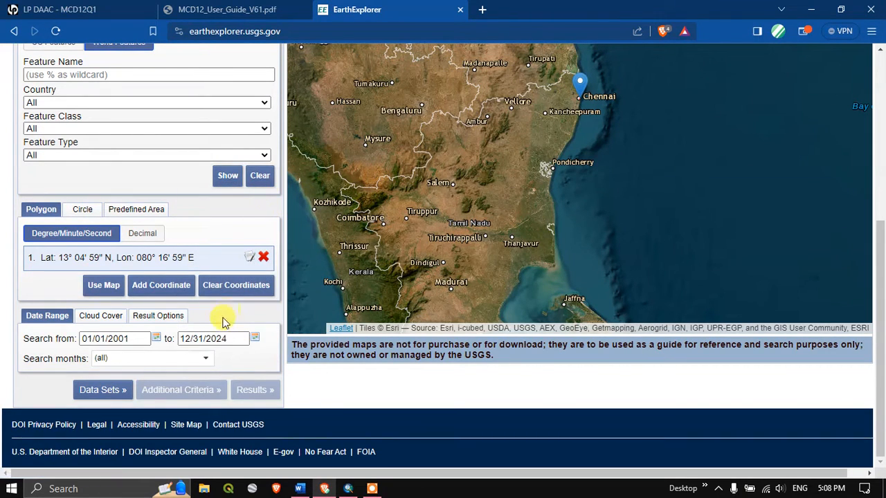
pyautogui.click(213, 338)
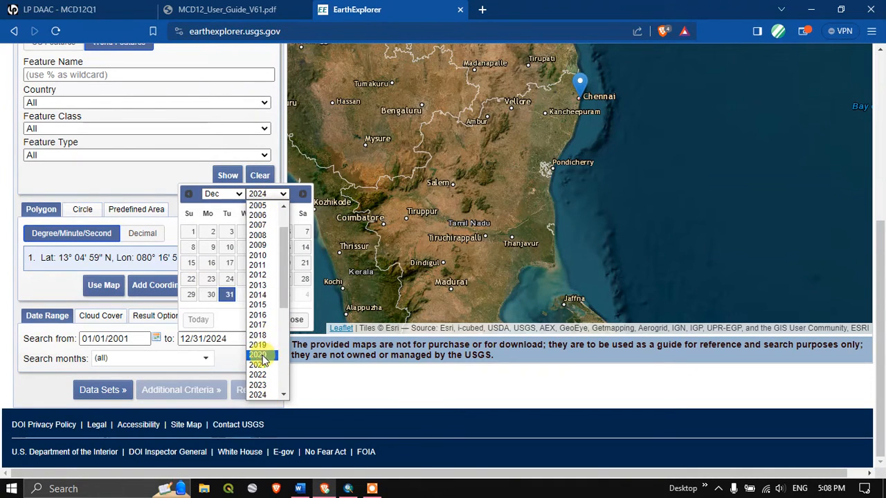
pyautogui.click(257, 374)
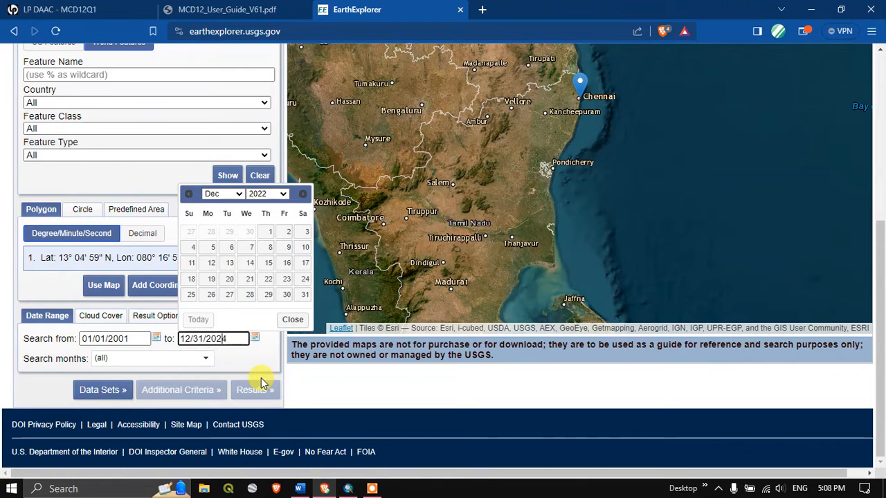
pyautogui.click(292, 320)
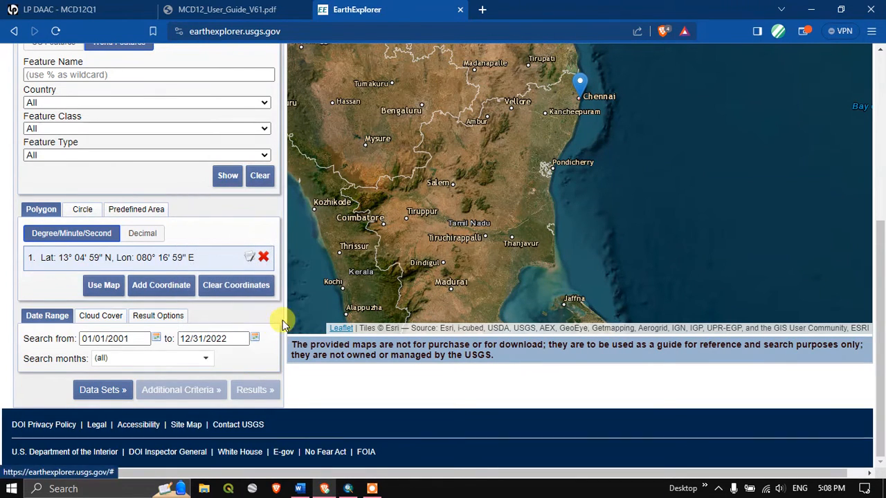
pyautogui.moveTo(101, 390)
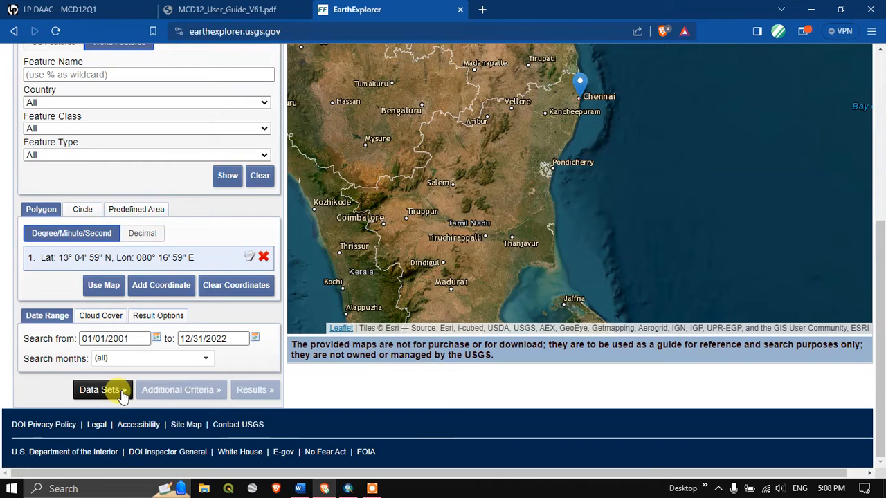
pyautogui.moveTo(103, 390)
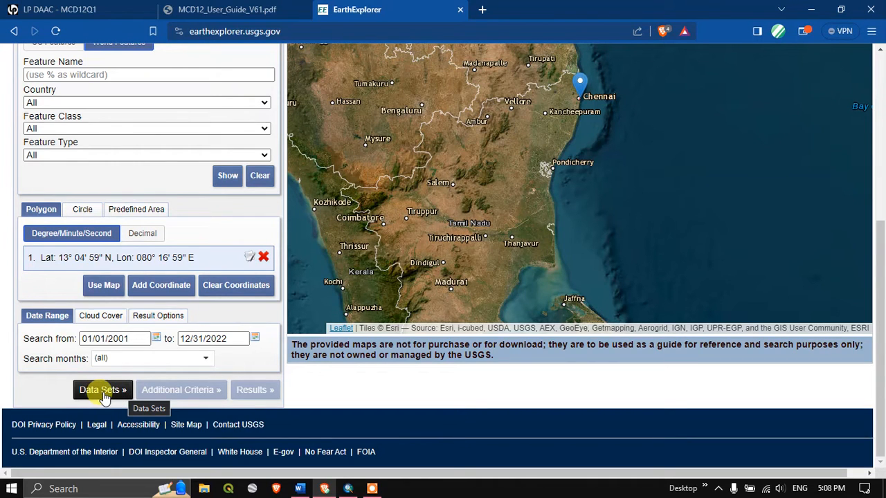
# Tick MODIS MCD12Q1 V6.1 under NASA LPDAAC > MODIS Land Cover V6.1 and dismiss the notice.
pyautogui.click(102, 390)
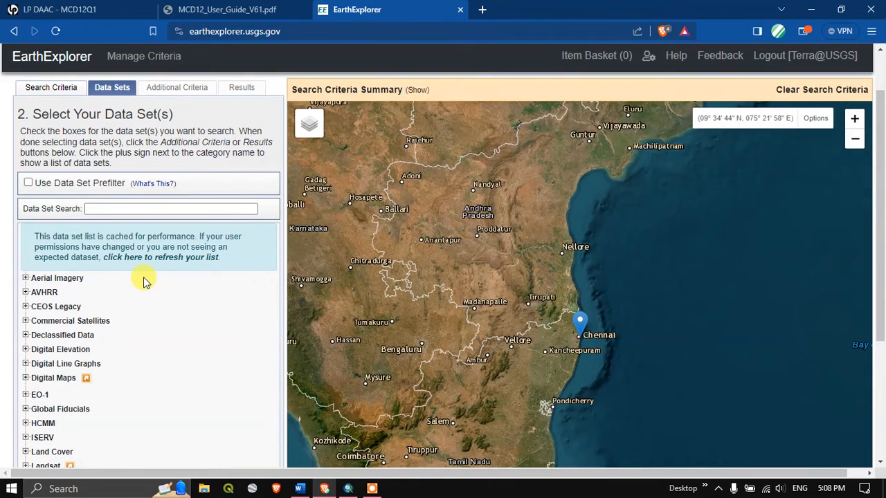
pyautogui.scroll(-3)
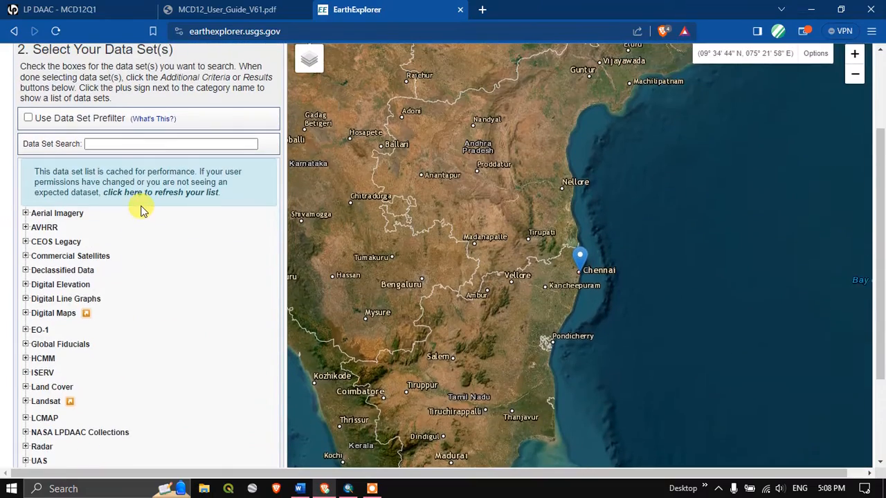
pyautogui.scroll(-3)
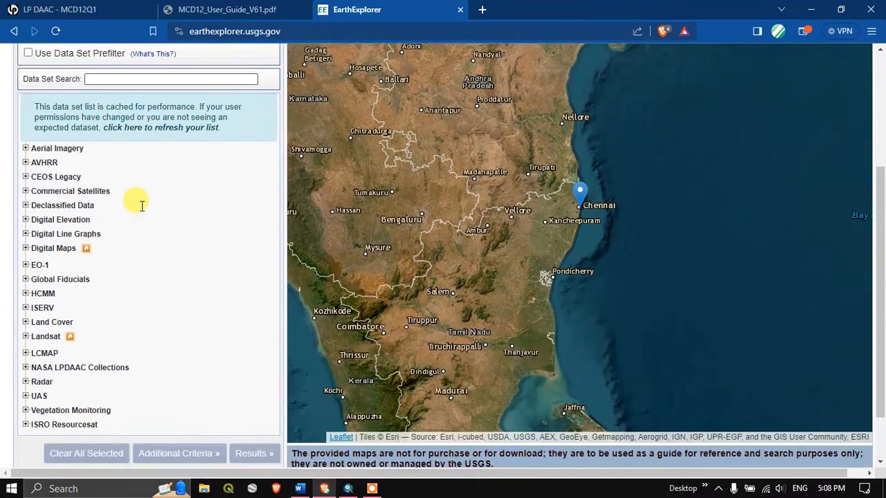
pyautogui.scroll(-3)
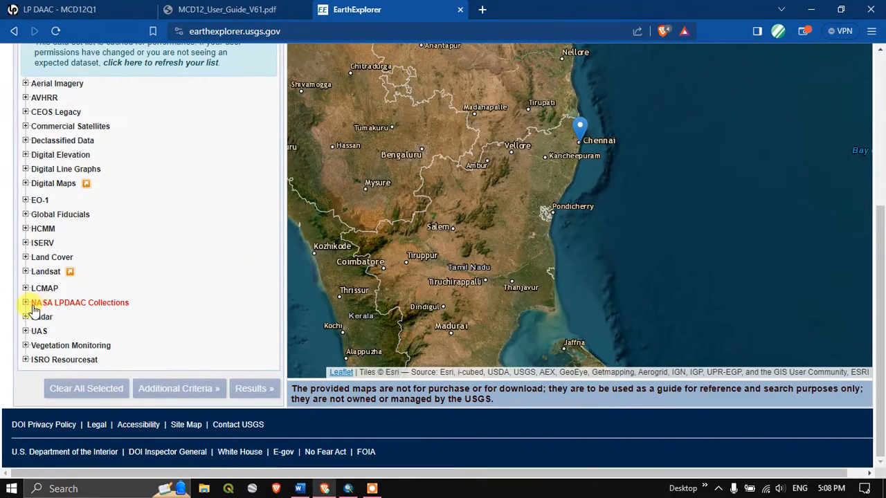
pyautogui.click(26, 303)
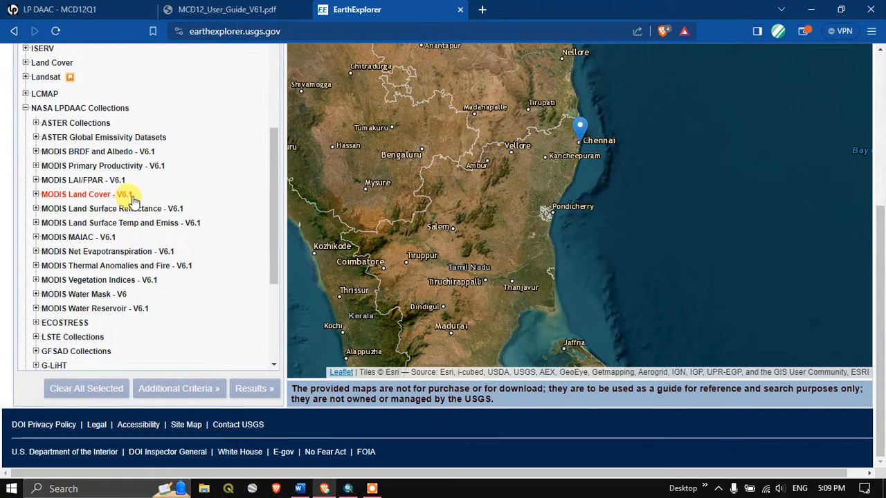
pyautogui.click(36, 194)
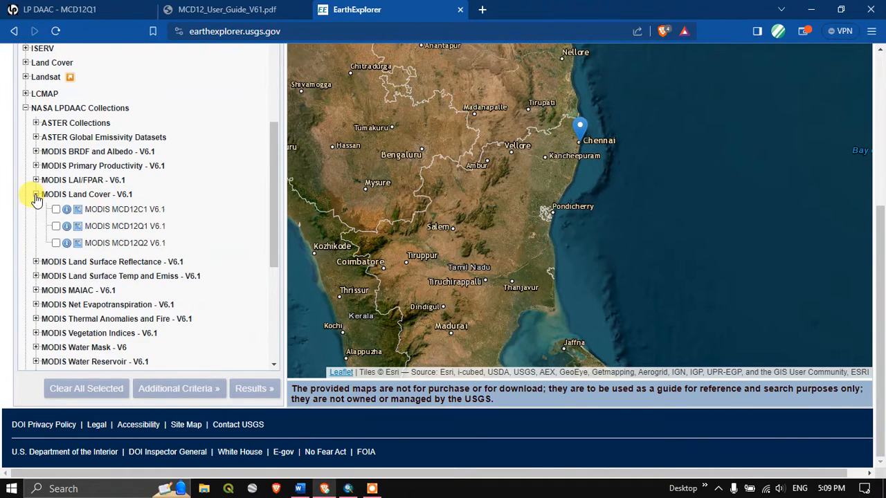
pyautogui.click(56, 227)
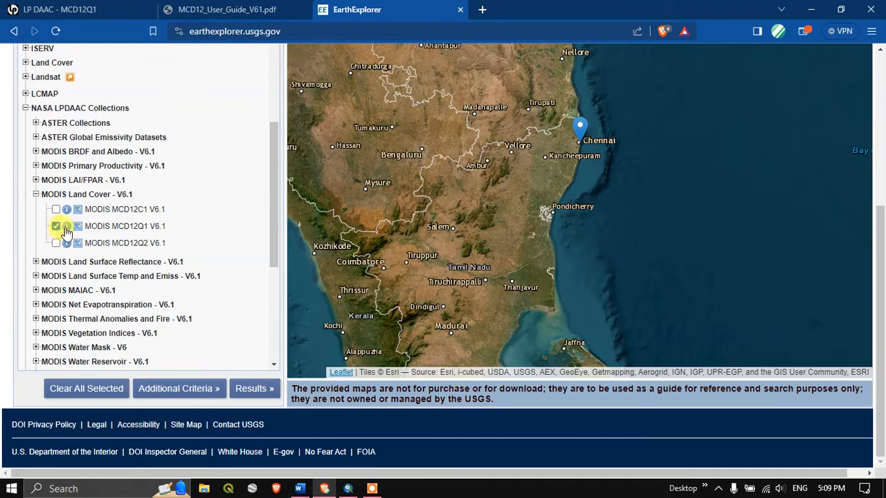
pyautogui.click(56, 225)
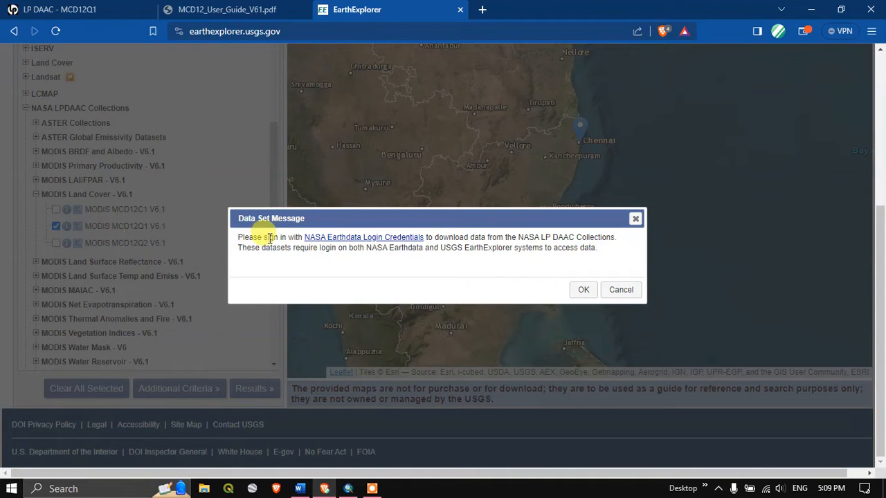
pyautogui.moveTo(299, 248)
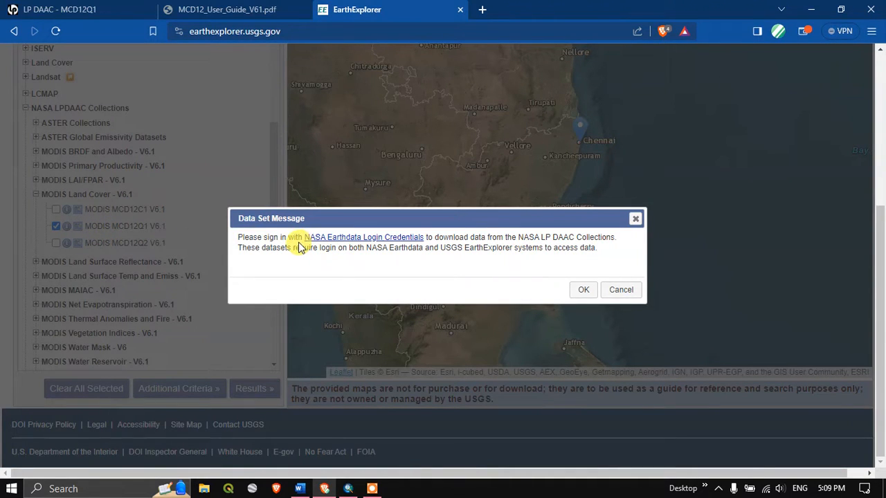
pyautogui.moveTo(332, 243)
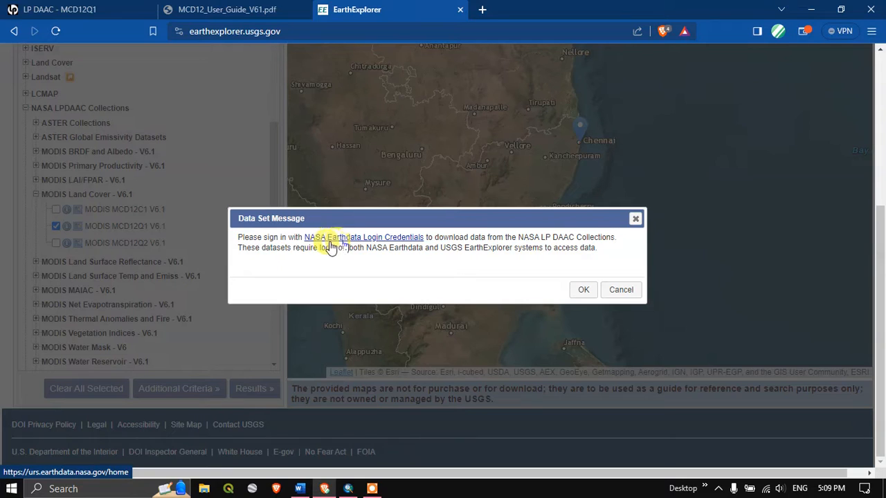
pyautogui.moveTo(422, 243)
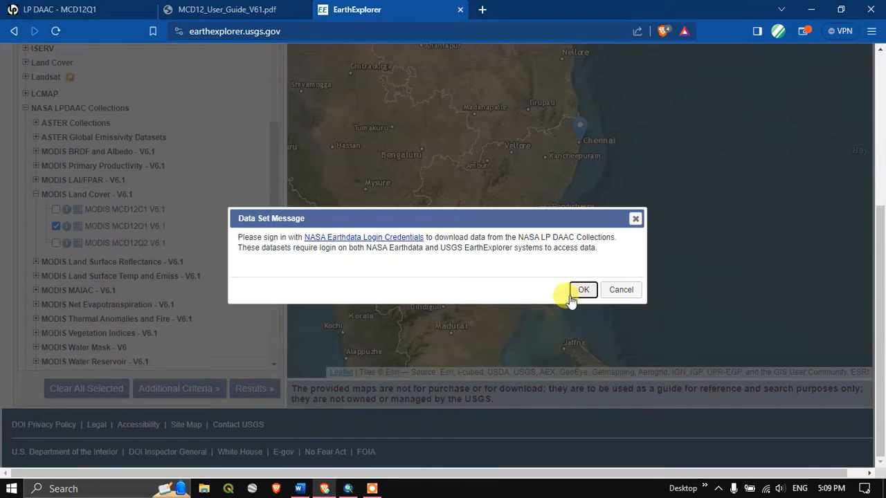
pyautogui.click(582, 289)
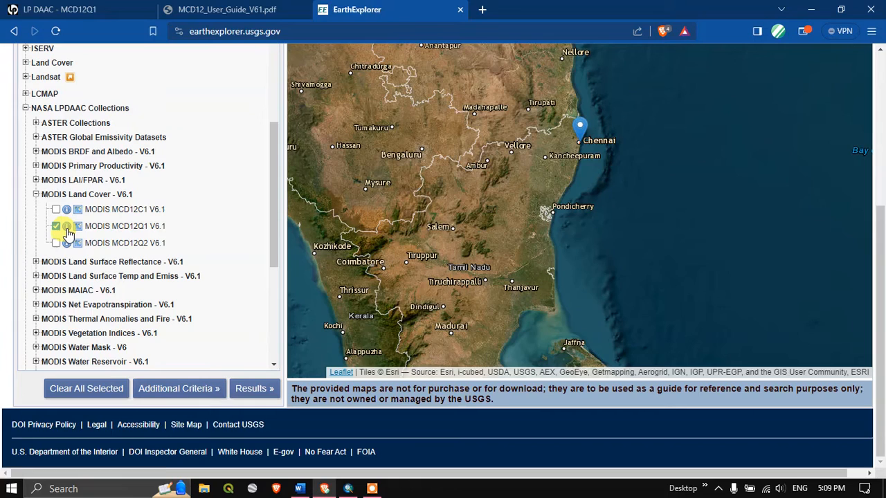
pyautogui.moveTo(78, 226)
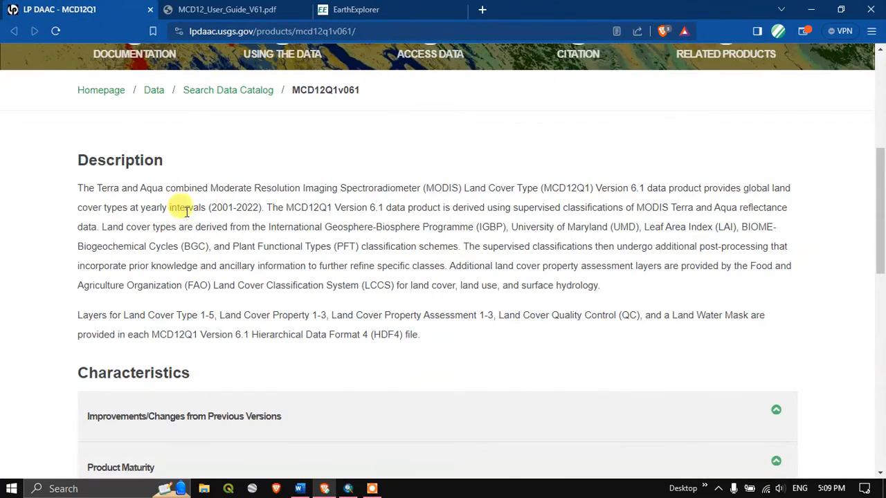
# Scroll through the MCD12Q1 v061 Description, Characteristics and Product Quality sections.
pyautogui.scroll(3)
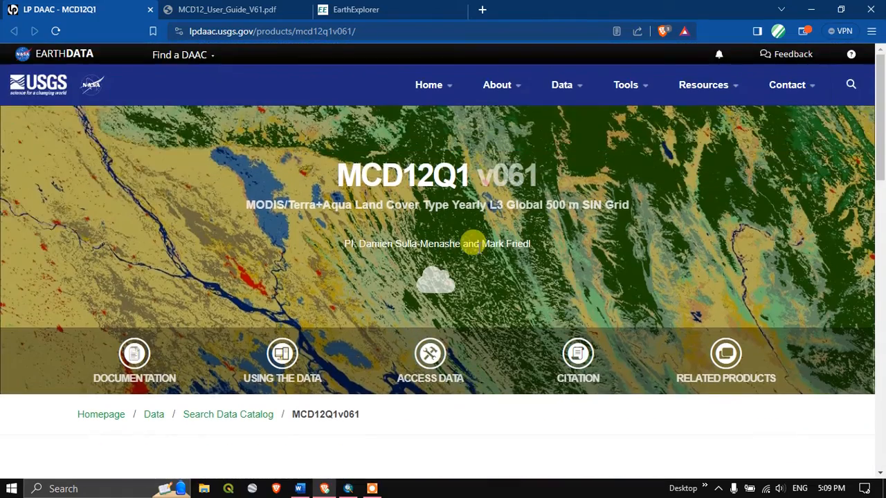
pyautogui.scroll(-3)
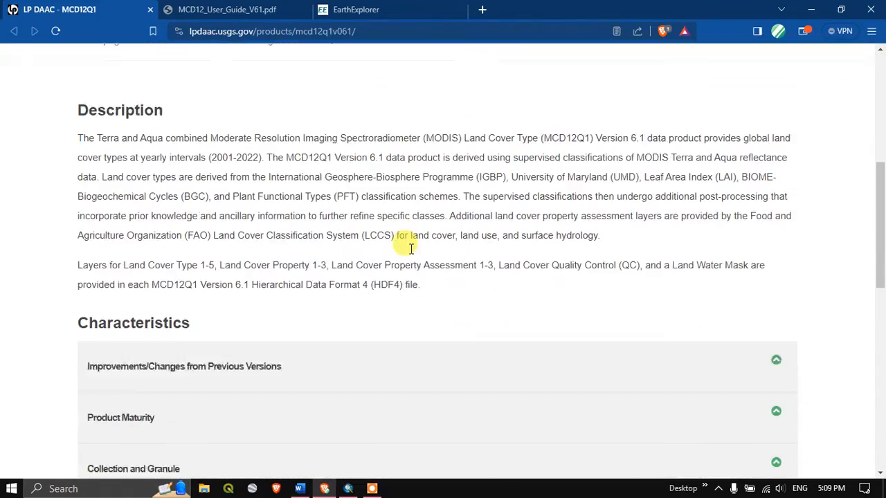
pyautogui.scroll(3)
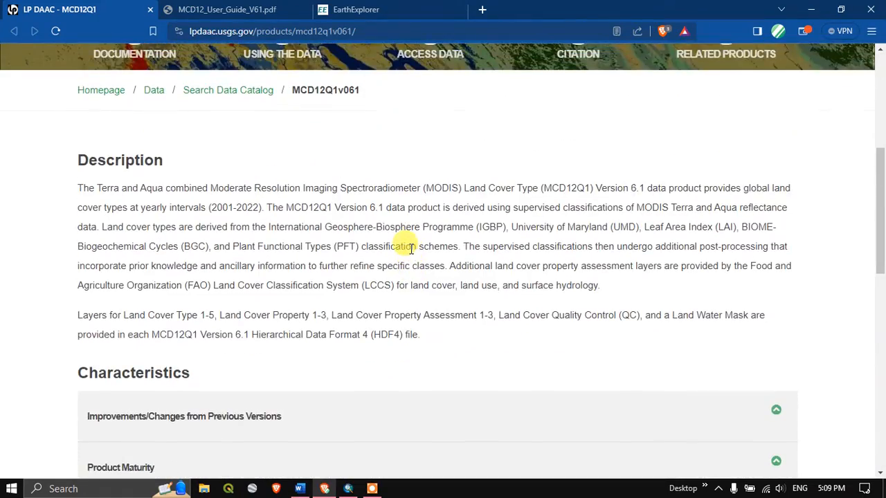
pyautogui.scroll(-3)
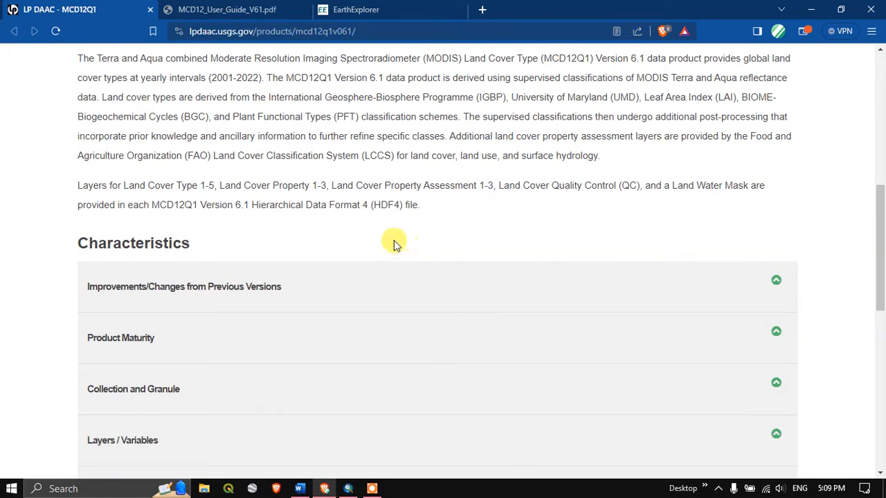
pyautogui.scroll(-3)
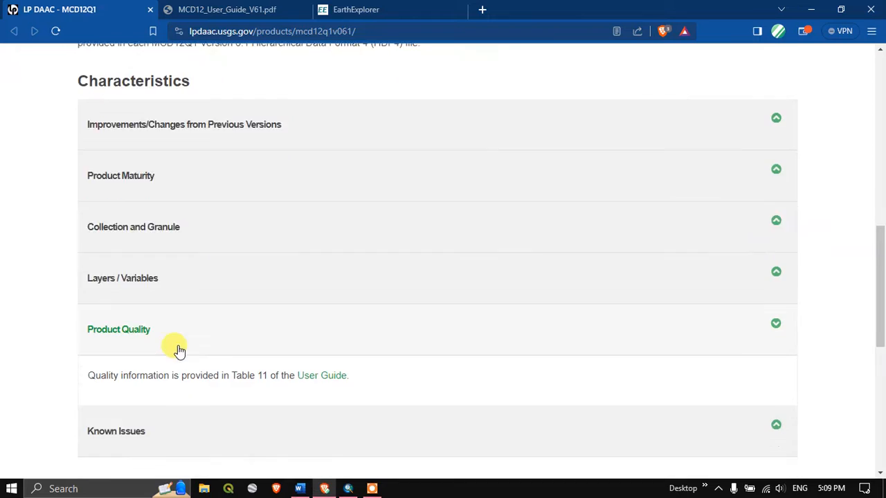
pyautogui.scroll(-3)
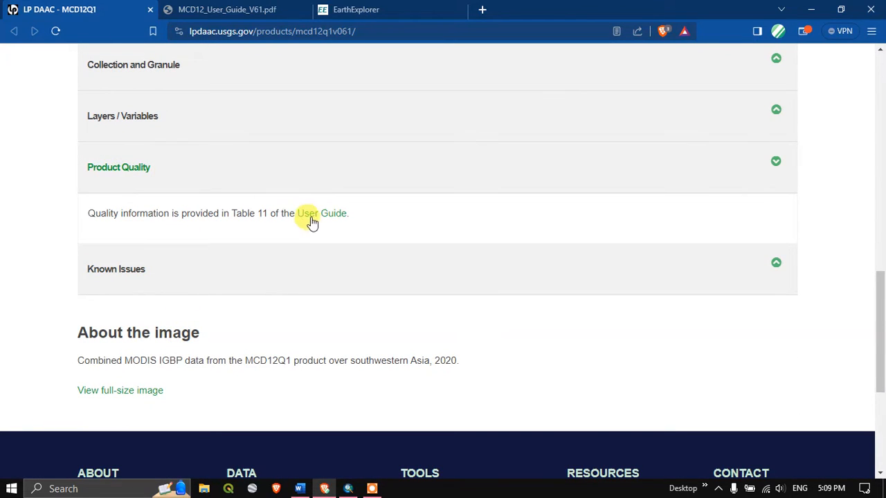
pyautogui.moveTo(324, 220)
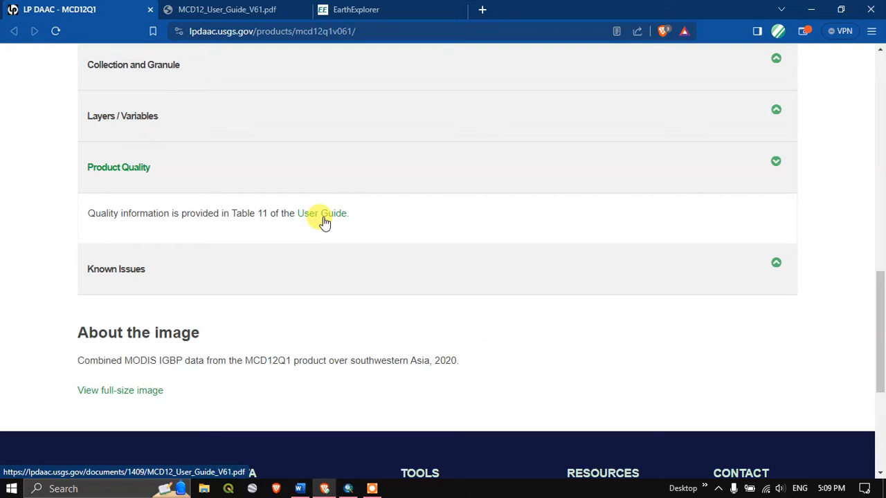
pyautogui.moveTo(235, 162)
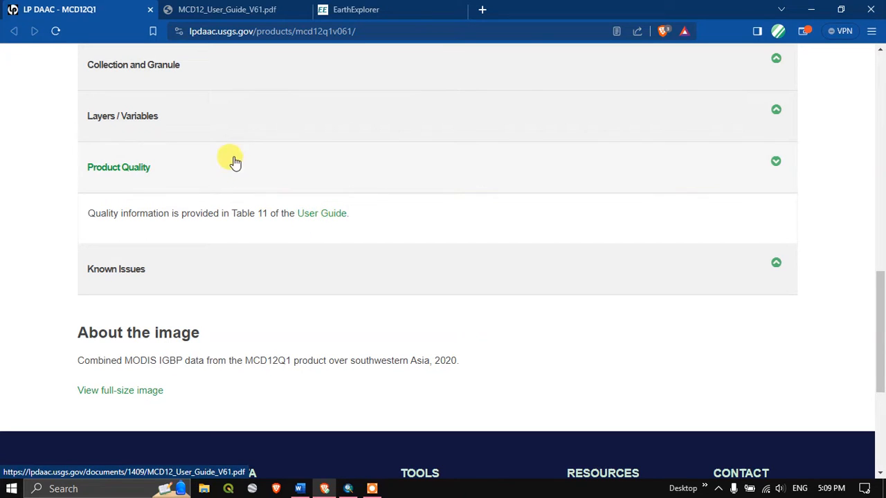
pyautogui.moveTo(357, 9)
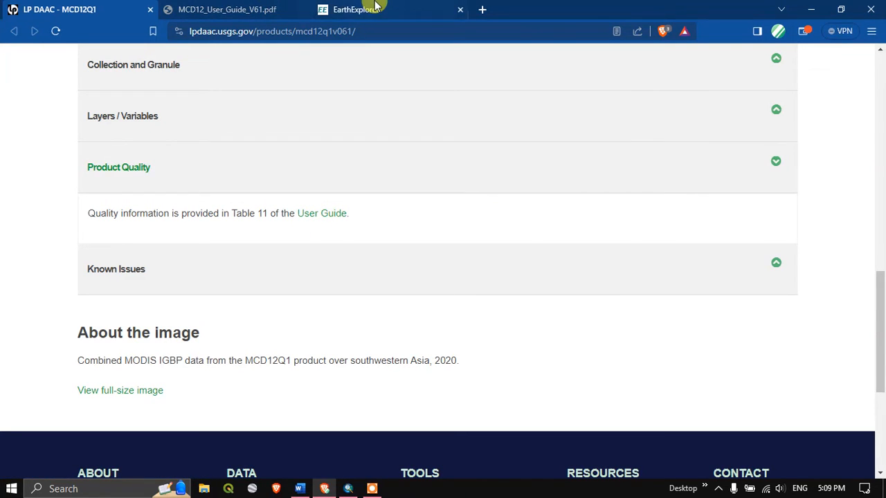
# Return to EarthExplorer and run the search to list the MCD12Q1 results.
pyautogui.click(356, 9)
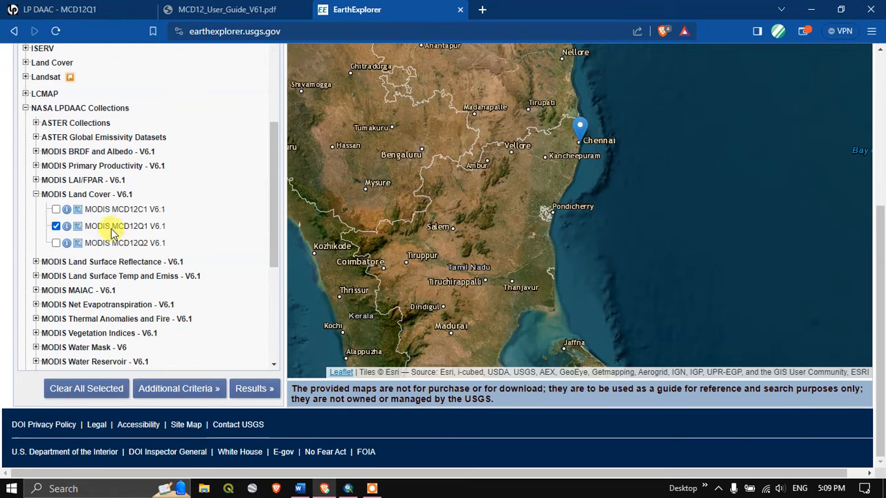
pyautogui.moveTo(254, 389)
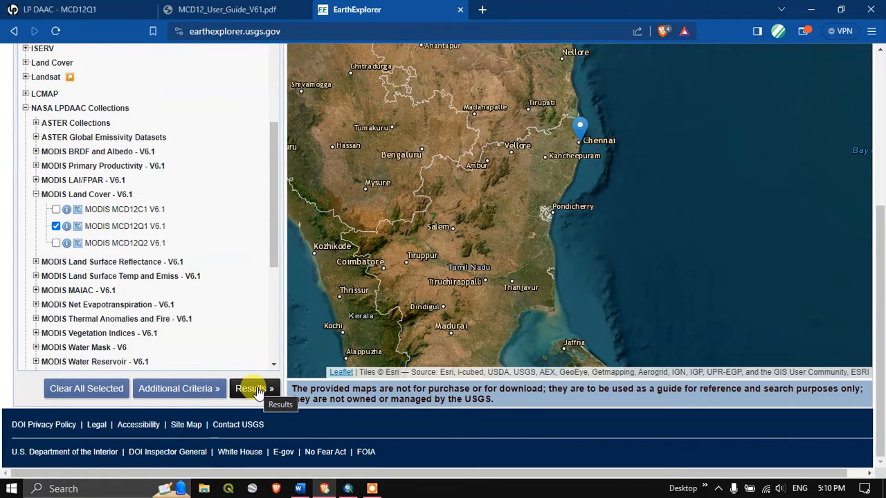
pyautogui.click(251, 388)
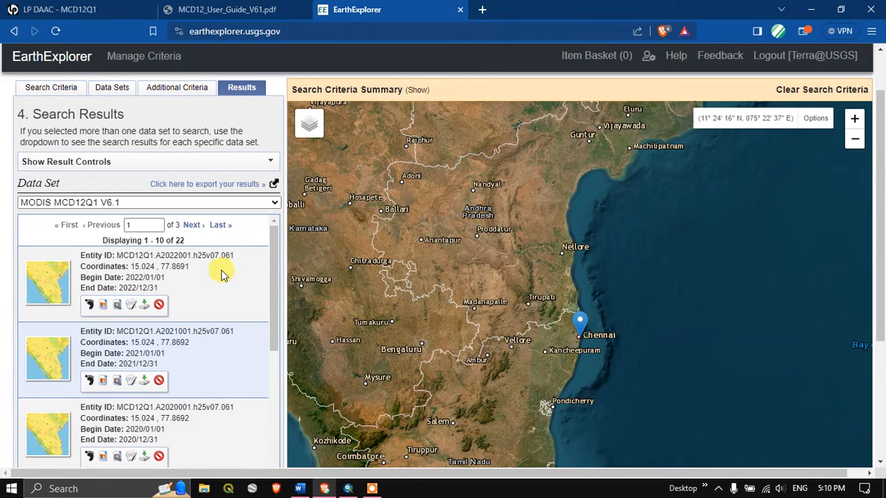
pyautogui.moveTo(146, 316)
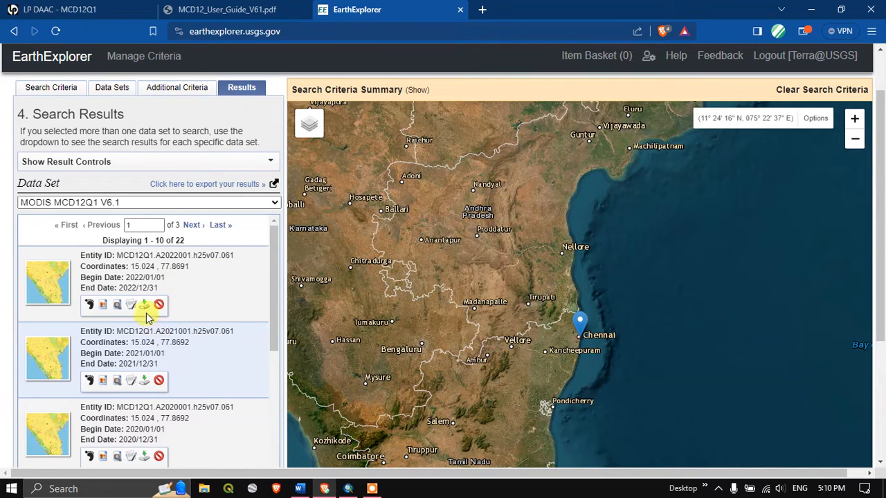
pyautogui.scroll(-3)
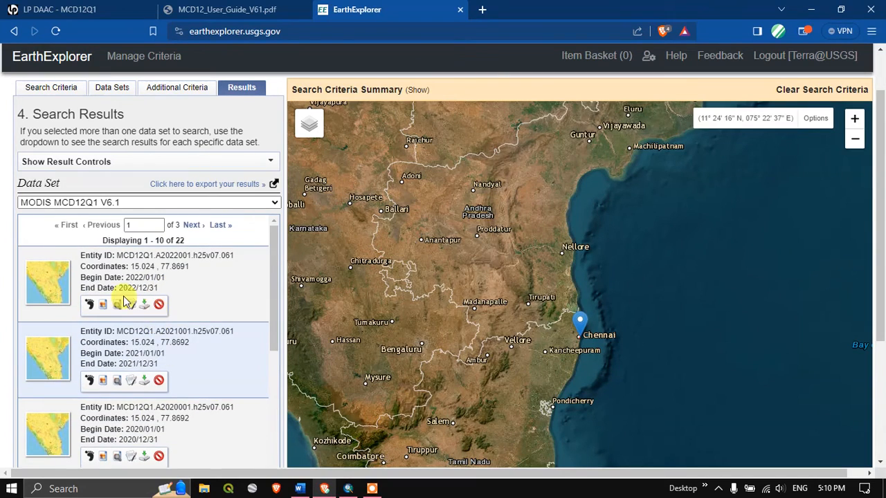
pyautogui.scroll(-3)
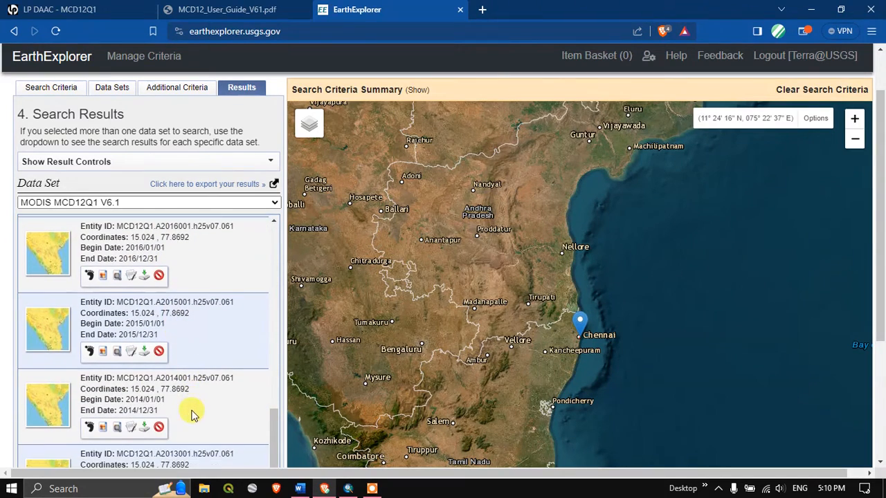
pyautogui.scroll(-3)
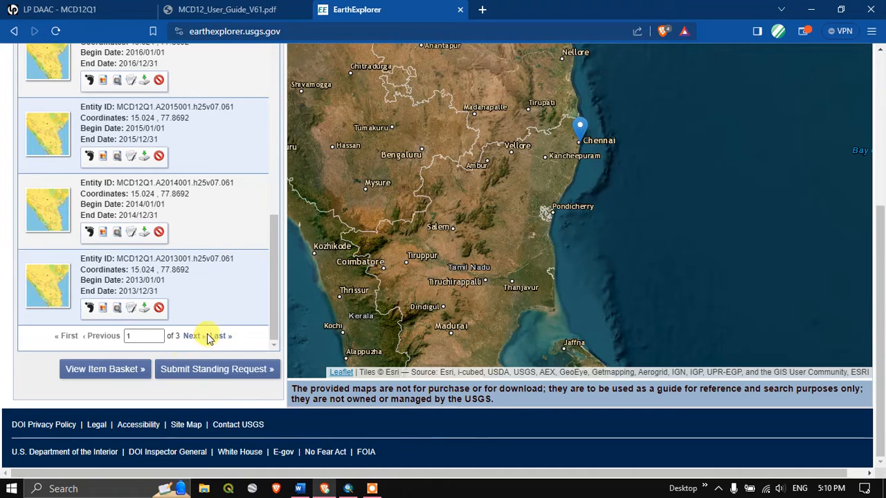
# View the next results page, then go back to the first page.
pyautogui.click(190, 335)
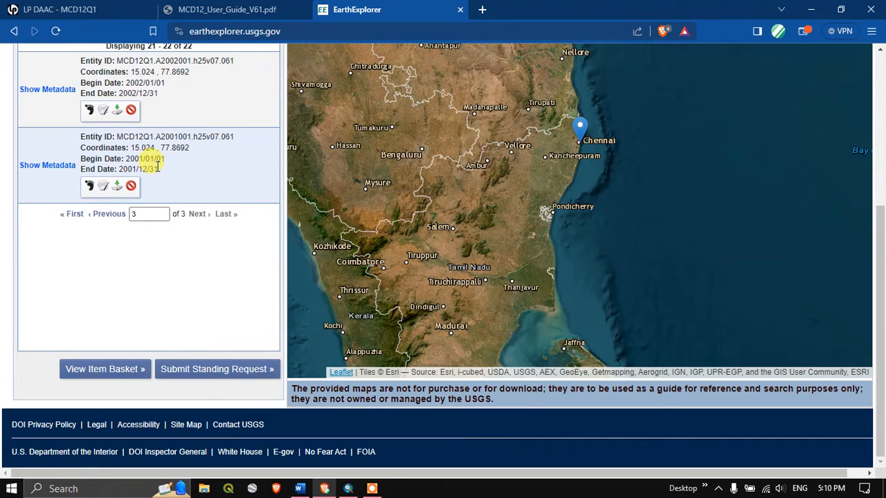
pyautogui.scroll(3)
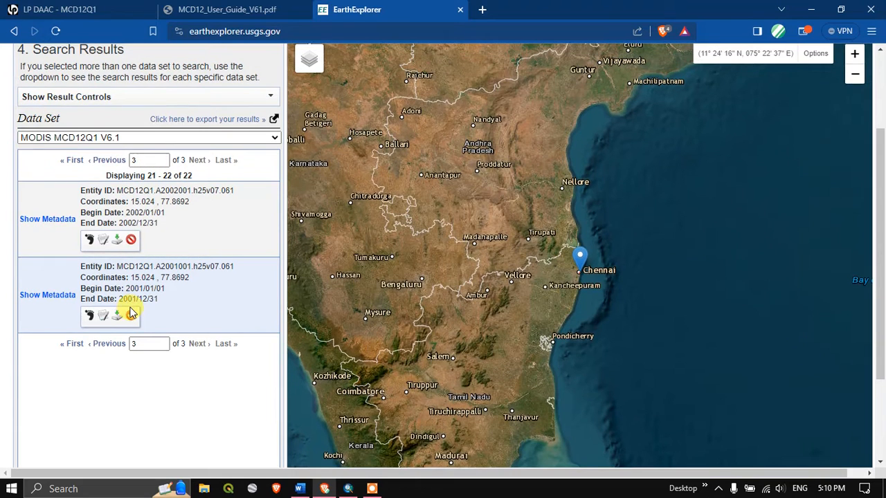
pyautogui.moveTo(66, 189)
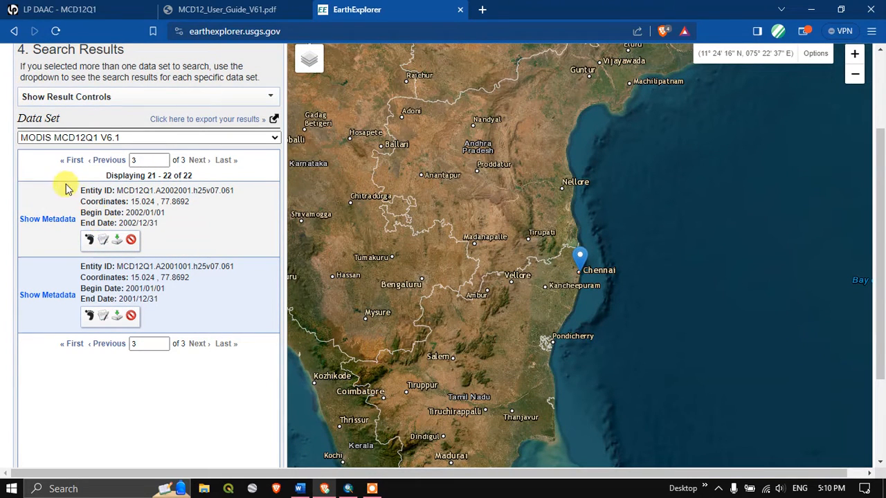
pyautogui.moveTo(71, 160)
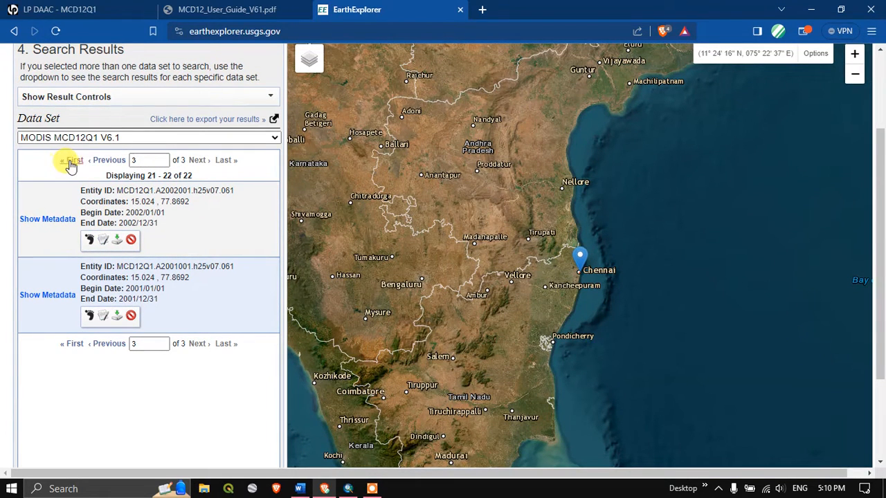
pyautogui.click(71, 160)
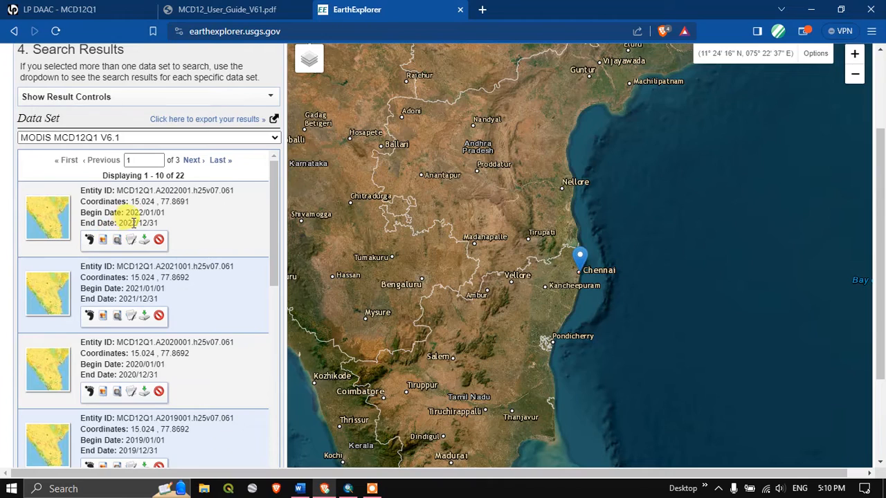
pyautogui.moveTo(90, 240)
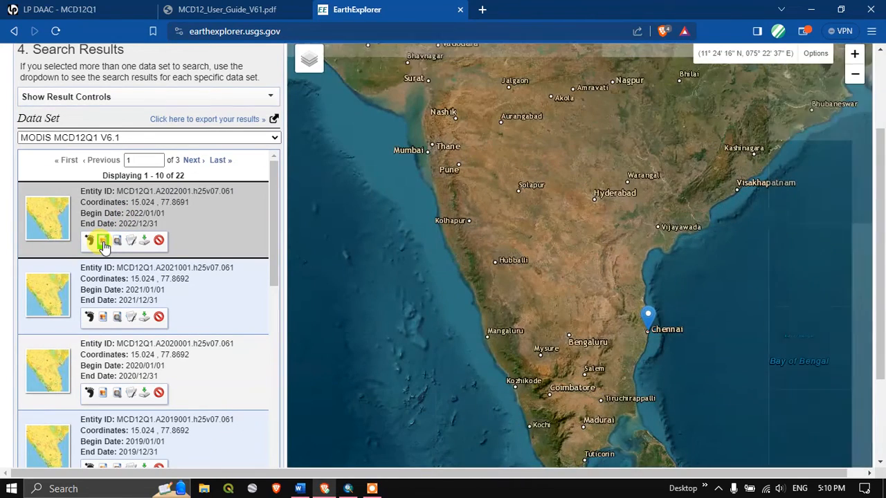
# Overlay the 2022 tile's land cover preview on the map and close its download options.
pyautogui.click(102, 240)
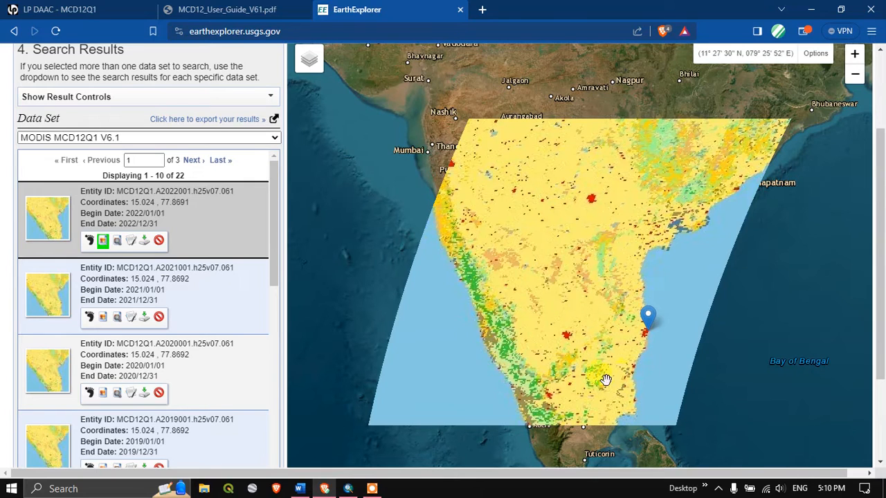
pyautogui.moveTo(479, 291)
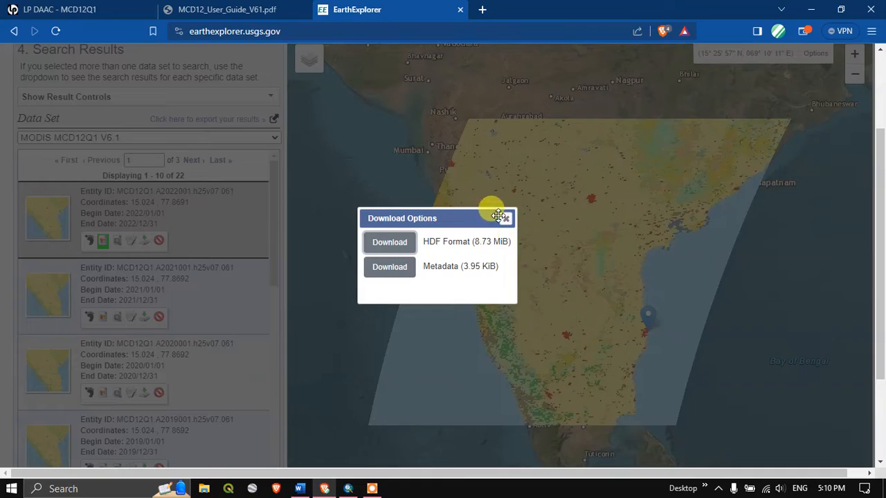
pyautogui.click(506, 218)
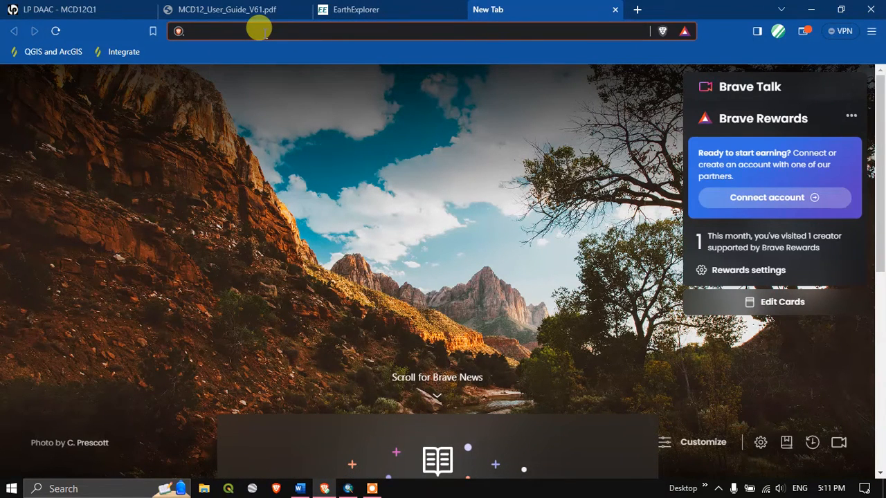
# Search for Earthdata Login, open the account profile page, and begin signing out.
pyautogui.write('earthexplorer')
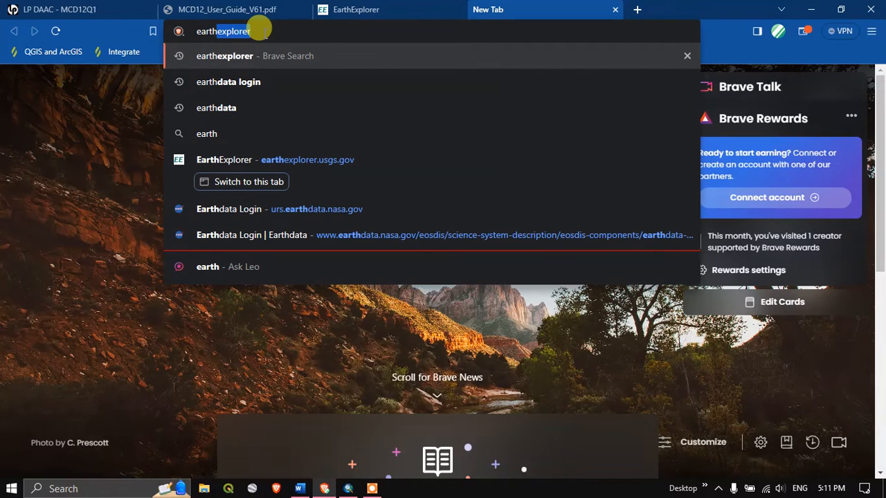
pyautogui.click(228, 81)
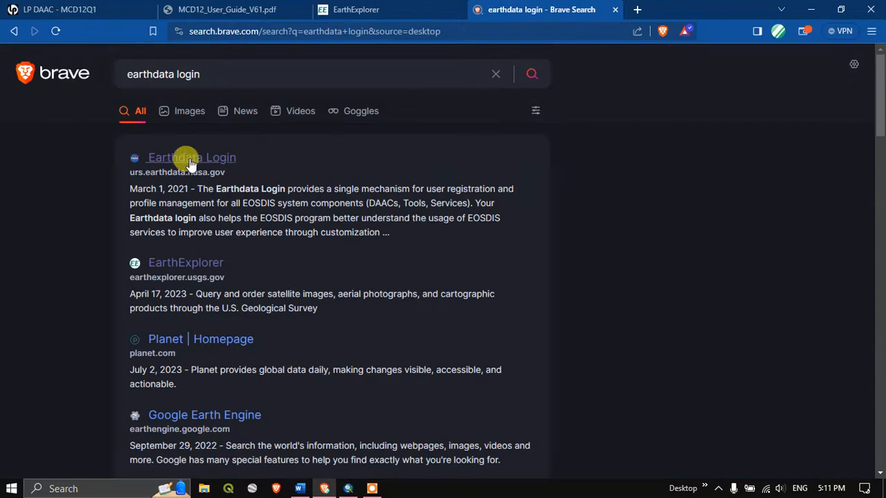
pyautogui.moveTo(191, 158)
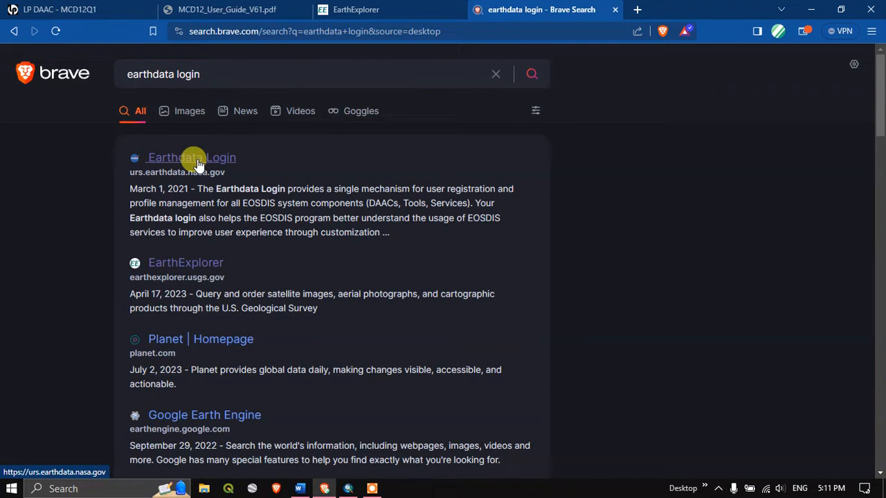
pyautogui.click(191, 158)
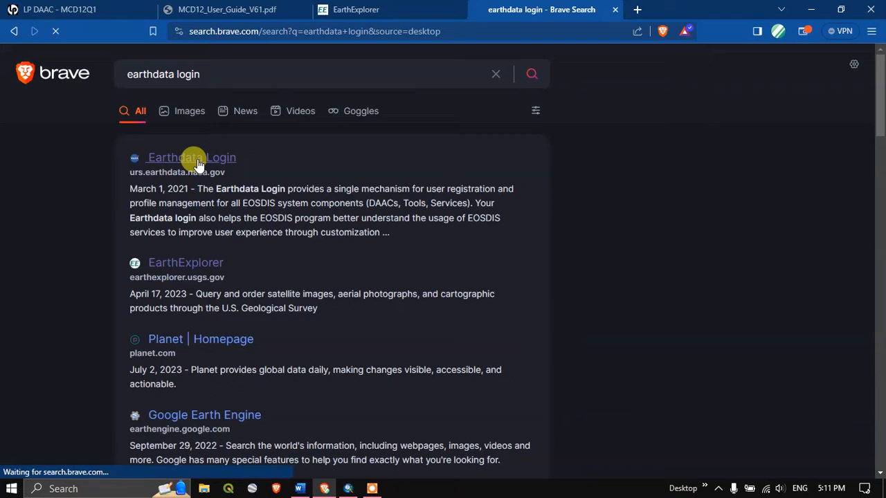
pyautogui.click(191, 158)
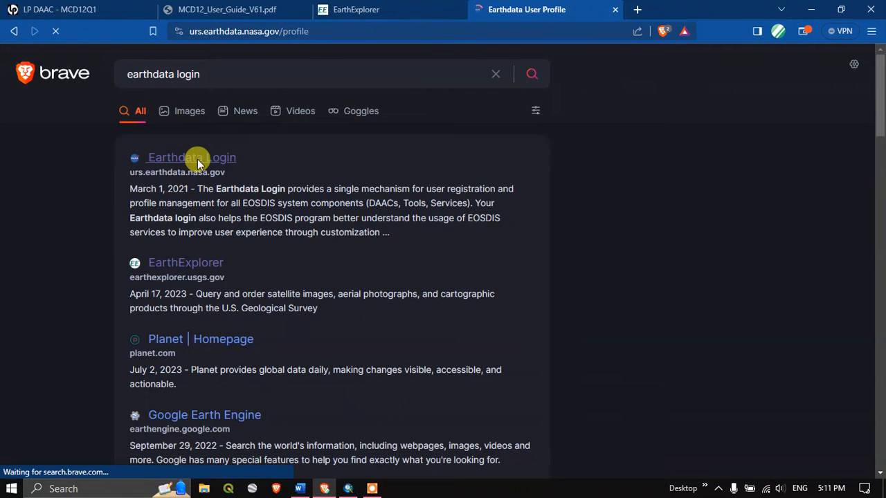
pyautogui.click(191, 157)
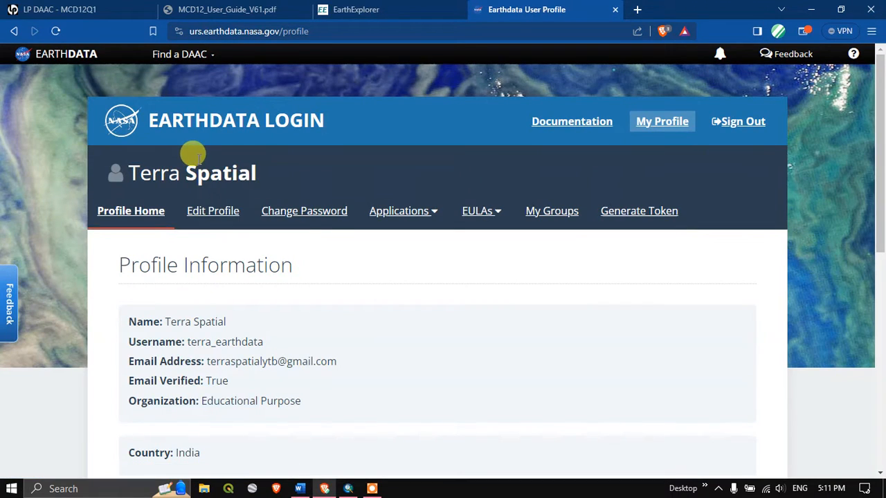
pyautogui.moveTo(685, 163)
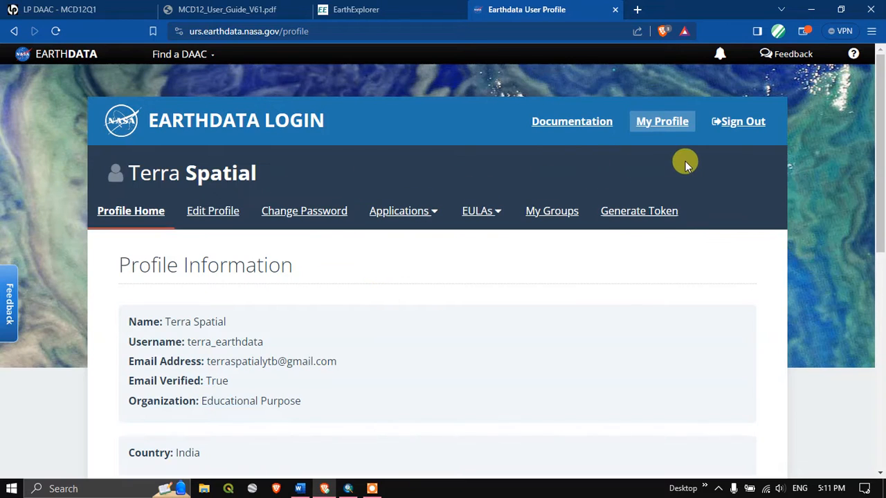
pyautogui.click(742, 121)
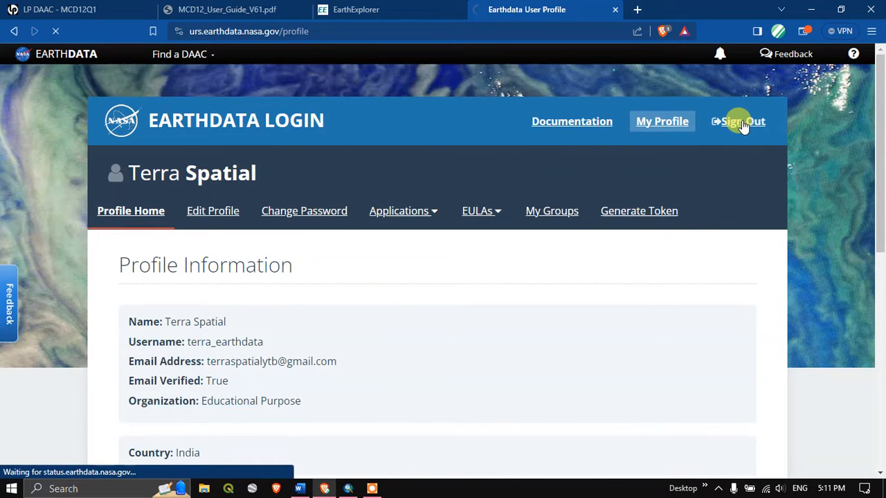
# Start creating a new Earthdata Login profile from the registration form.
pyautogui.click(739, 121)
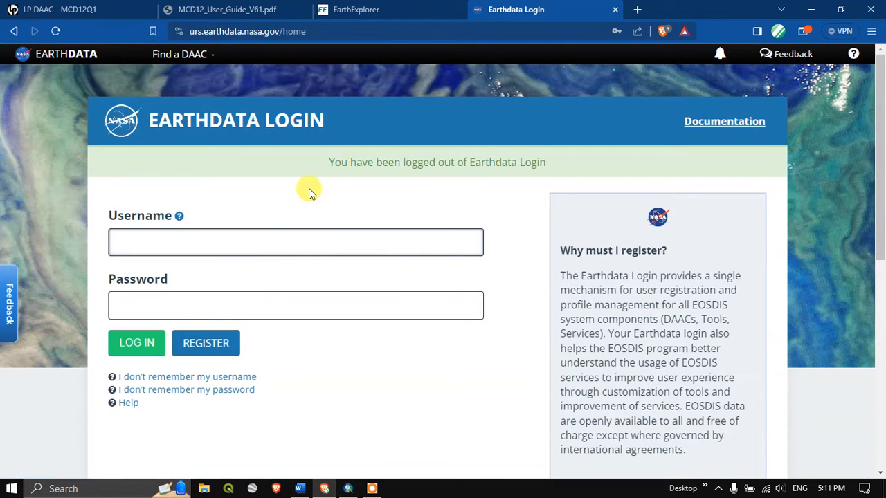
pyautogui.scroll(-3)
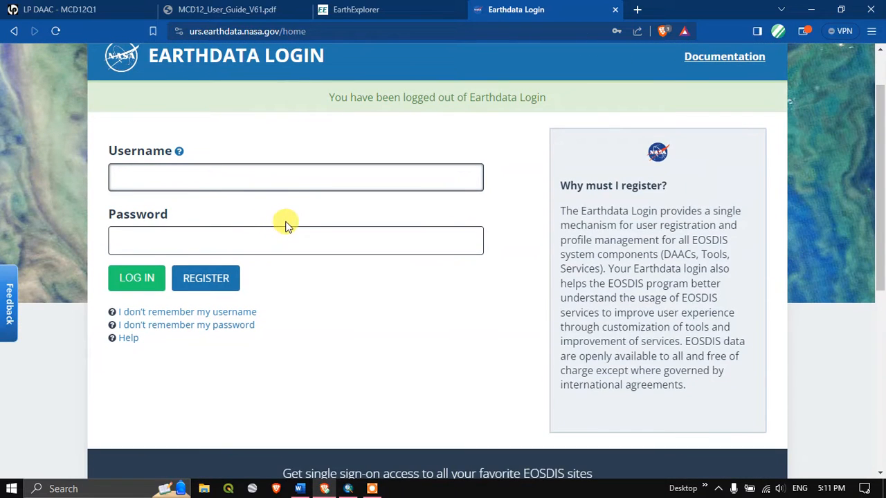
pyautogui.moveTo(167, 238)
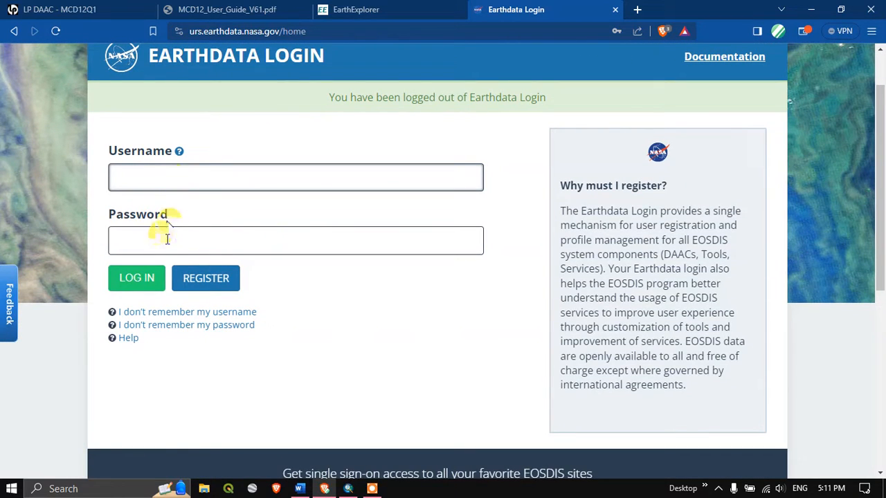
pyautogui.click(296, 177)
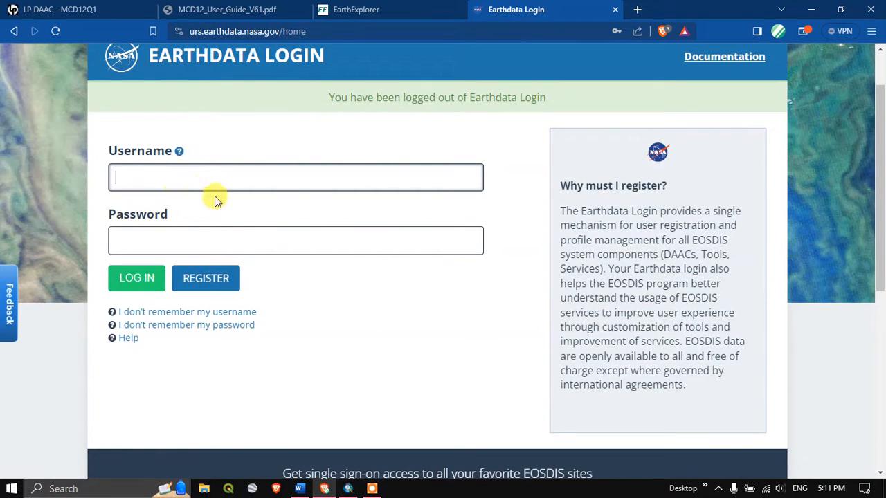
pyautogui.moveTo(206, 277)
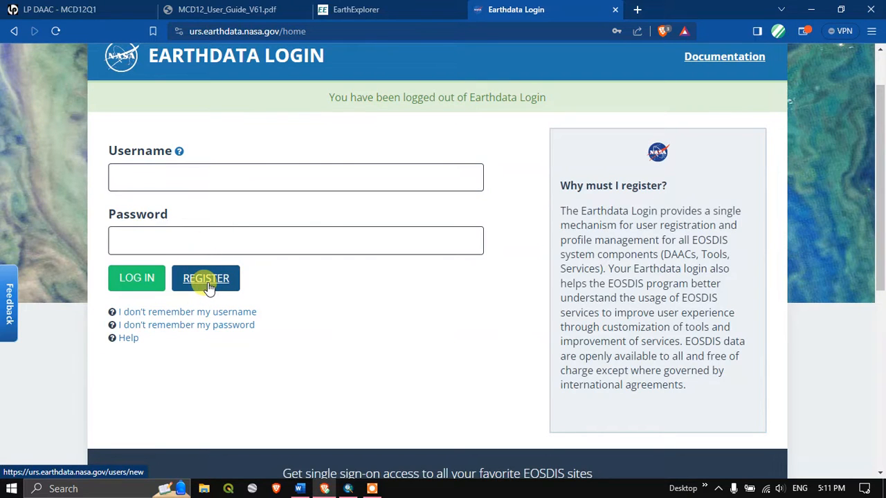
pyautogui.click(206, 278)
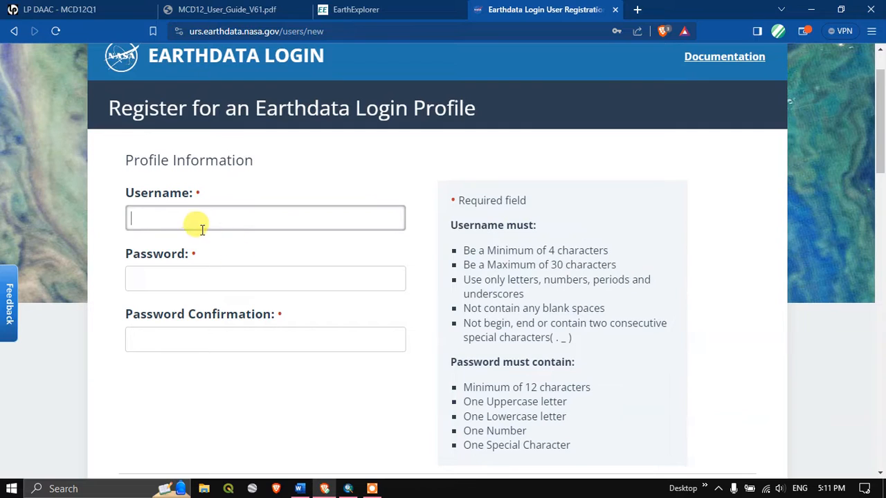
pyautogui.scroll(-3)
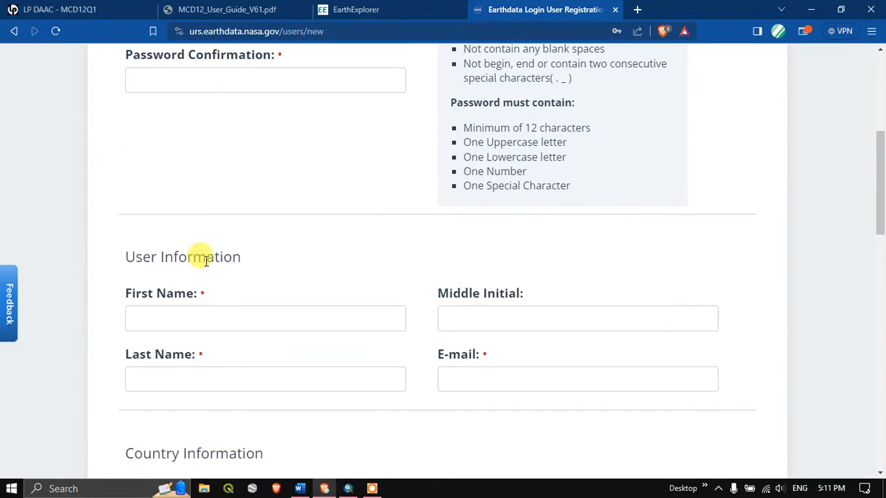
pyautogui.scroll(-3)
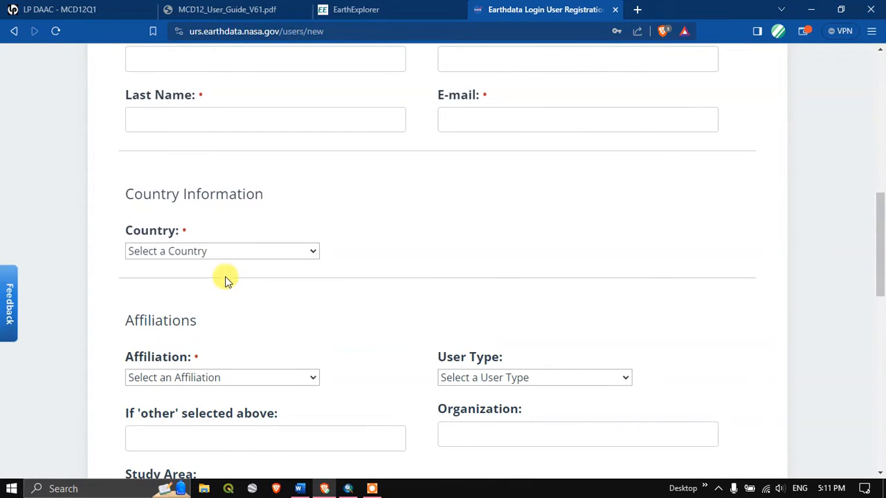
pyautogui.scroll(-3)
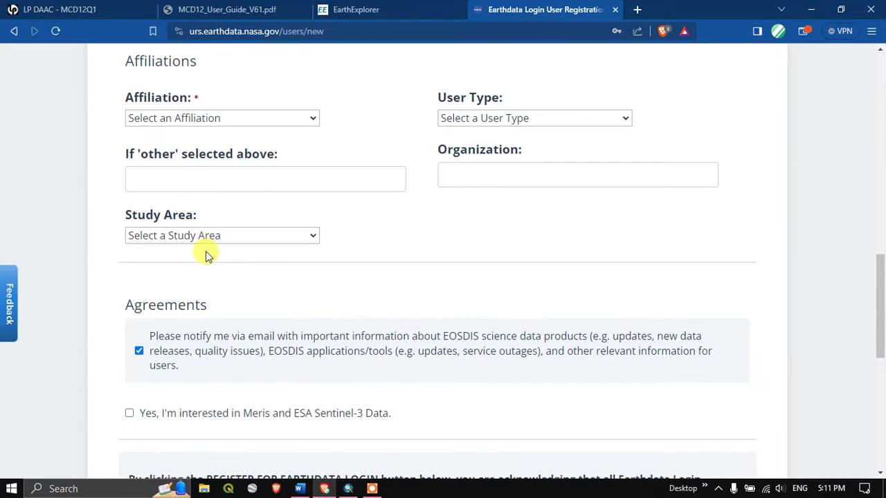
# Choose Land Processes as study area, opt in to Meris/Sentinel-3 data, and accept the MERIS EULA.
pyautogui.click(221, 236)
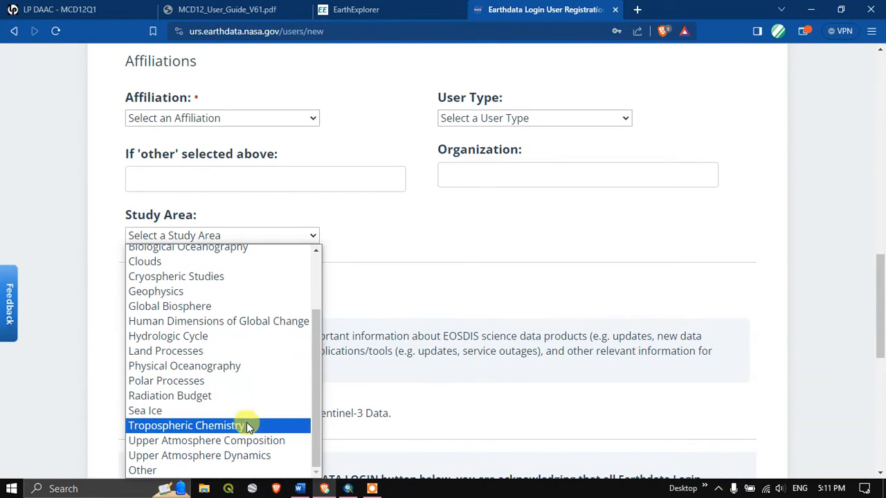
pyautogui.moveTo(208, 351)
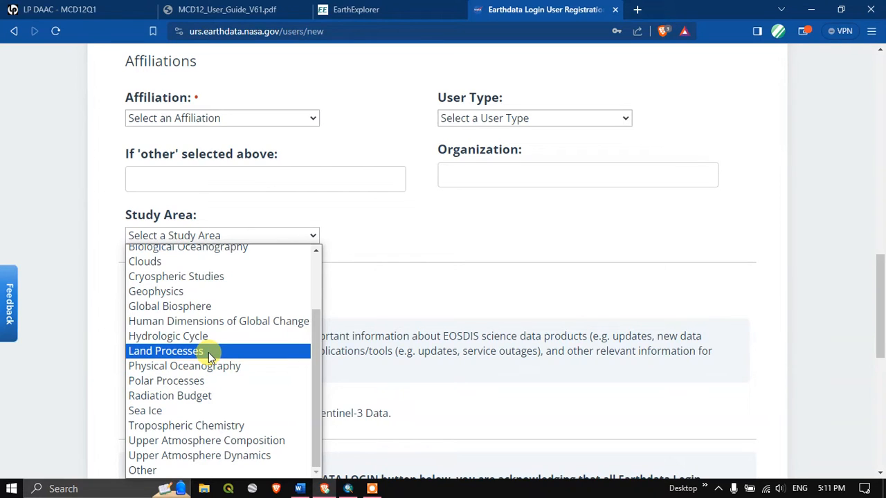
pyautogui.click(391, 287)
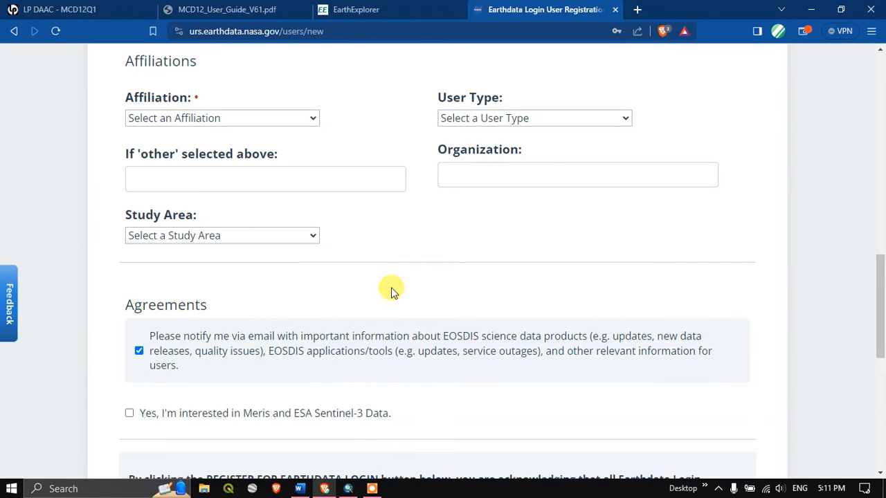
pyautogui.scroll(-3)
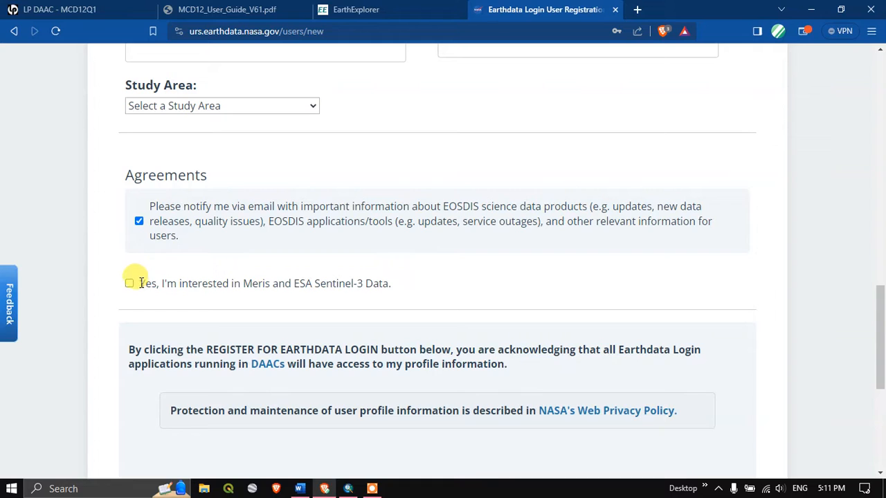
pyautogui.click(129, 283)
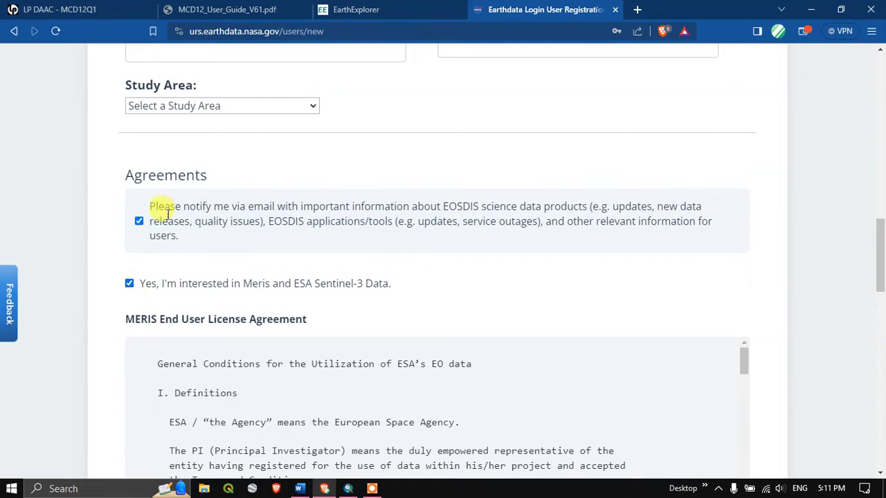
pyautogui.scroll(-3)
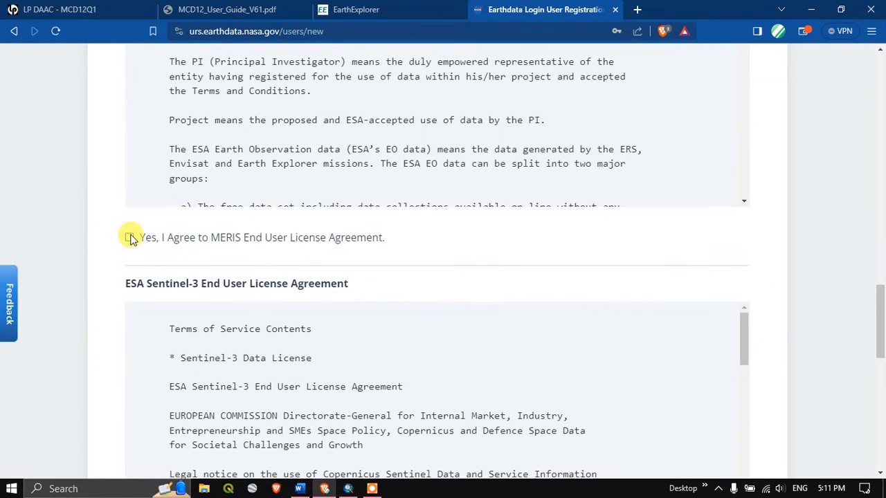
pyautogui.click(131, 238)
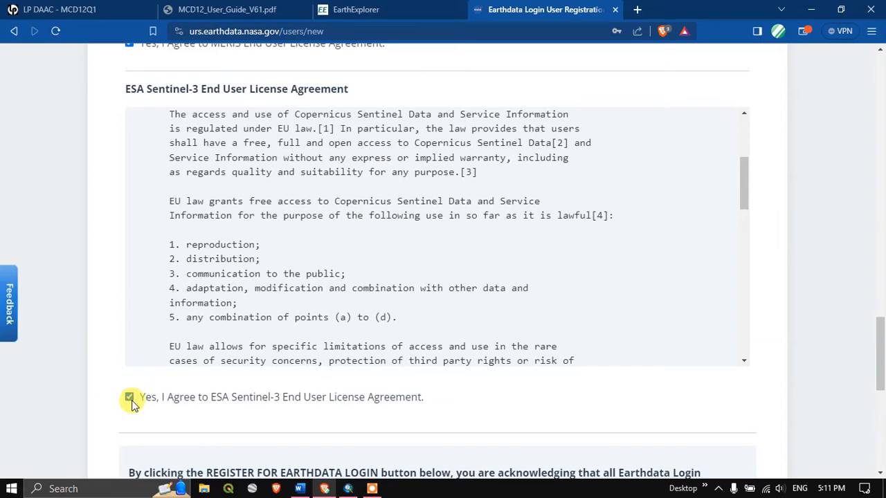
pyautogui.scroll(-3)
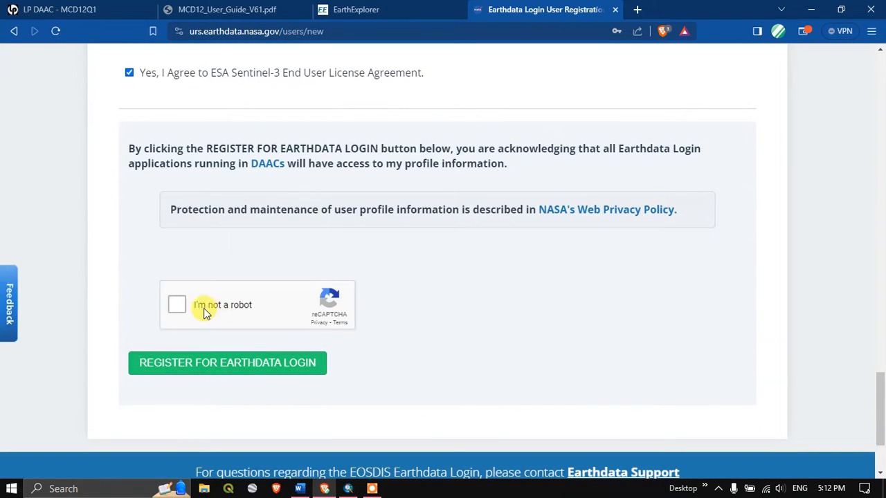
pyautogui.moveTo(210, 362)
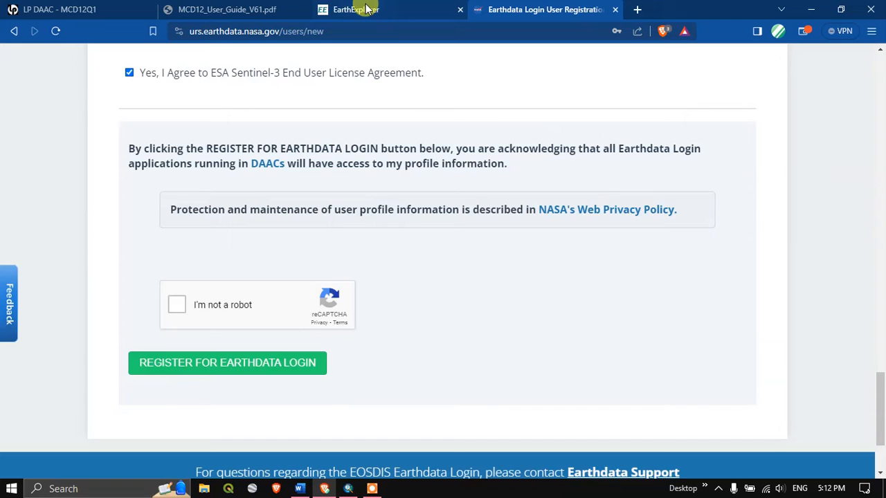
pyautogui.scroll(3)
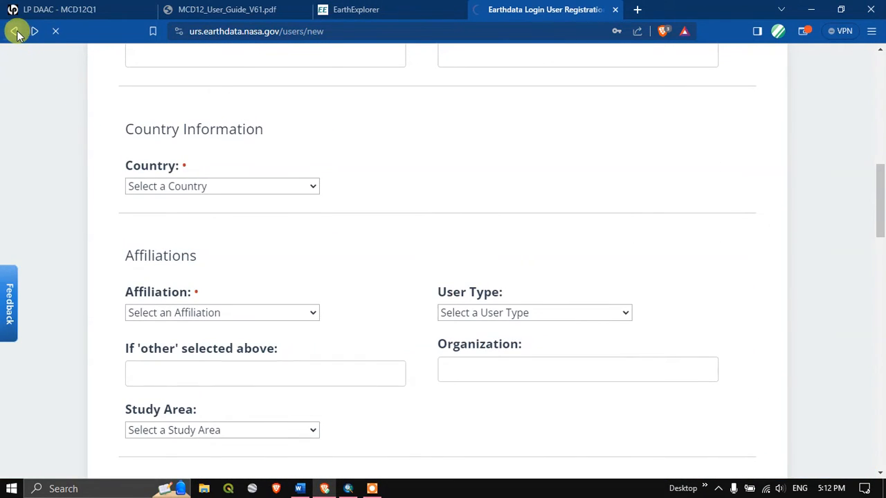
# Log in to the Earthdata account from the login page and return to EarthExplorer results.
pyautogui.click(14, 31)
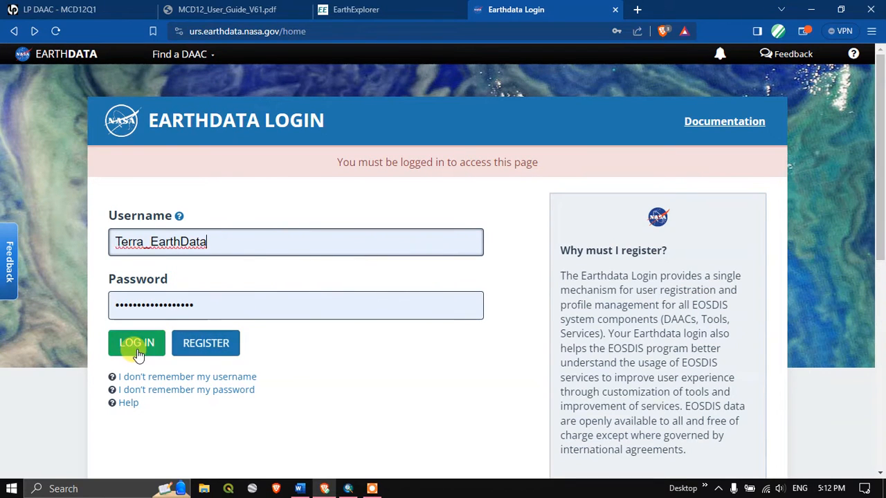
pyautogui.click(136, 342)
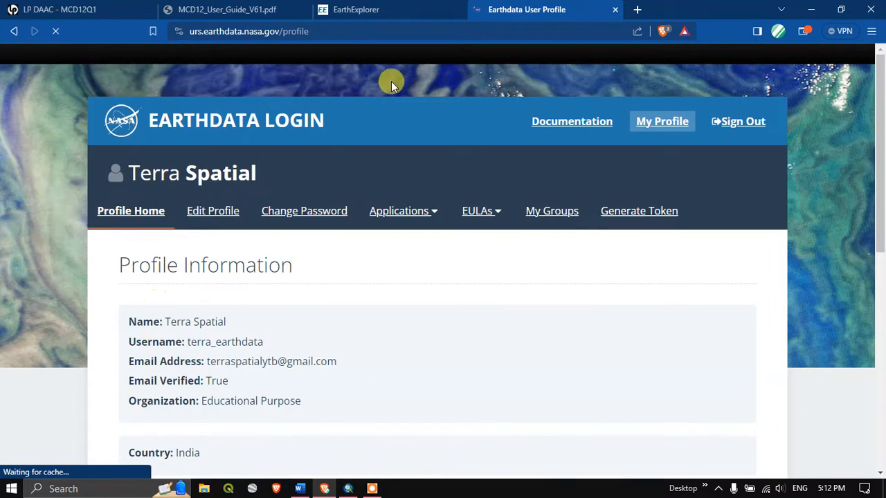
pyautogui.click(356, 9)
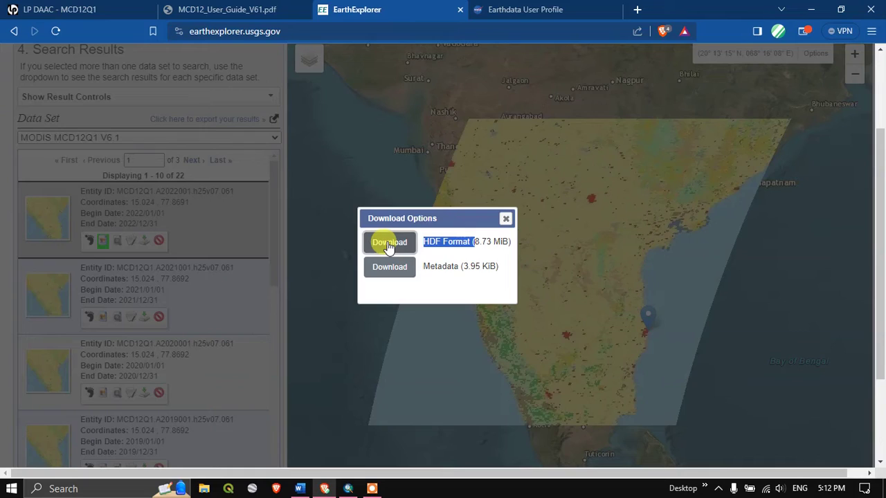
# Download the 2022 HDF scene (8.7 MB) into a new Terra_Spatial\MODIS_LULC folder, then close Download Options.
pyautogui.click(389, 242)
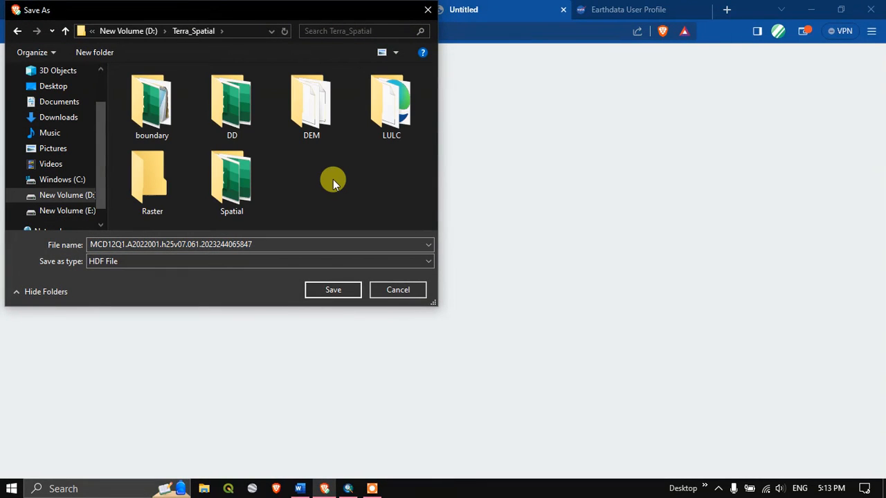
pyautogui.rightClick(333, 180)
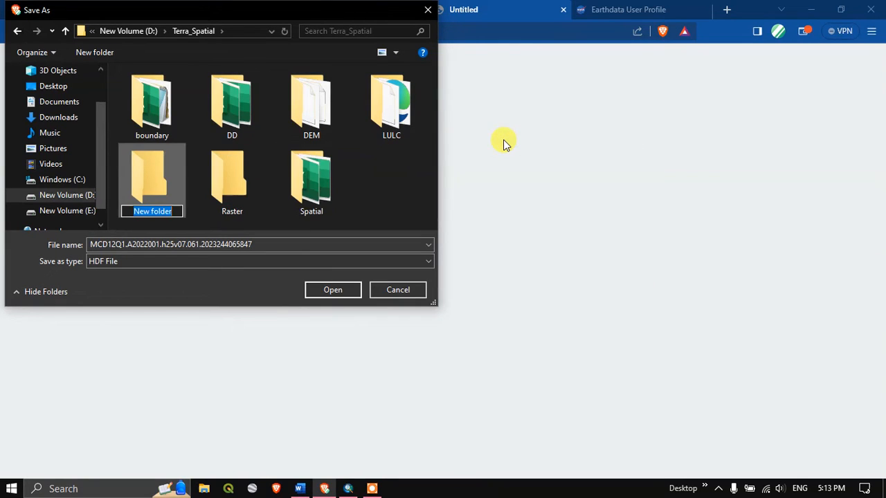
pyautogui.write('MODIS')
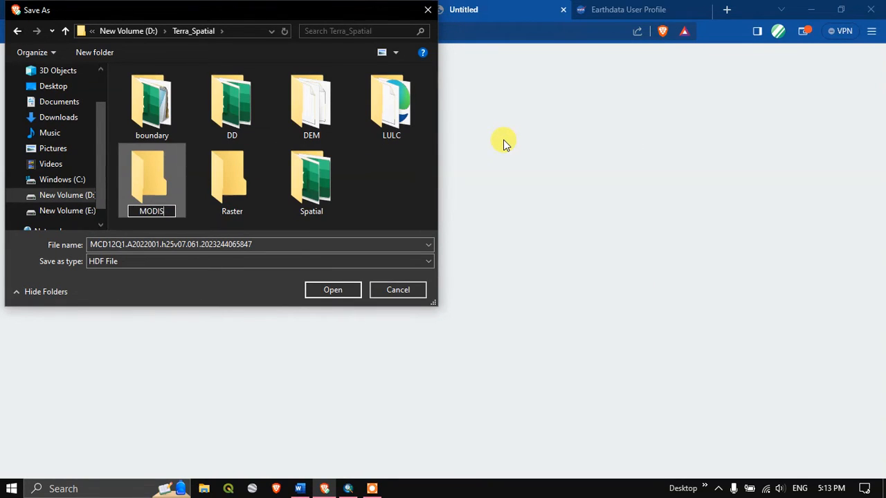
pyautogui.write('_LUL')
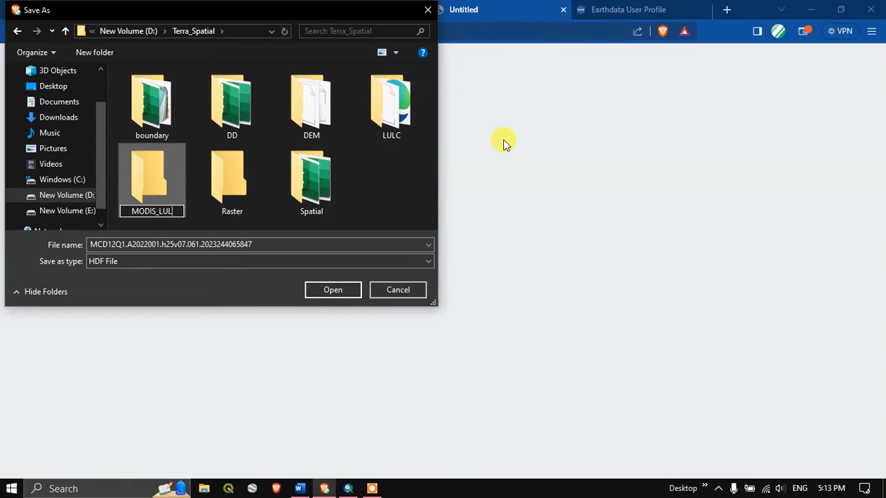
pyautogui.click(152, 177)
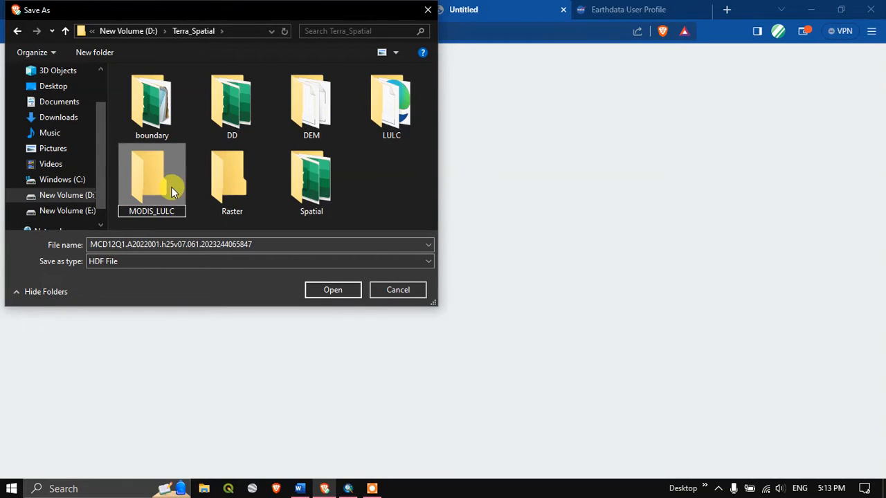
pyautogui.doubleClick(152, 173)
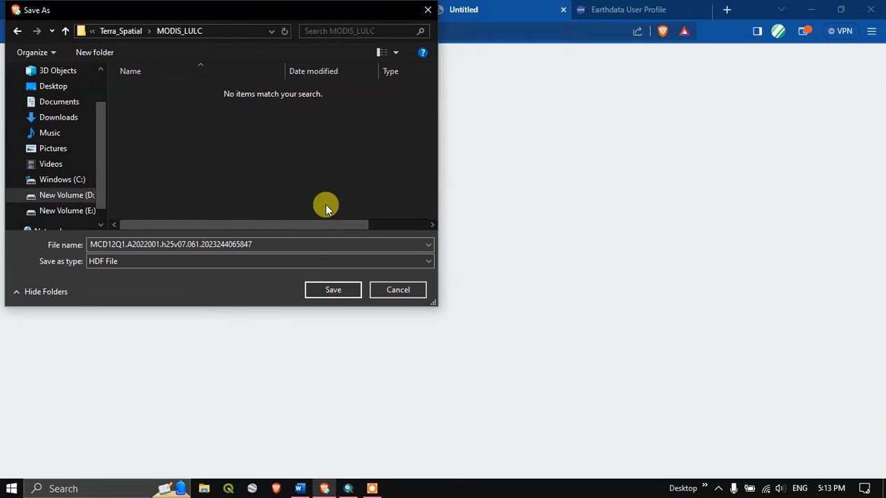
pyautogui.click(333, 289)
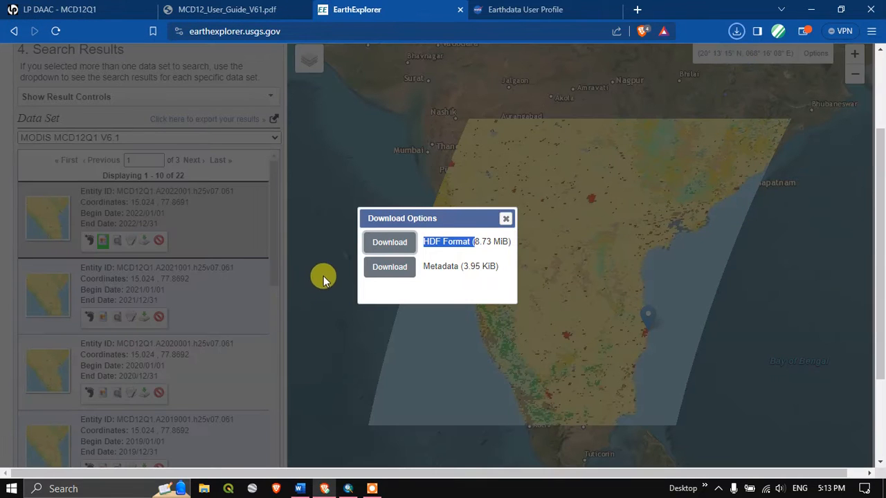
pyautogui.click(389, 241)
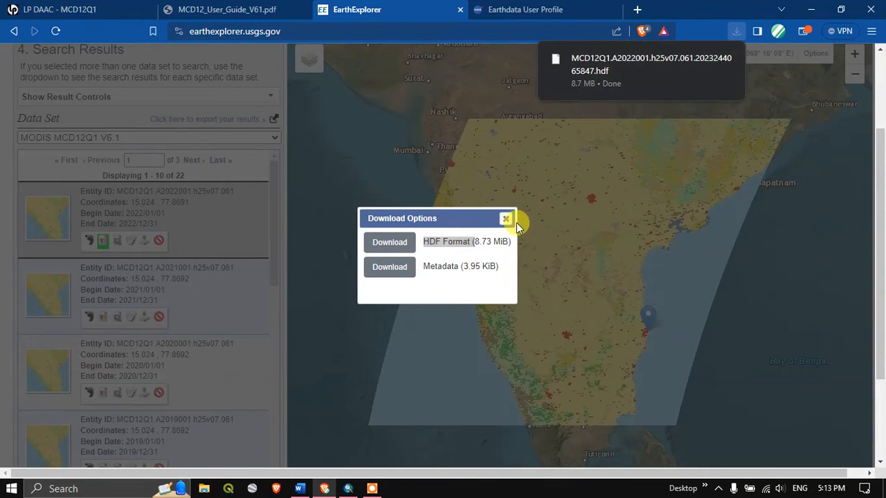
pyautogui.click(506, 218)
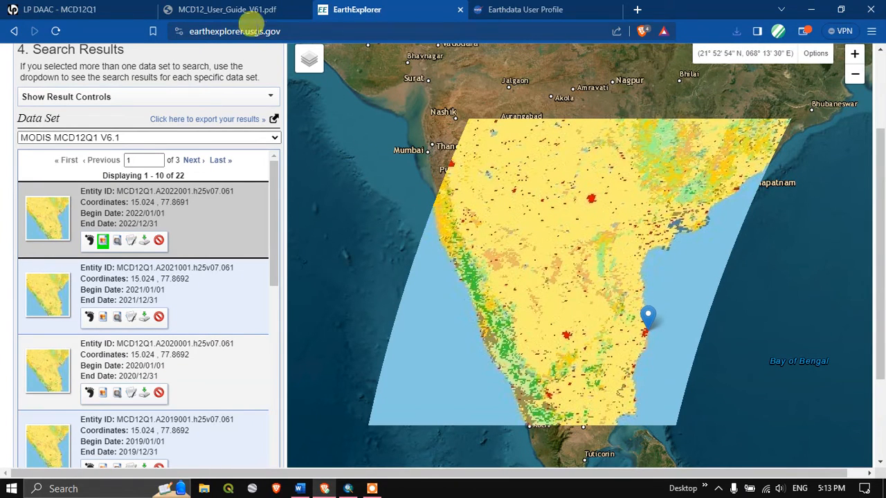
# Scroll the MCD12Q1 User Guide to the IGBP legend table and select 'Evergreen Broadleaf Forests'.
pyautogui.click(227, 9)
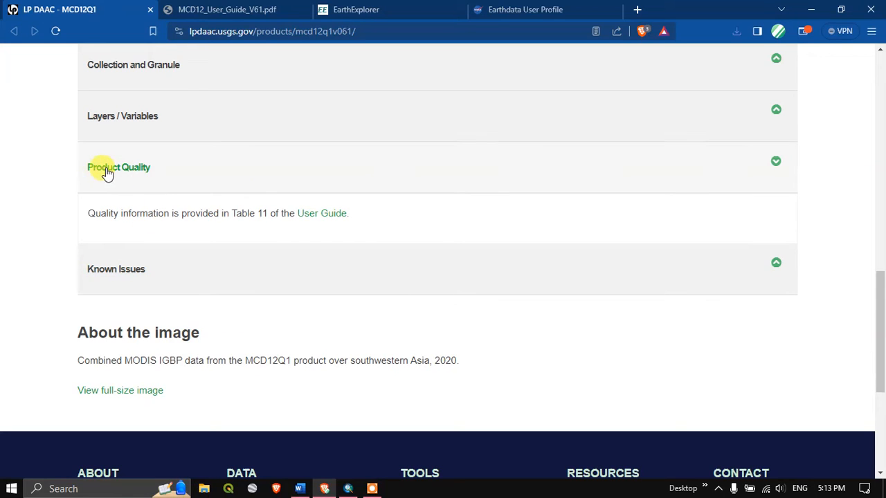
pyautogui.moveTo(335, 220)
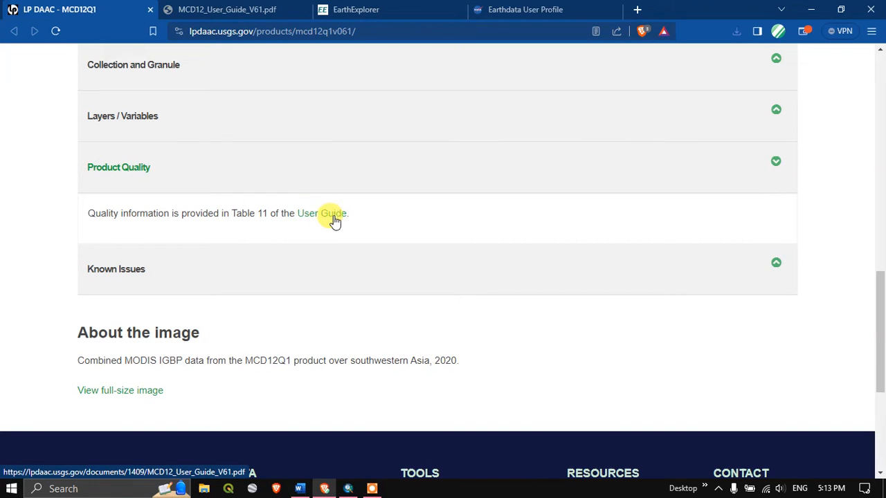
pyautogui.moveTo(228, 119)
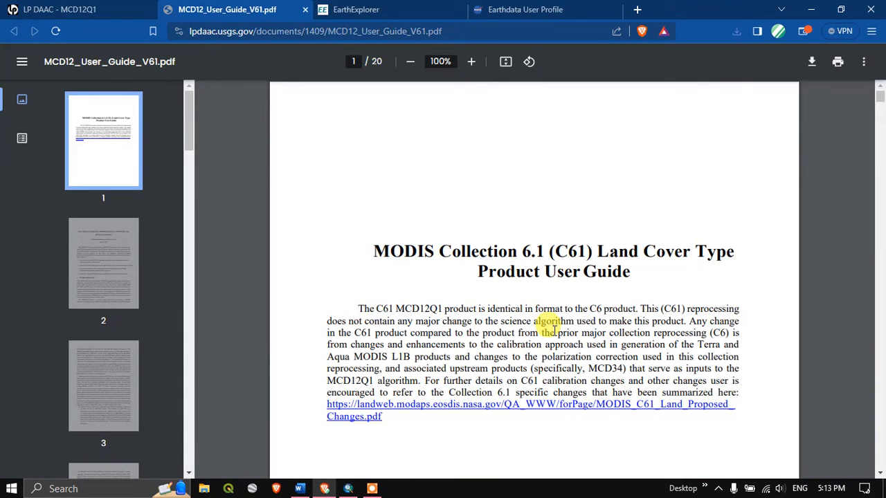
pyautogui.scroll(3)
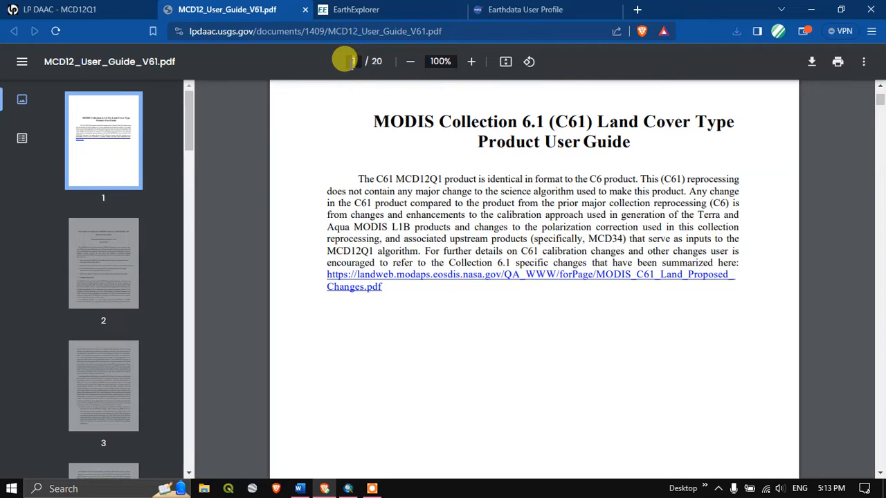
pyautogui.scroll(-3)
pyautogui.write('9')
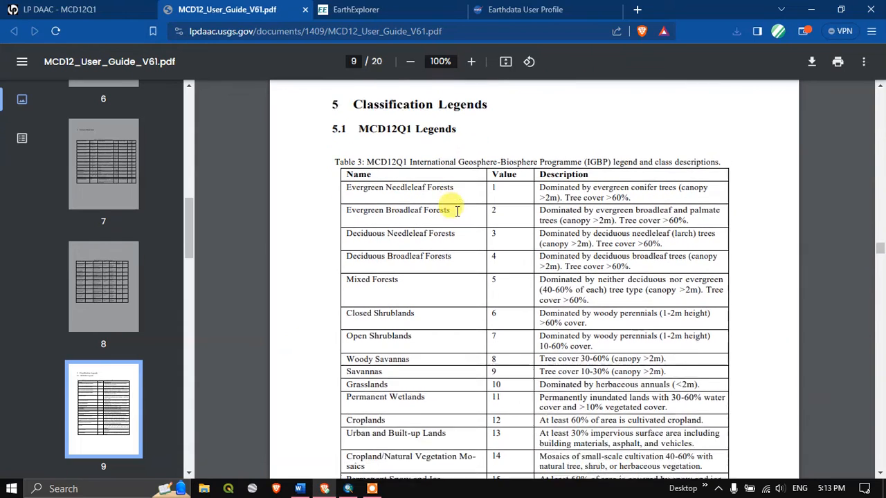
pyautogui.scroll(3)
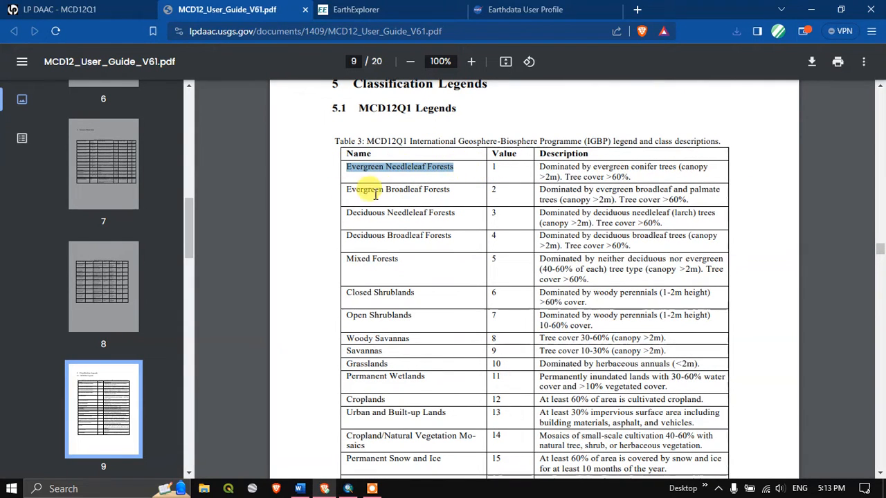
pyautogui.doubleClick(398, 189)
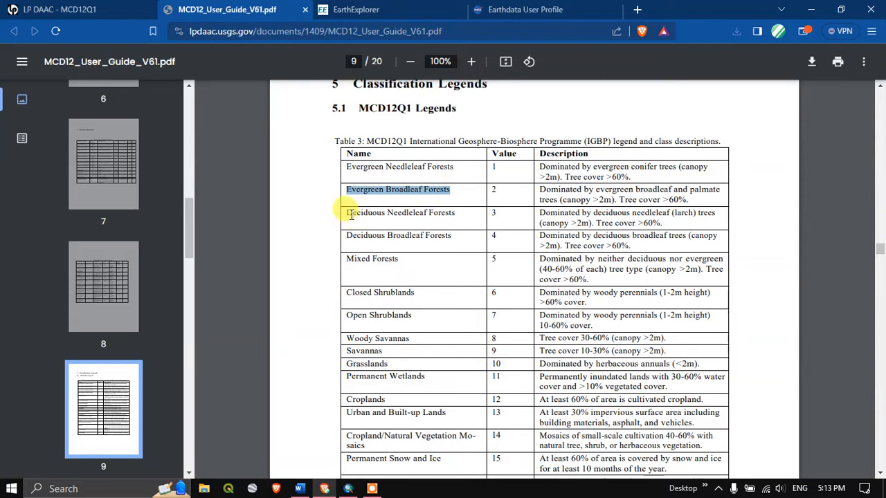
pyautogui.scroll(-3)
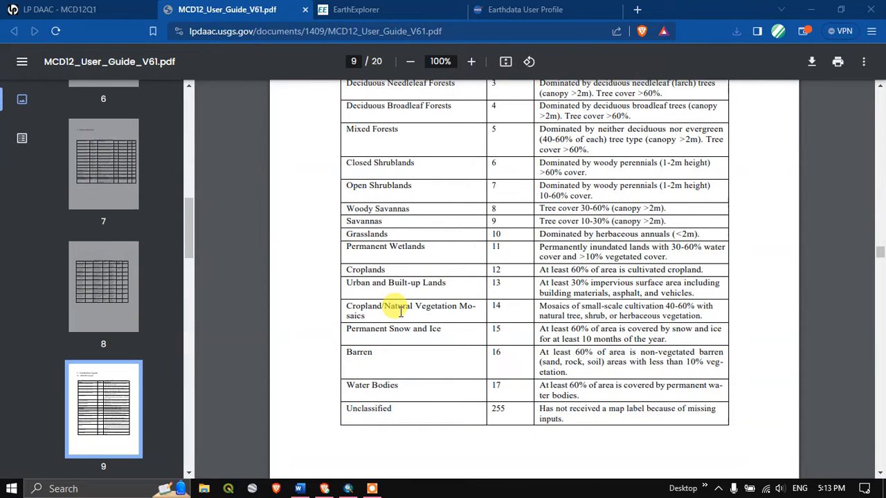
# Add the 2022 MCD12Q1 .hdf from Terra_Spatial\MODIS_LULC as a raster layer, accepting the subdataset.
pyautogui.click(348, 489)
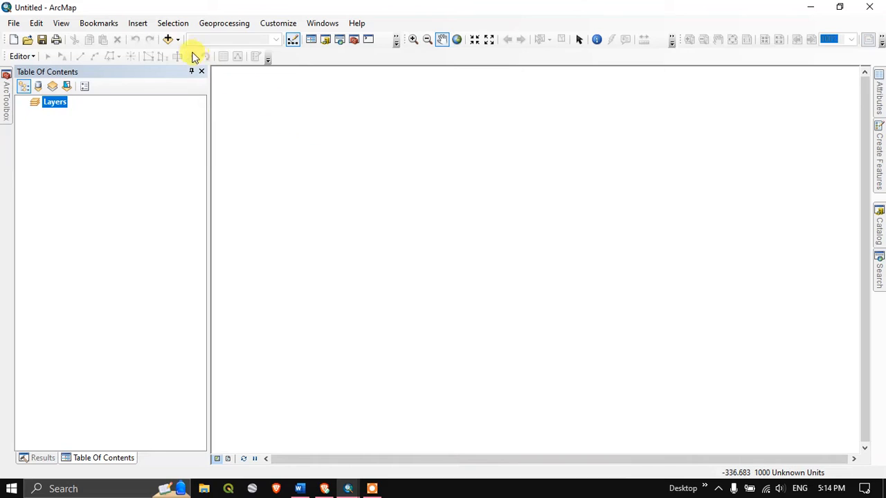
pyautogui.click(193, 52)
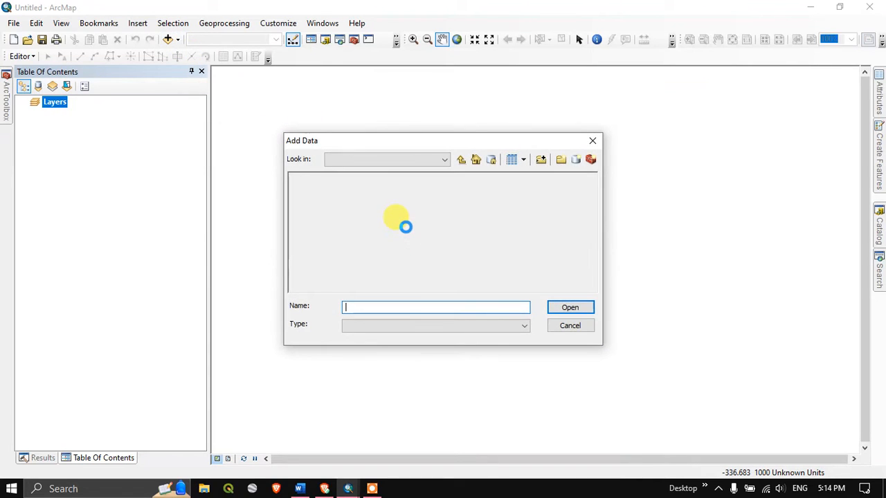
pyautogui.click(461, 160)
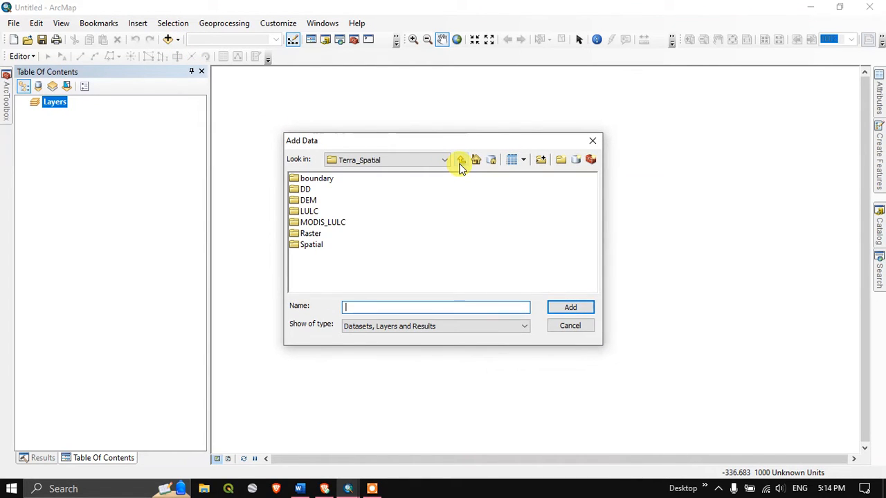
pyautogui.doubleClick(323, 222)
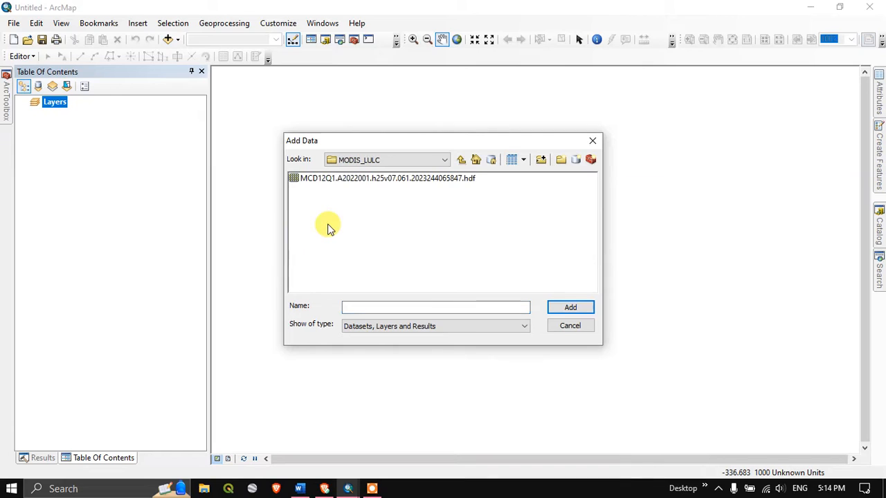
pyautogui.click(388, 177)
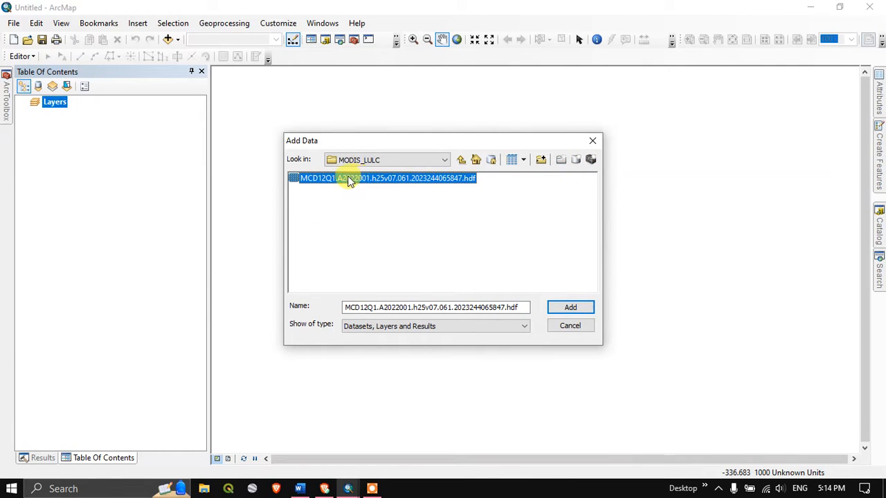
pyautogui.moveTo(570, 307)
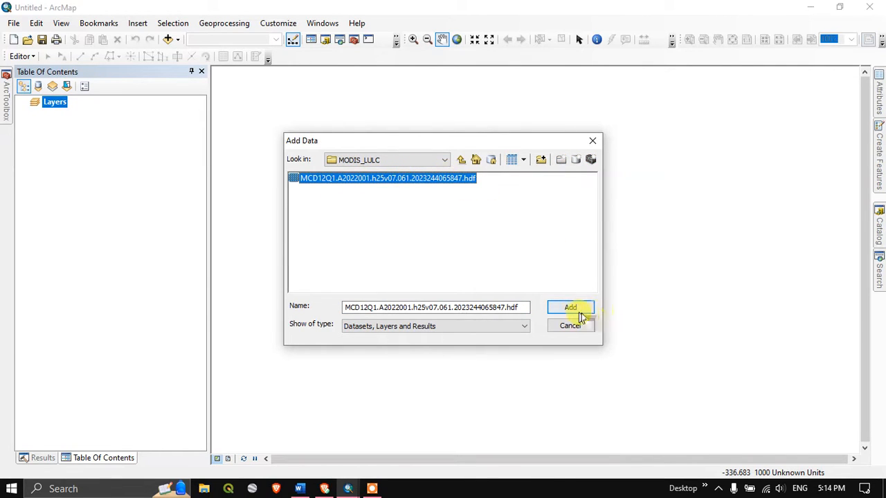
pyautogui.click(570, 307)
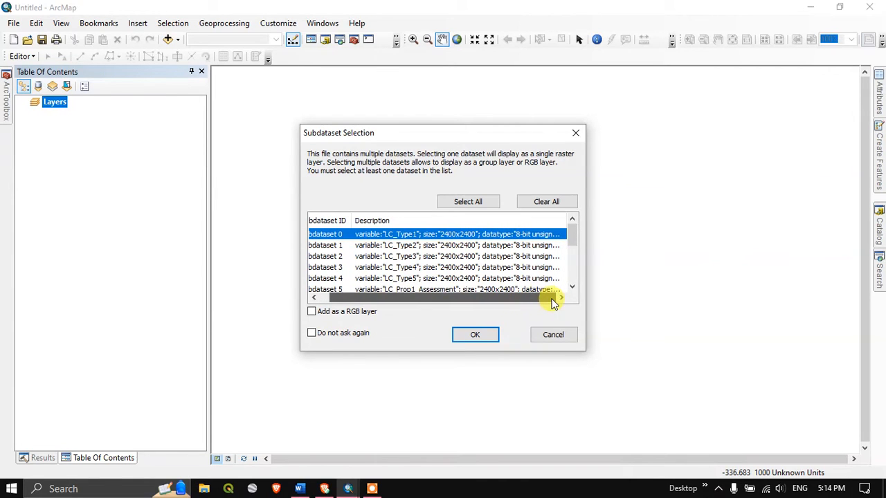
pyautogui.click(475, 334)
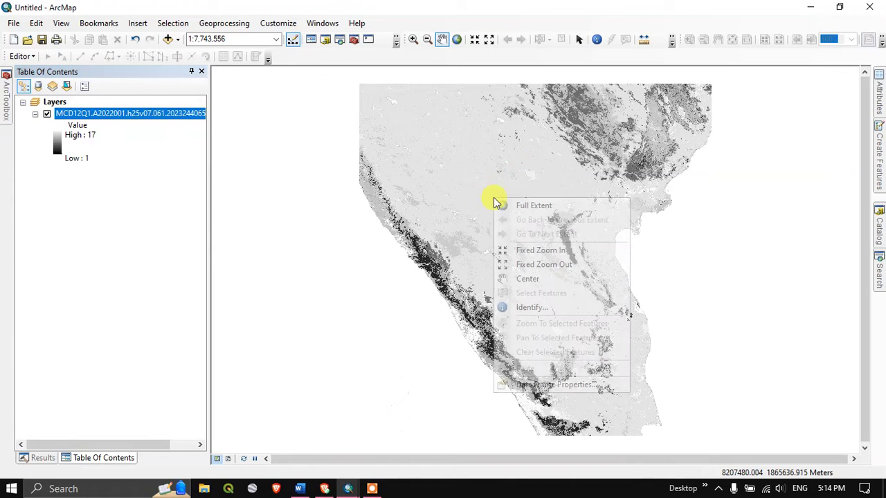
pyautogui.moveTo(557, 385)
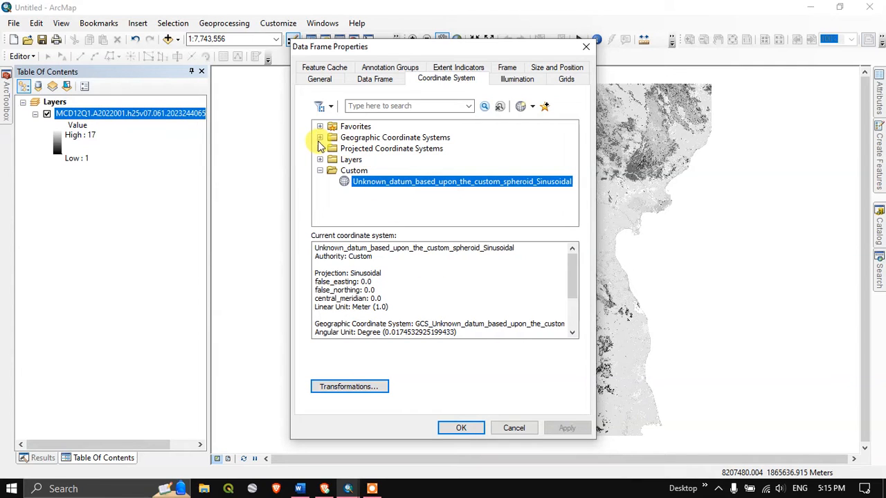
# Set the data frame to Geographic WGS 1984, accept the datum warning, and pan the raster.
pyautogui.click(320, 137)
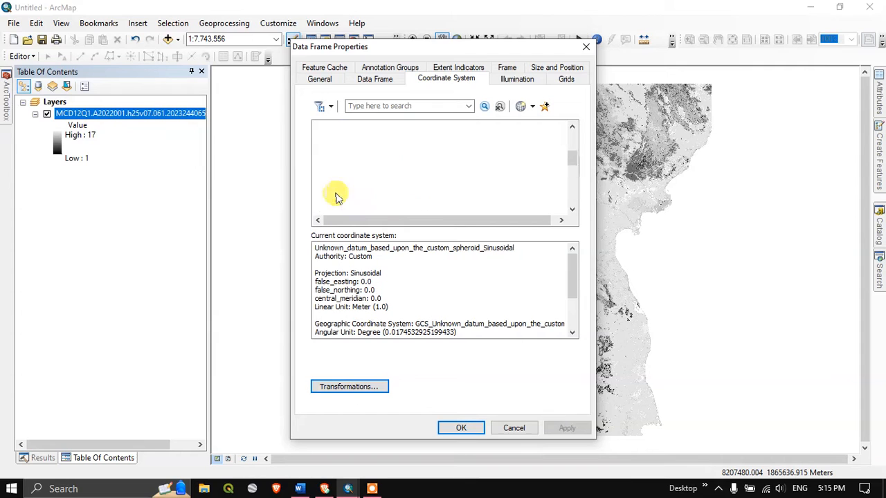
pyautogui.click(382, 159)
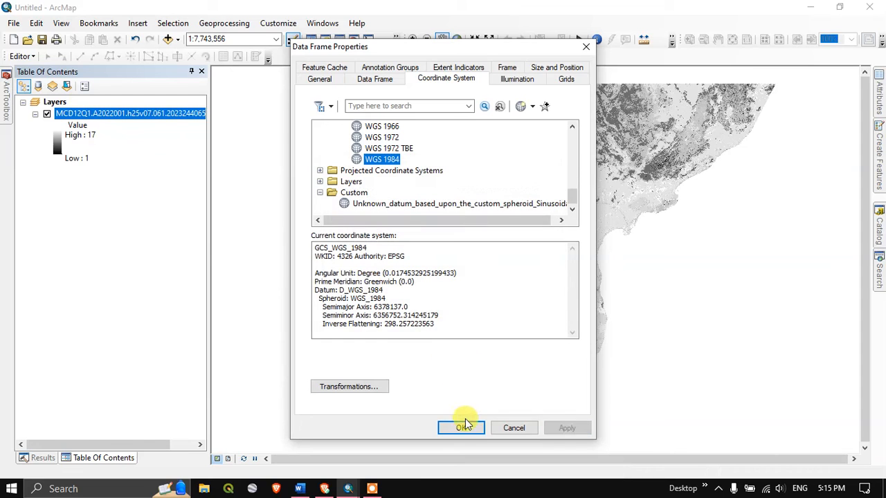
pyautogui.click(461, 428)
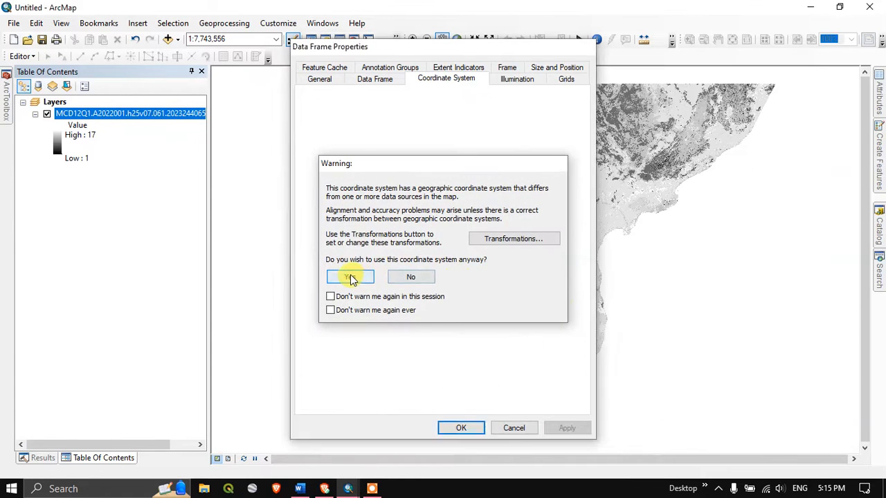
pyautogui.click(349, 276)
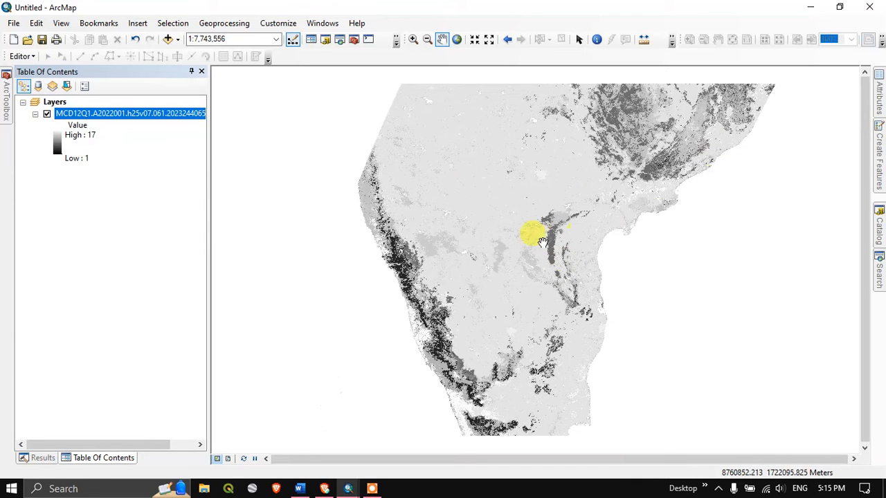
pyautogui.scroll(-3)
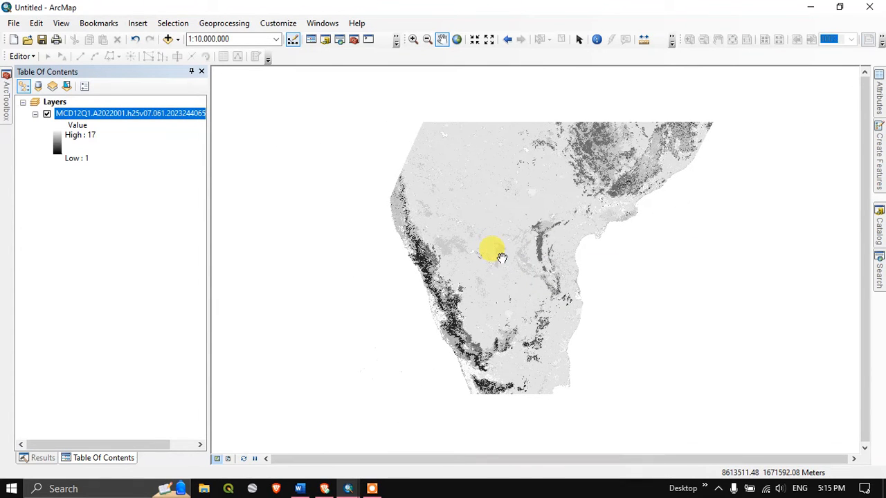
pyautogui.moveTo(493, 249); pyautogui.dragTo(316, 192)
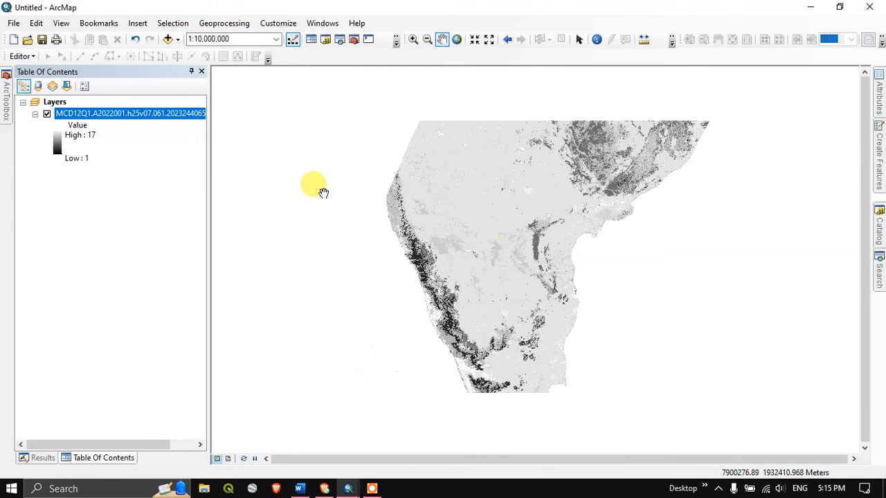
pyautogui.rightClick(104, 113)
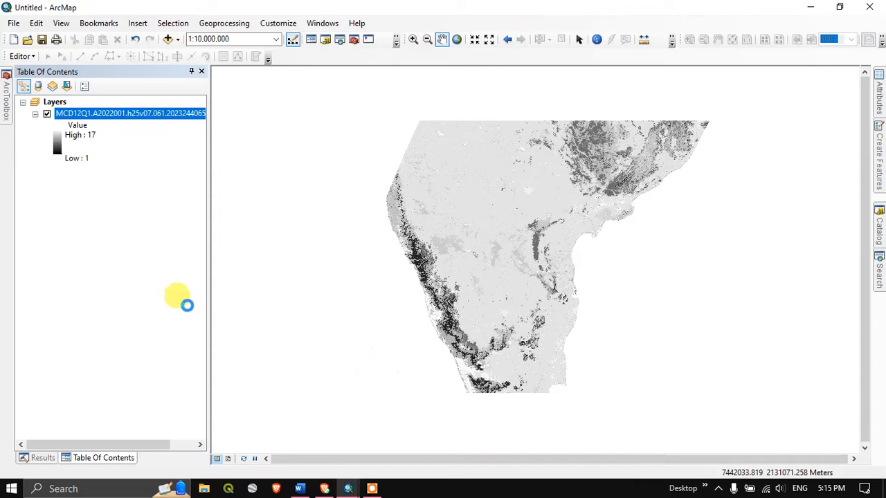
# Symbolize the land cover layer as Classified (15 Natural Breaks classes) after computing the histogram.
pyautogui.doubleClick(130, 112)
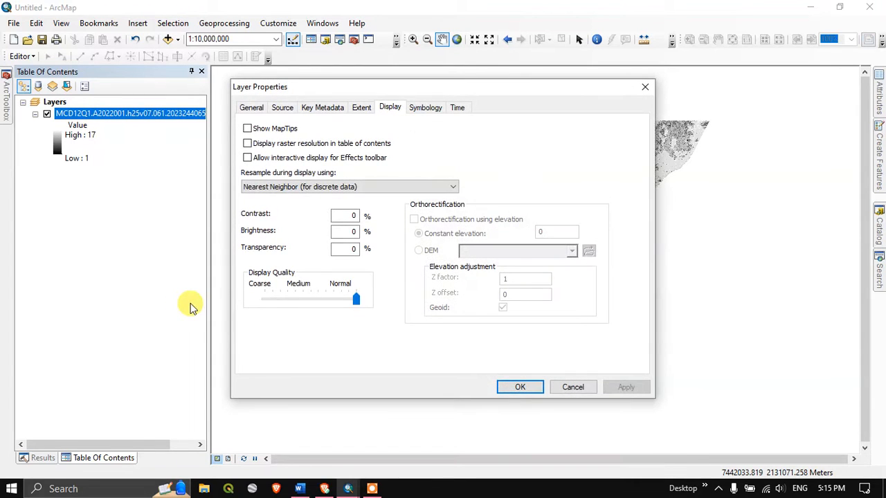
pyautogui.click(425, 108)
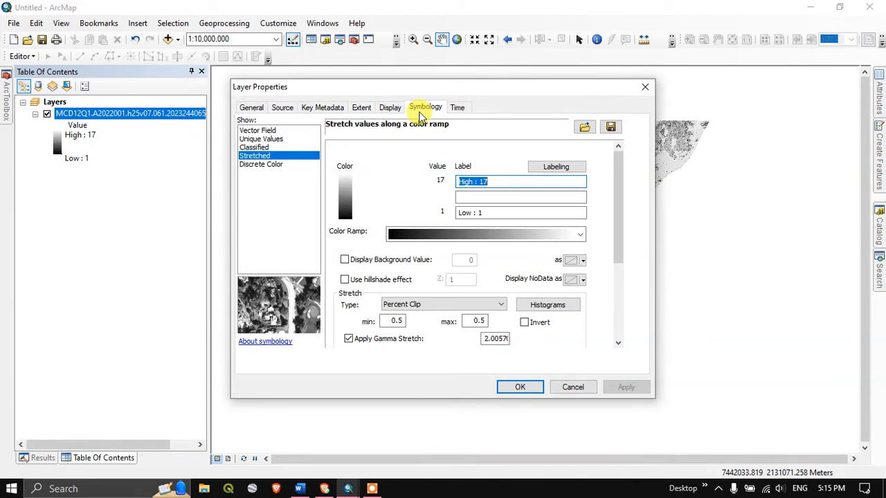
pyautogui.moveTo(440, 181)
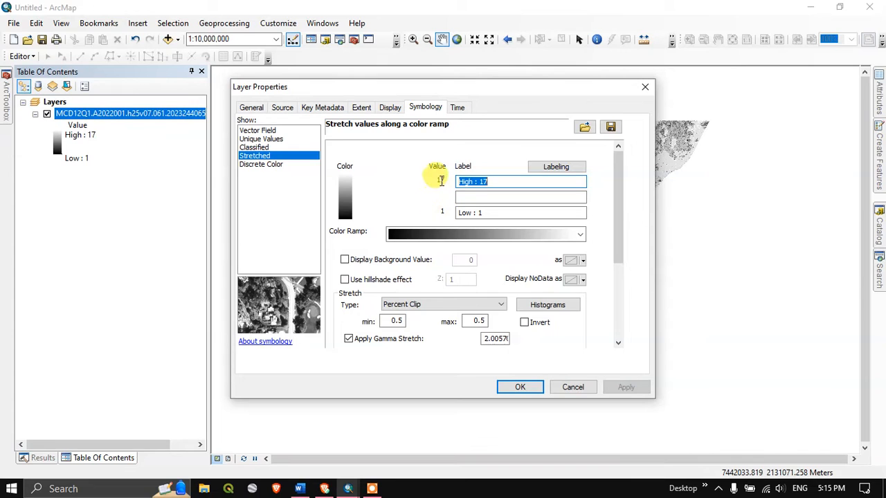
pyautogui.click(254, 147)
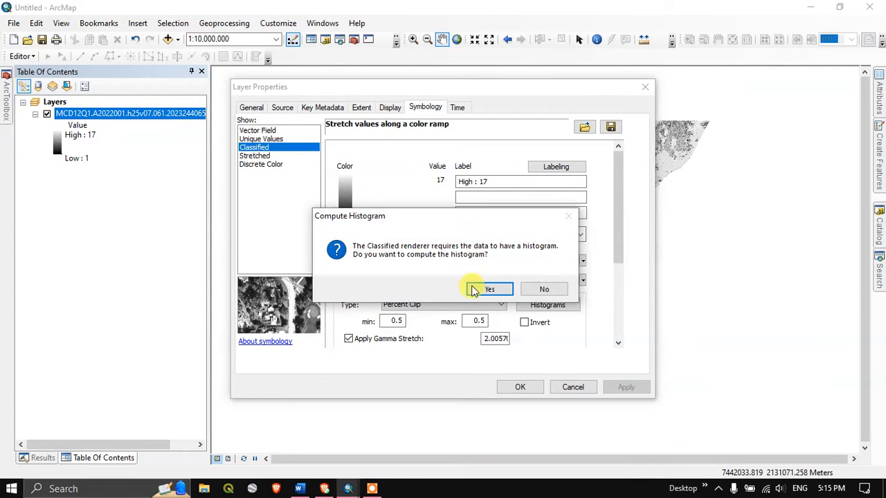
pyautogui.click(489, 290)
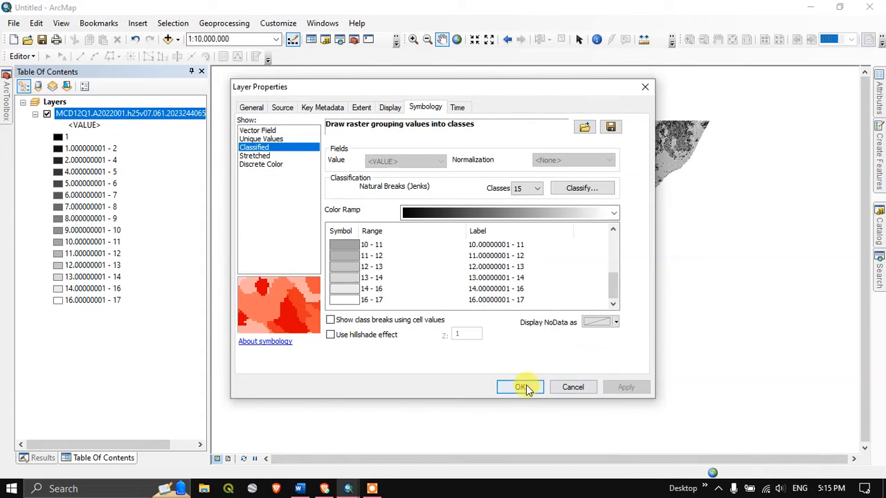
pyautogui.click(519, 386)
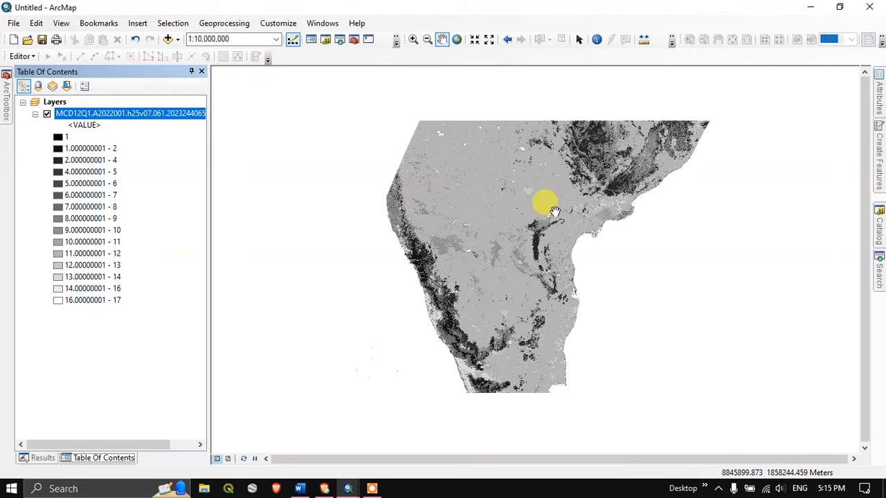
pyautogui.click(880, 271)
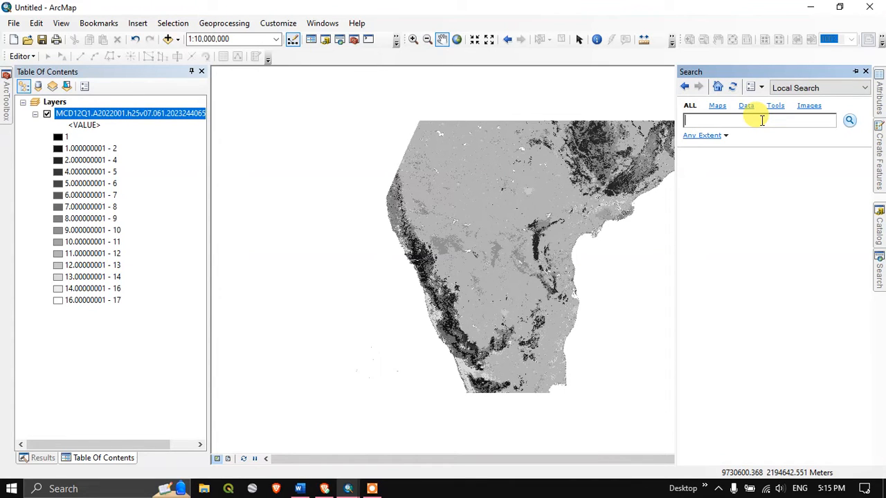
# Search the ArcMap tools for 'reclassify'.
pyautogui.write('recla')
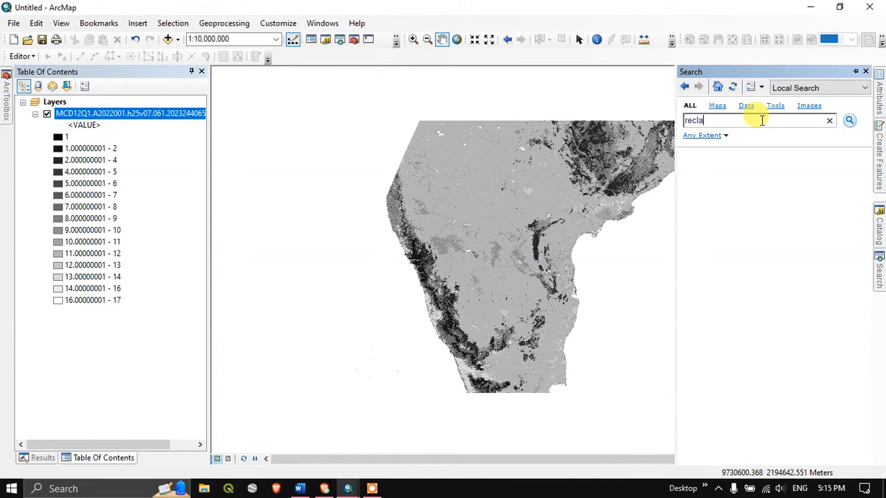
pyautogui.write('ssify')
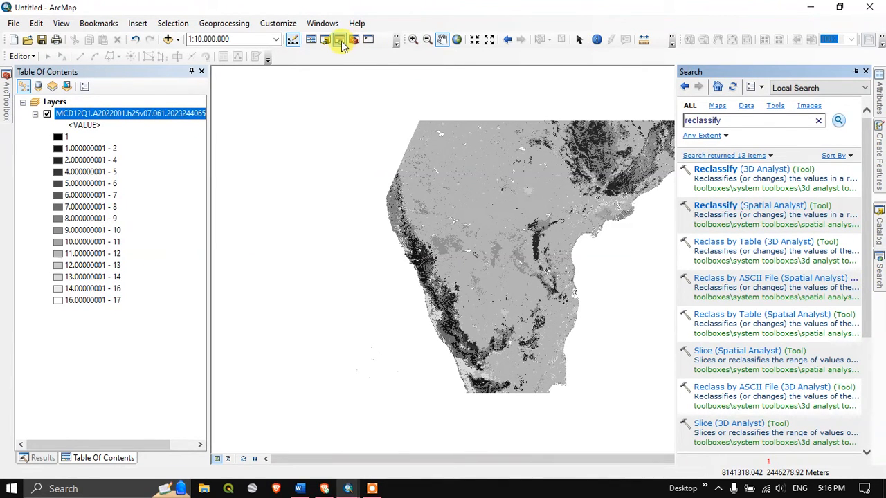
pyautogui.moveTo(340, 39)
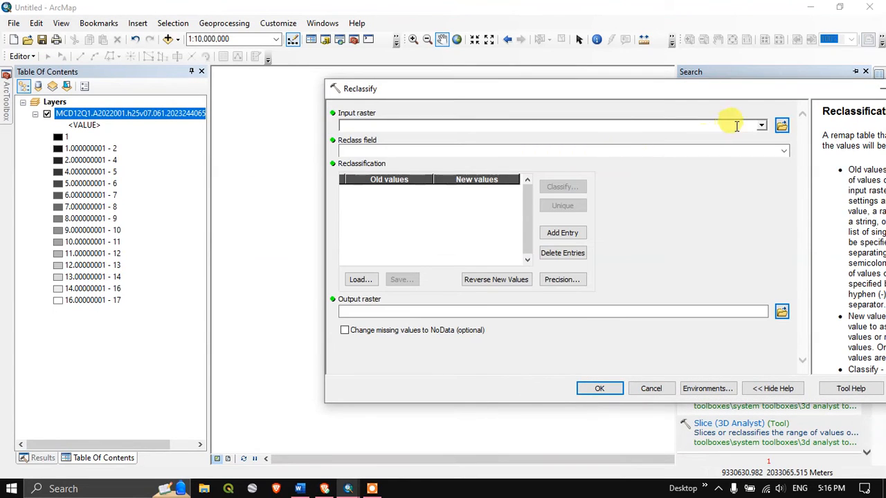
# Pick hdf:0 in Reclassify, close the tool unrun, and restore the layer's Stretched 1–17 symbology.
pyautogui.click(760, 125)
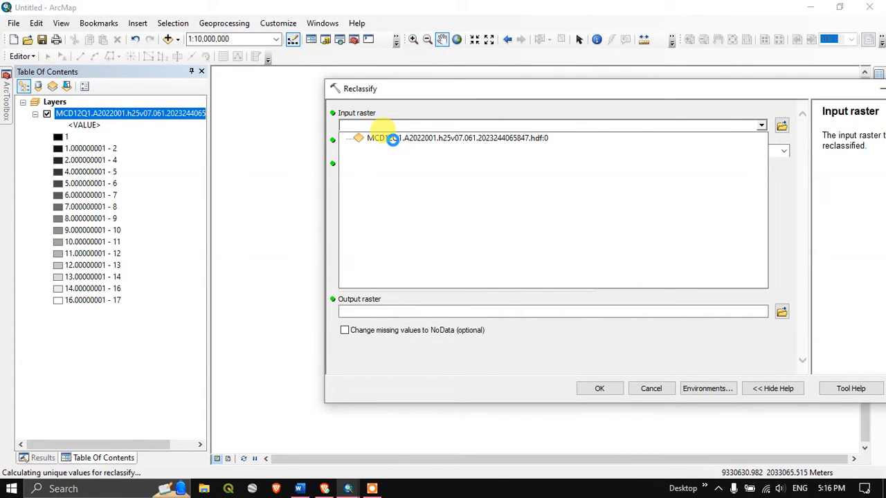
pyautogui.click(471, 138)
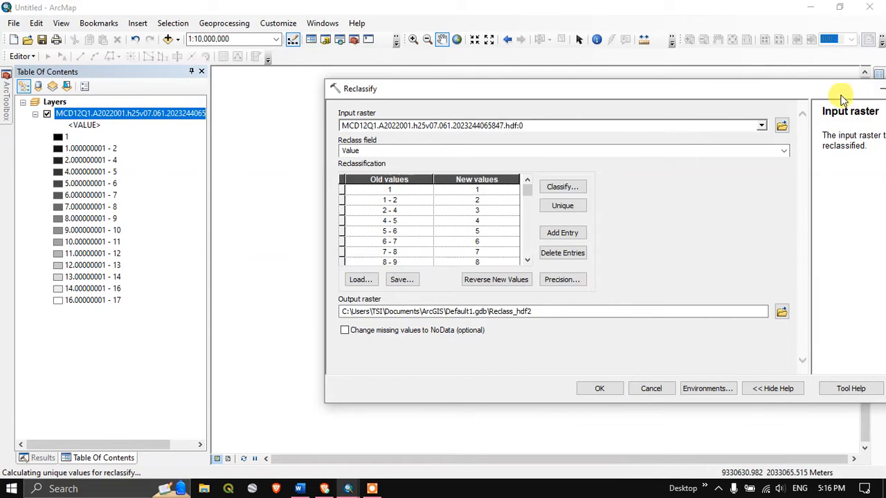
pyautogui.click(600, 389)
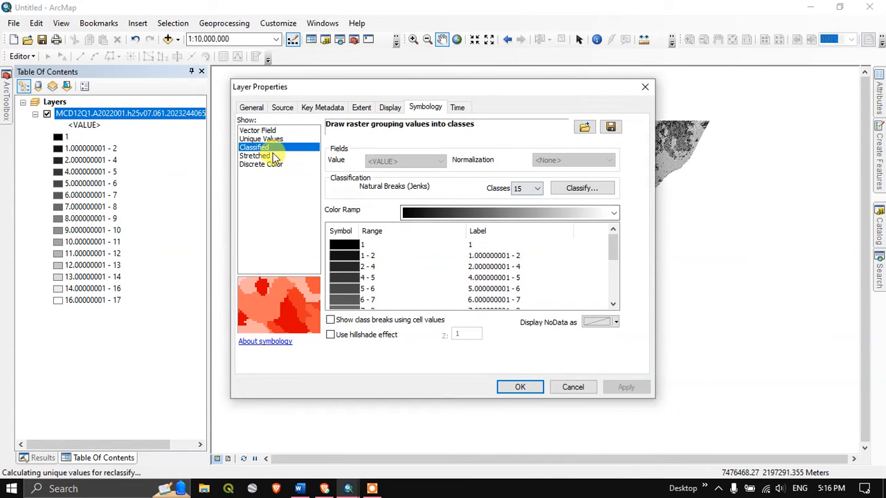
pyautogui.click(625, 387)
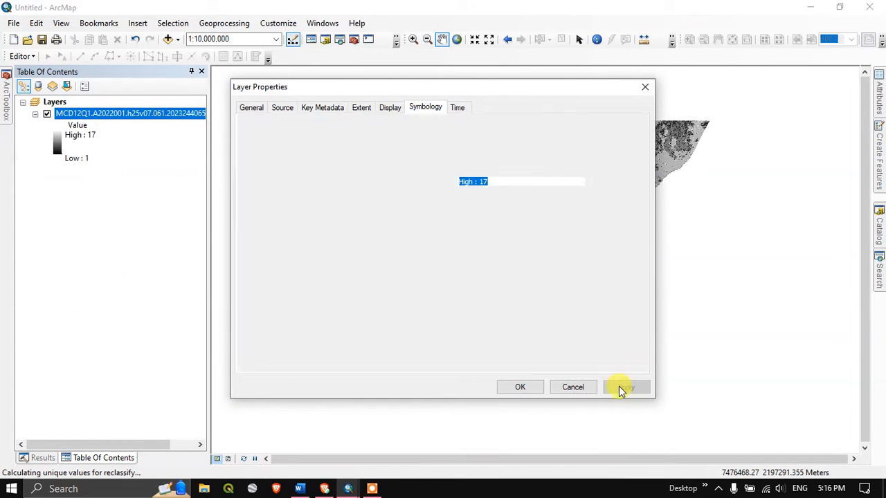
pyautogui.click(623, 387)
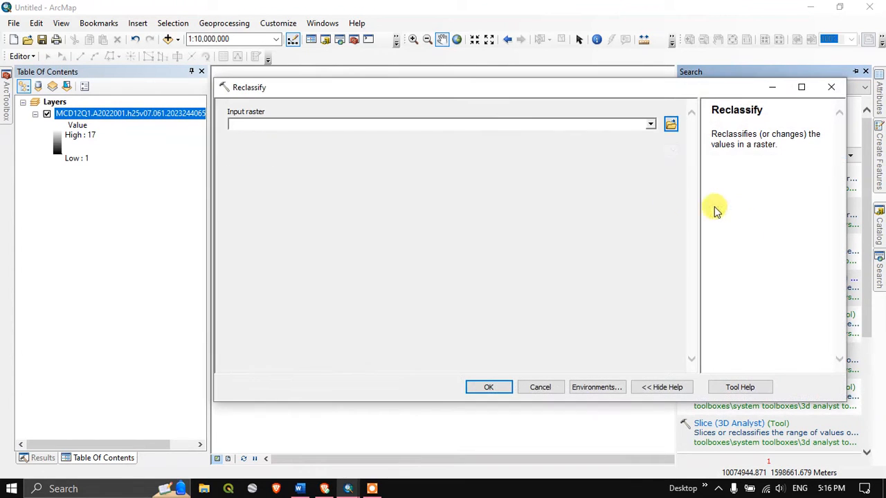
# Choose the MCD12Q1 hdf:0 raster as the Reclassify input and list its unique values.
pyautogui.click(649, 124)
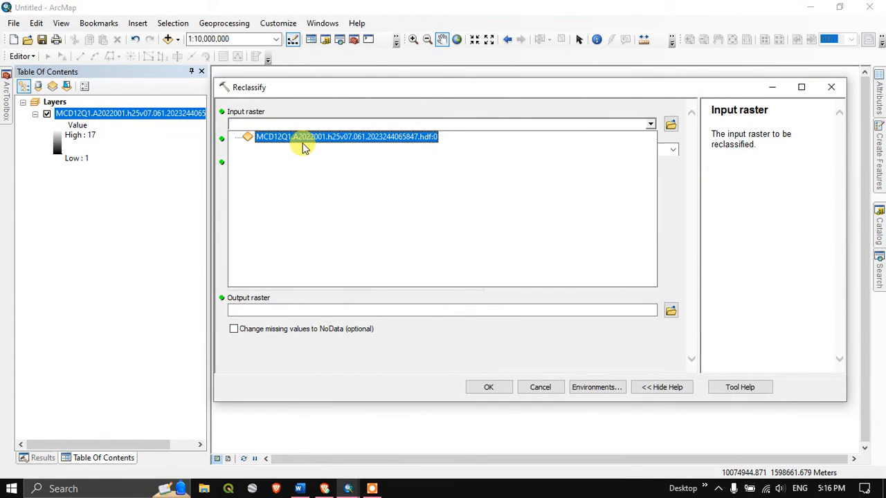
pyautogui.click(346, 136)
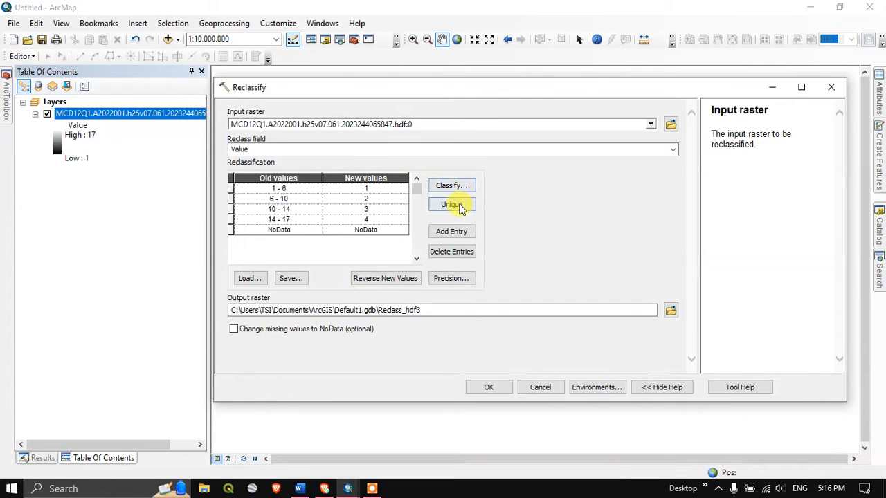
pyautogui.click(451, 205)
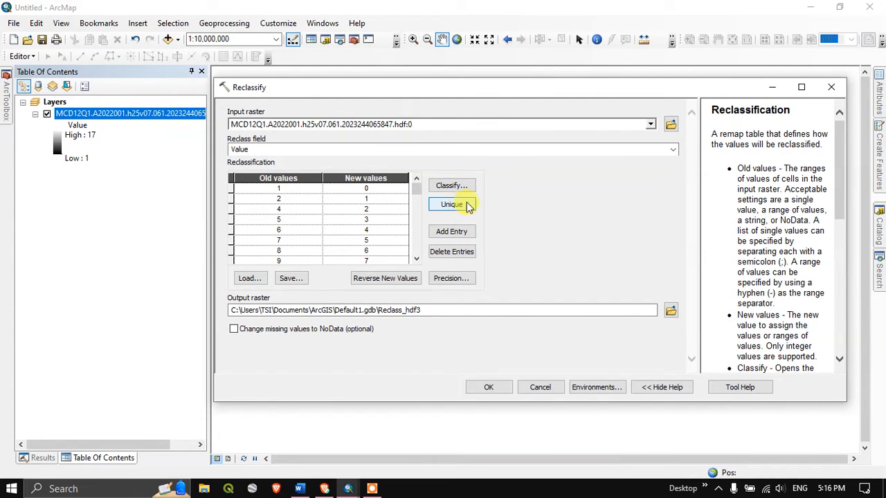
pyautogui.moveTo(452, 204)
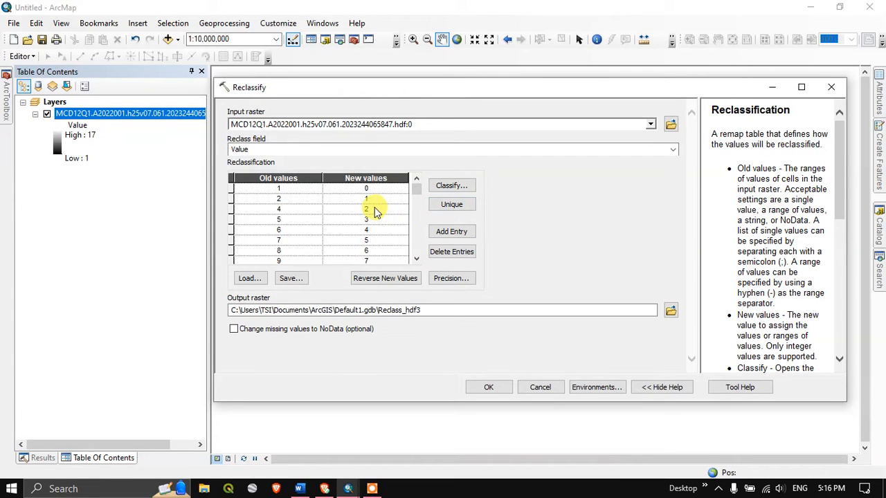
# Retype the New values to match the Old values, starting with class 1.
pyautogui.scroll(-3)
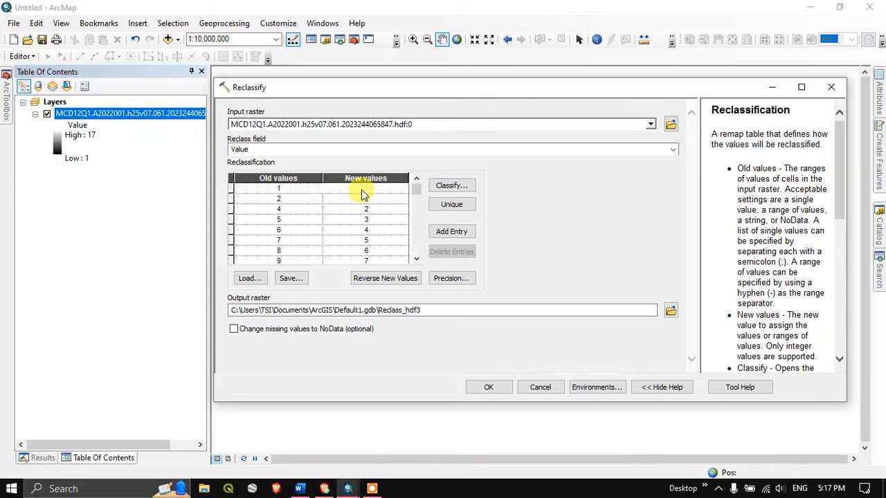
pyautogui.click(365, 188)
pyautogui.write('1')
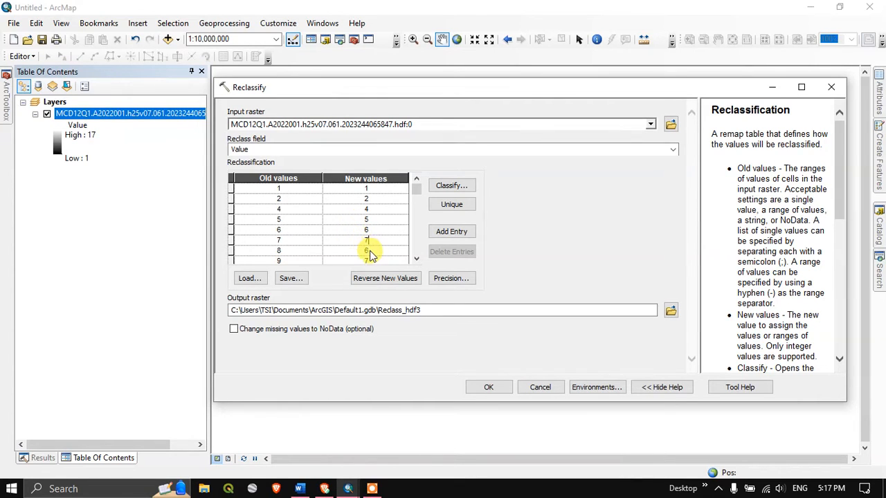
pyautogui.click(366, 250)
pyautogui.write('8')
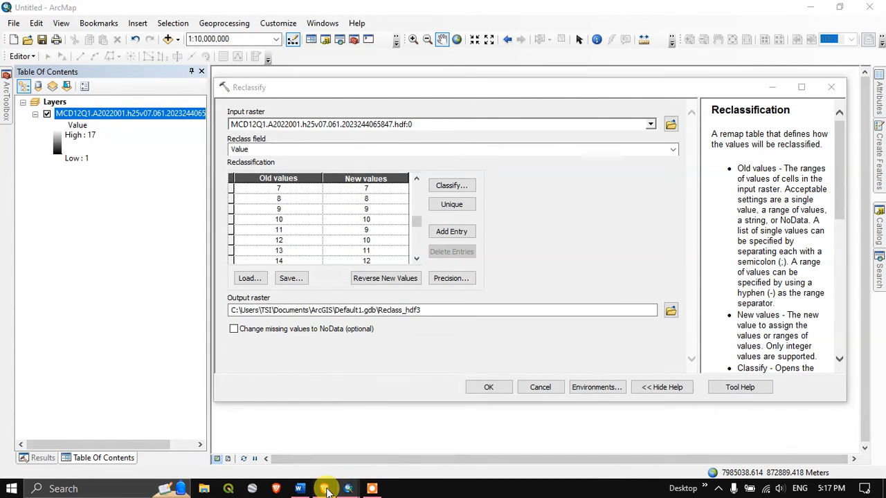
# In the user guide PDF, select 'Evergreen Needleleaf Forests' in the IGBP legend table.
pyautogui.click(325, 489)
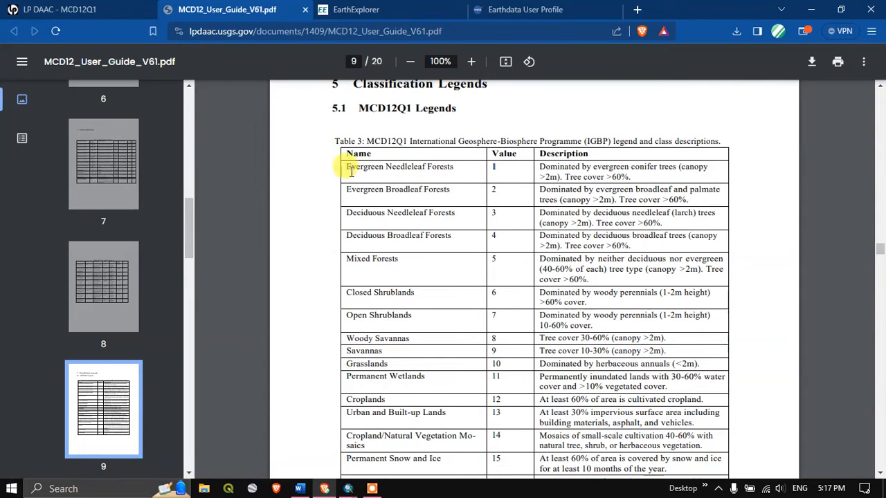
pyautogui.doubleClick(399, 166)
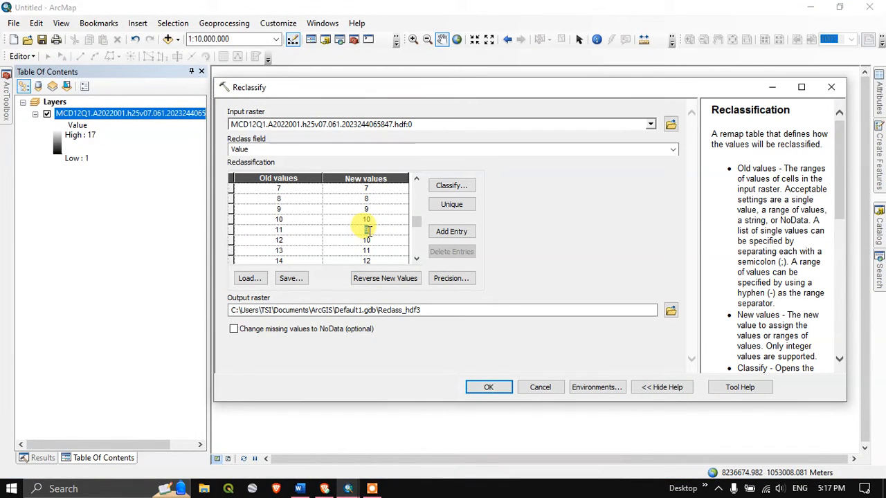
# Set the New values for classes 11 through 14 to match the Old values and run Reclassify.
pyautogui.click(366, 230)
pyautogui.write('13')
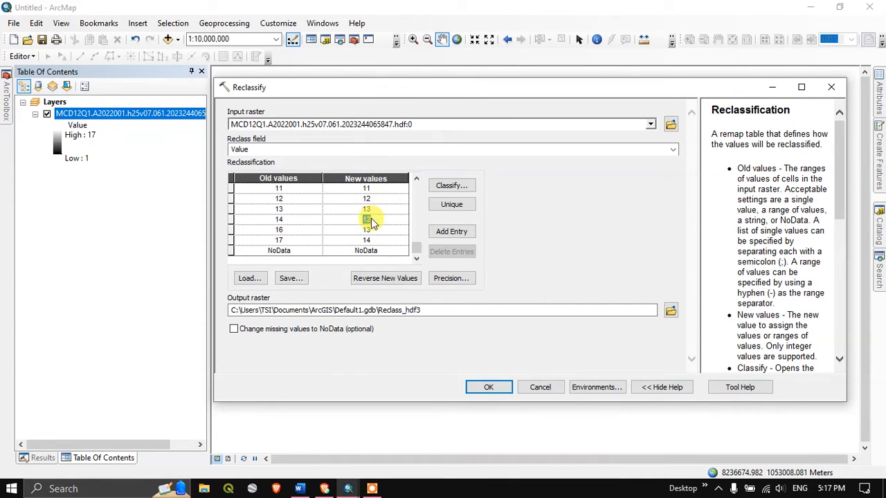
pyautogui.doubleClick(365, 219)
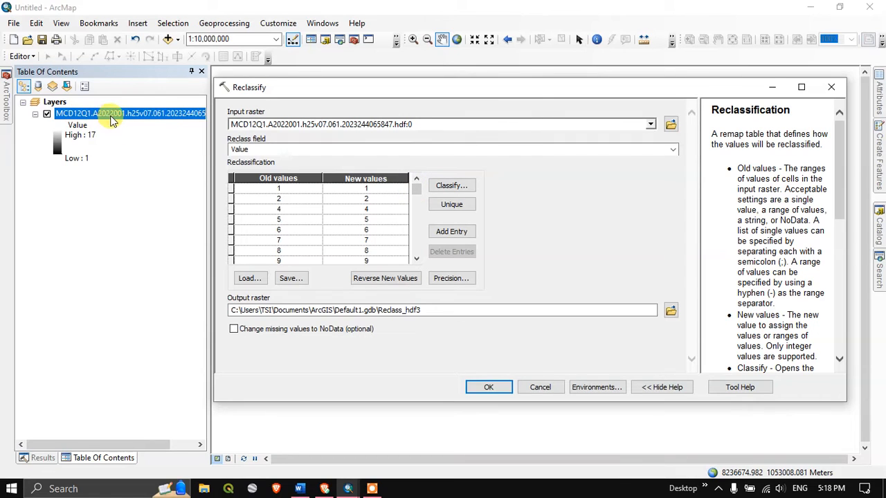
pyautogui.moveTo(377, 337)
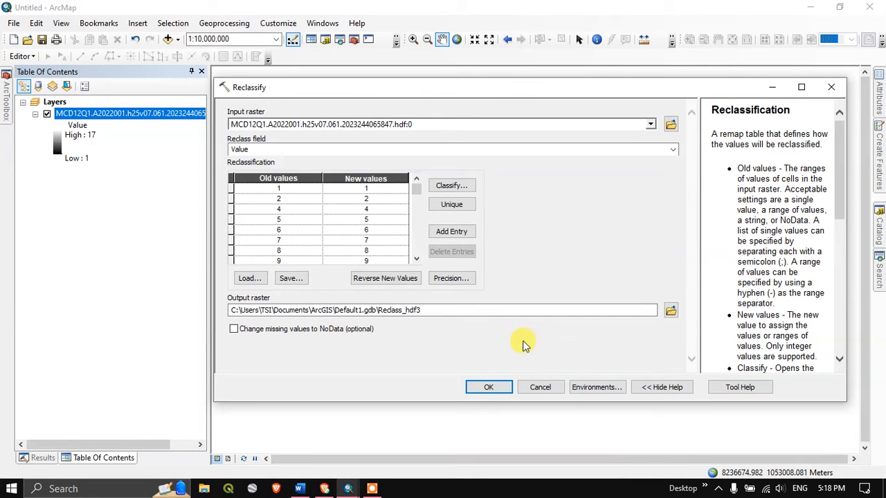
pyautogui.click(489, 387)
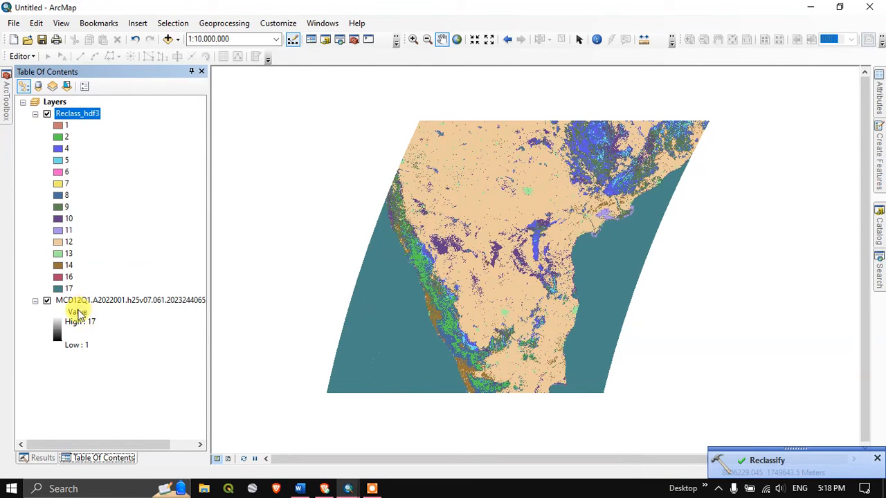
# Hide the original MCD12Q1 layer and bring the user guide back up in Brave.
pyautogui.click(48, 300)
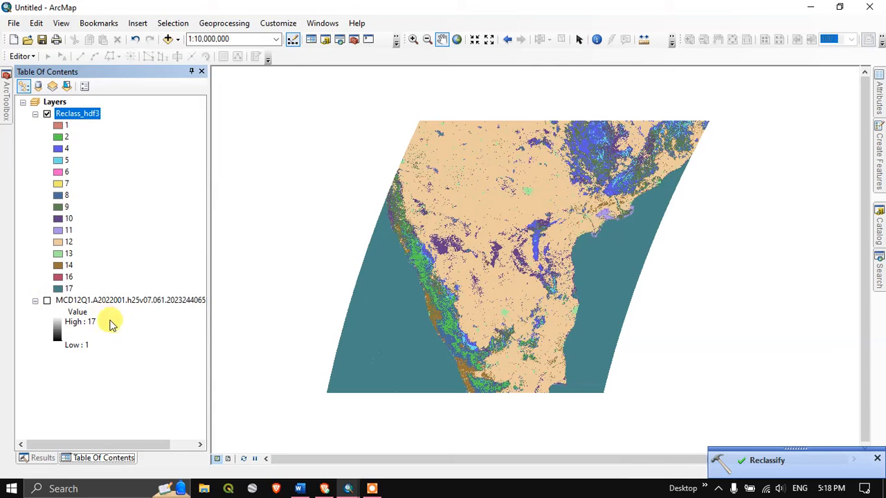
pyautogui.moveTo(73, 285)
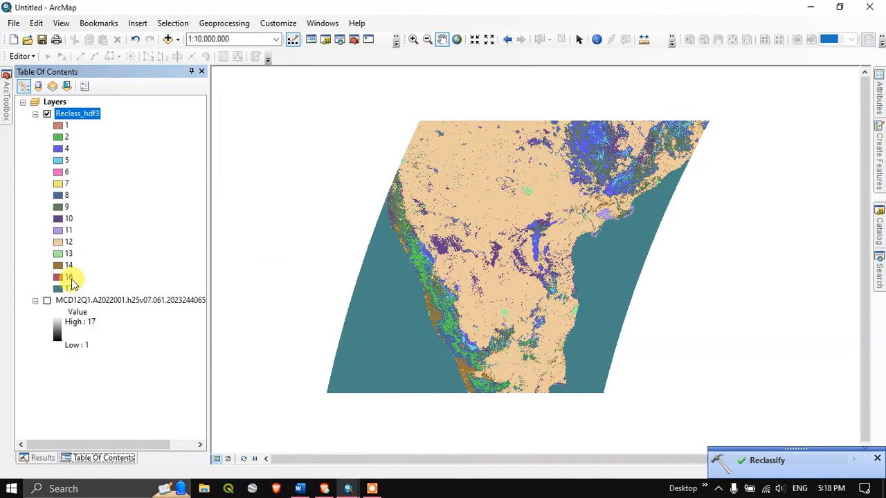
pyautogui.click(77, 113)
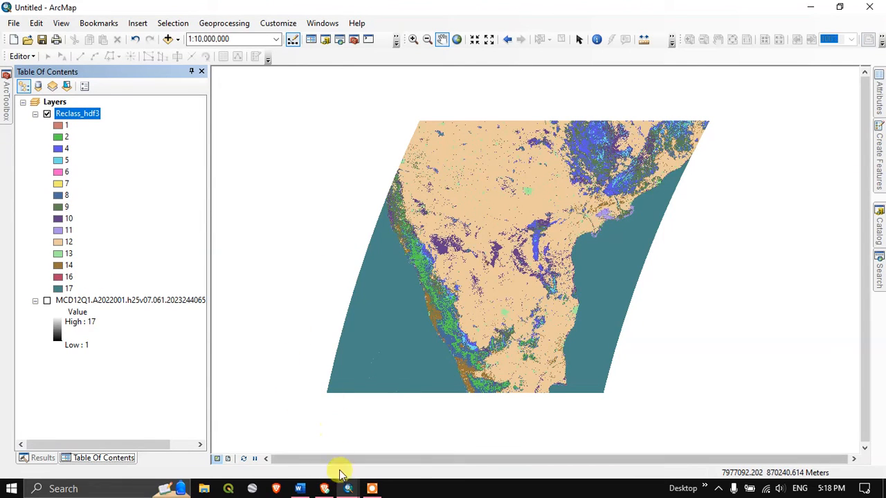
pyautogui.click(348, 488)
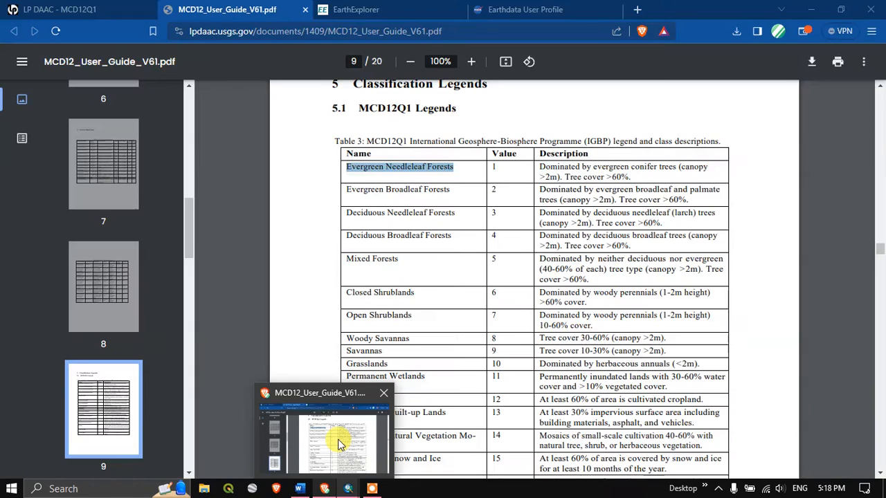
# Scroll the legend table to Barren (16) and Water Bodies (17), then return to ArcMap.
pyautogui.scroll(-3)
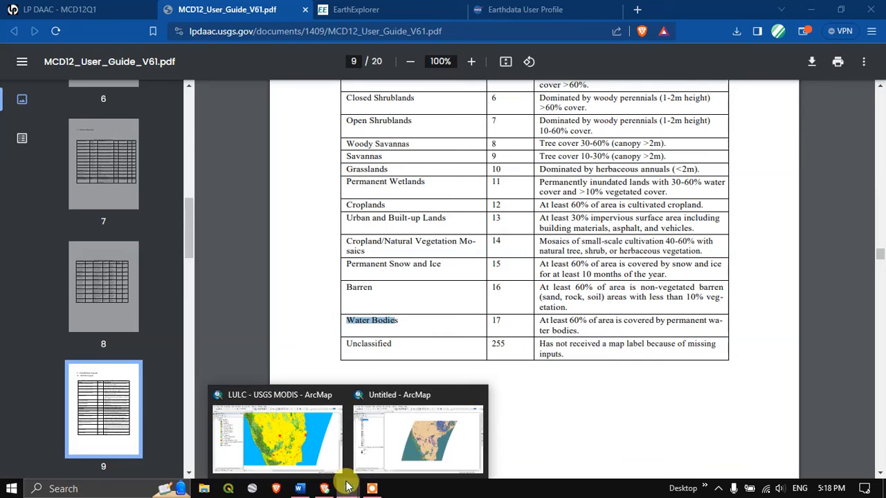
pyautogui.click(418, 439)
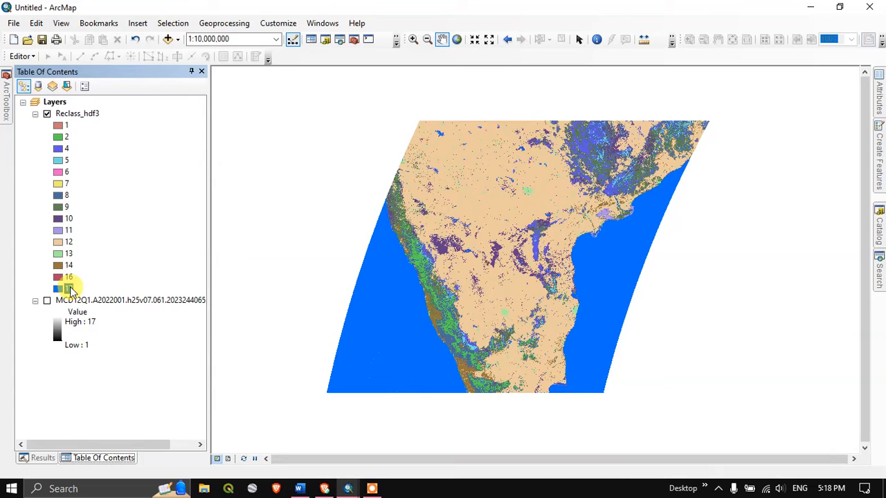
# Label class 17 'Waterbodies' and class 16 'Barren Land' in the reclassified layer's legend.
pyautogui.doubleClick(73, 288)
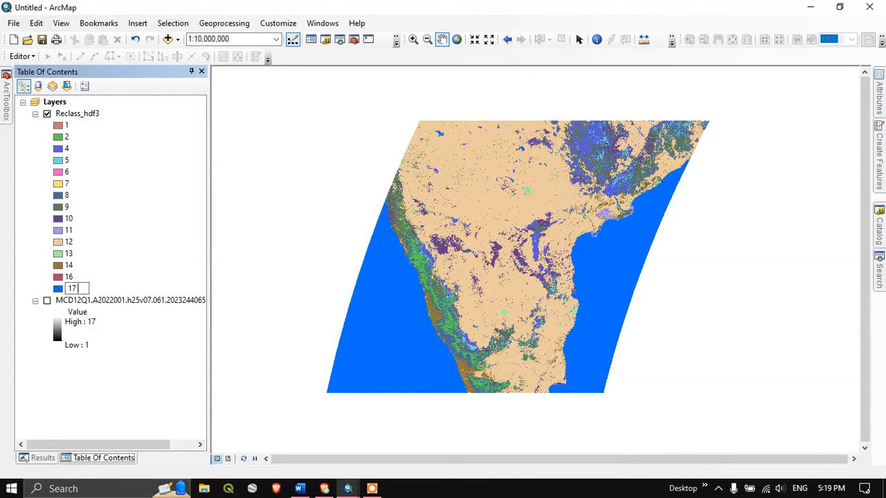
pyautogui.write('Waterbodies')
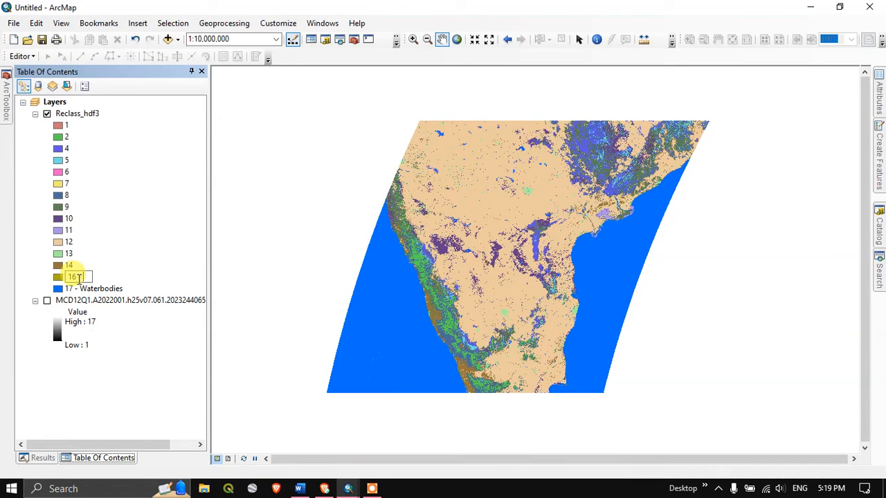
pyautogui.write('Barren Land')
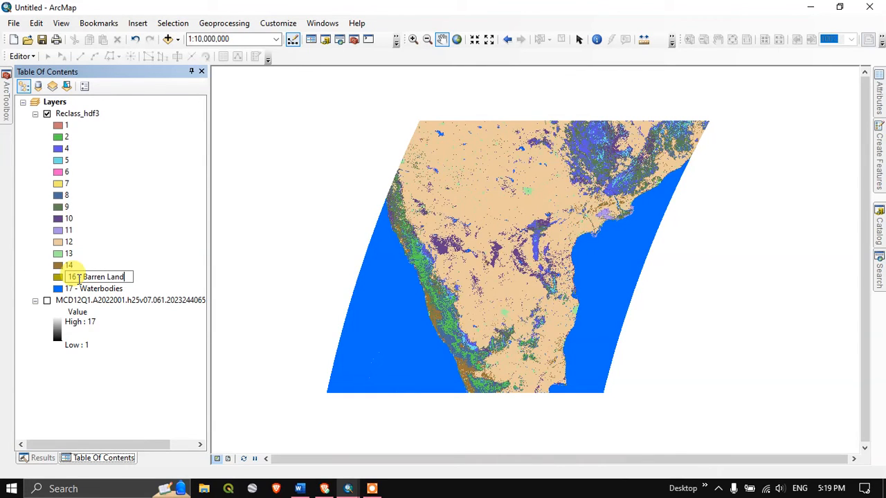
pyautogui.press('Return')
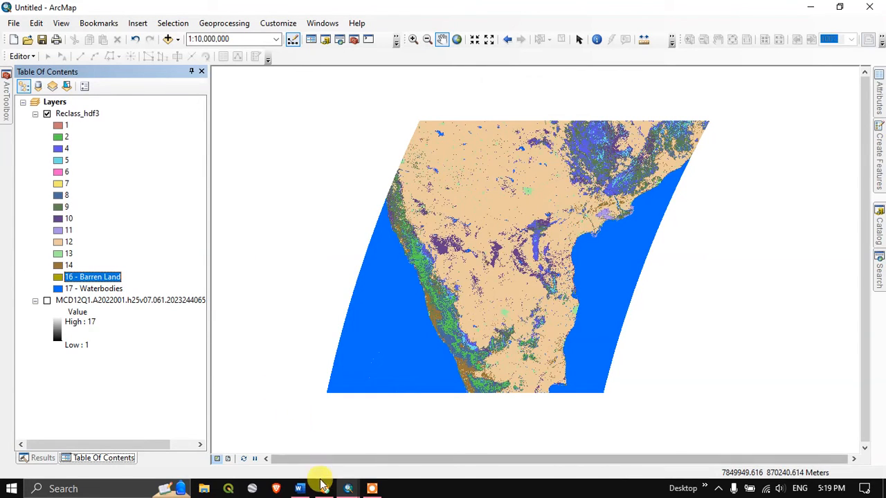
pyautogui.moveTo(349, 488)
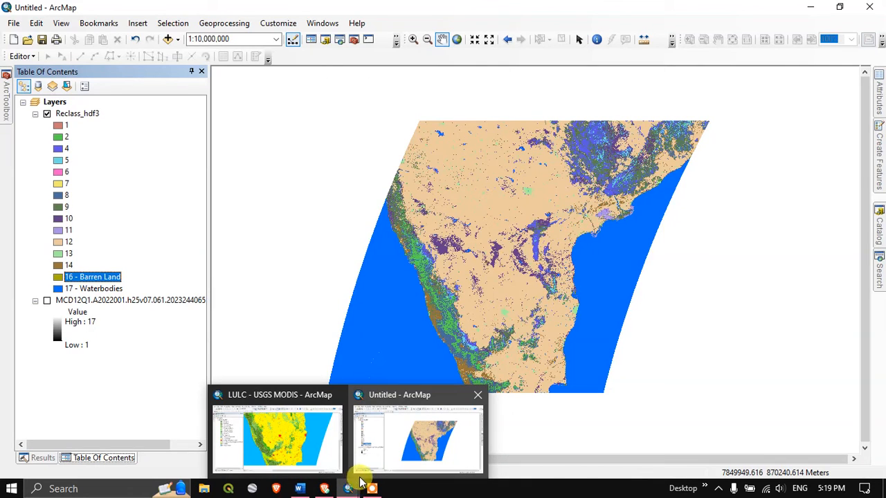
pyautogui.moveTo(381, 453)
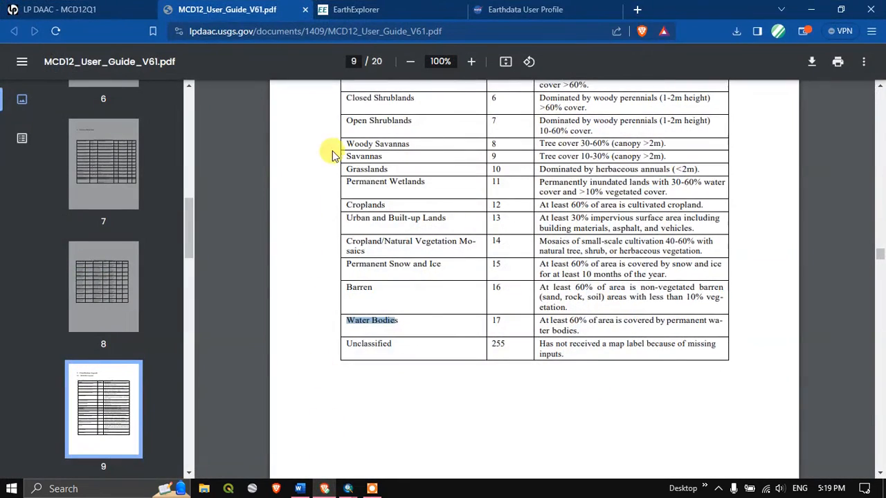
# Scroll up to the evergreen forest rows (values 1 and 2), then return to ArcMap.
pyautogui.scroll(3)
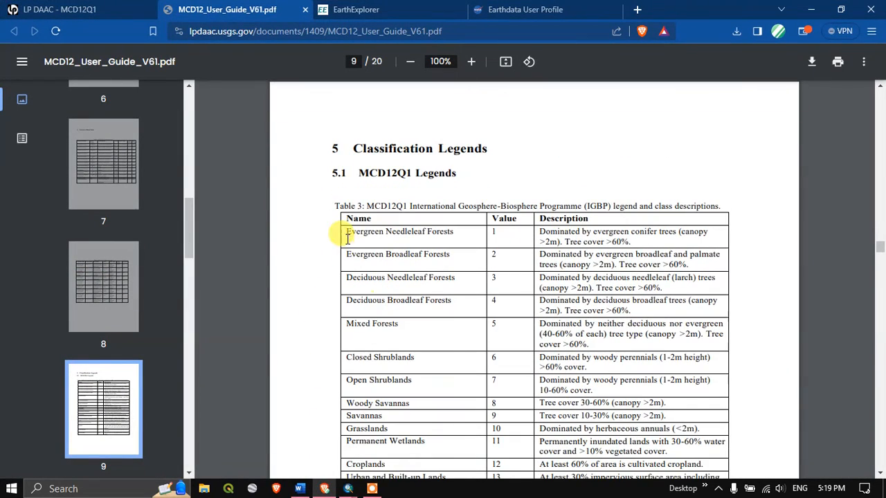
pyautogui.moveTo(398, 238)
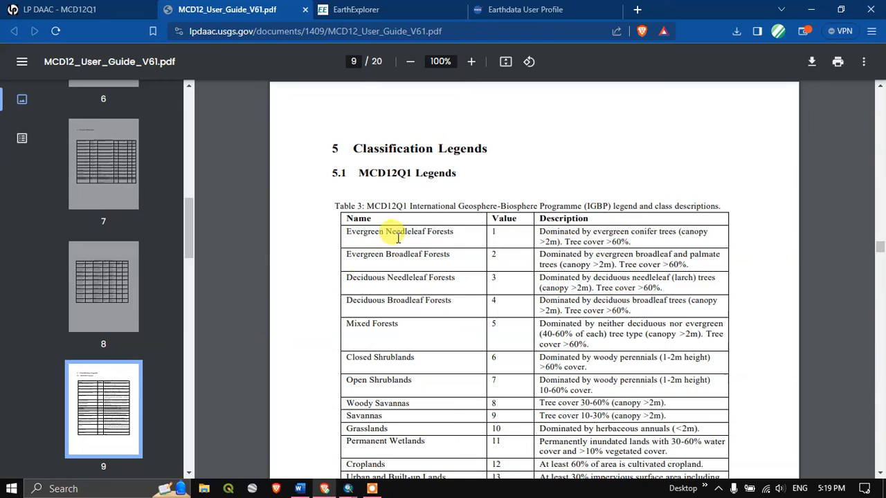
pyautogui.moveTo(367, 260)
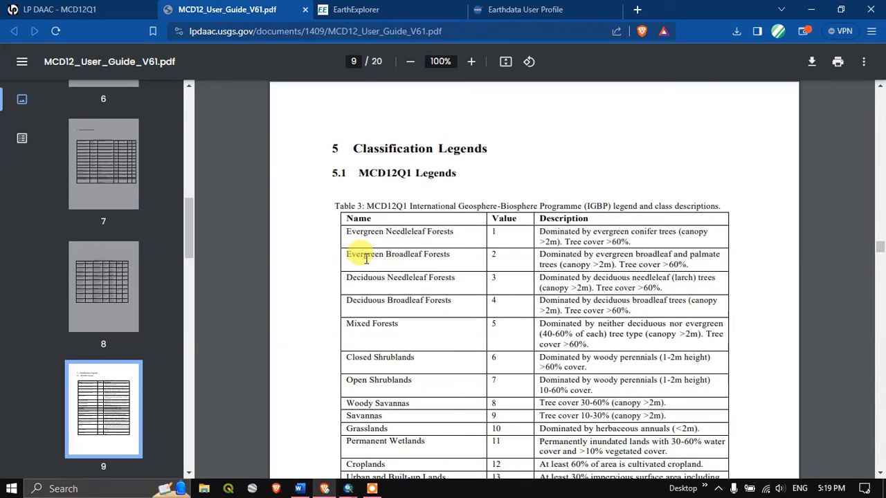
pyautogui.moveTo(330, 476)
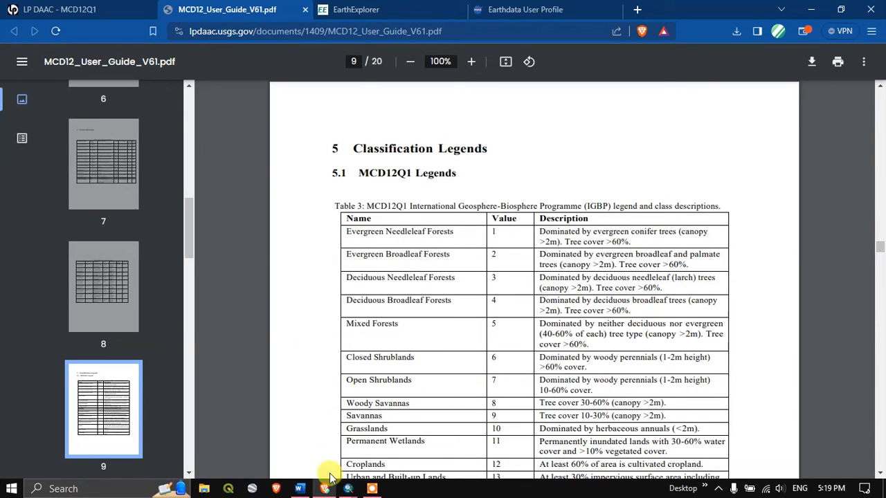
pyautogui.click(348, 489)
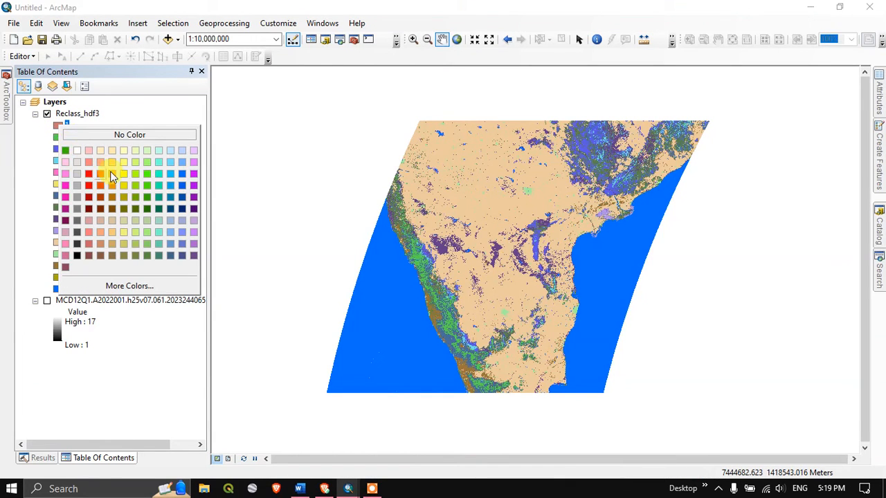
# Recolour classes 2, 4 and 5 of the reclassified layer in shades of green.
pyautogui.click(112, 173)
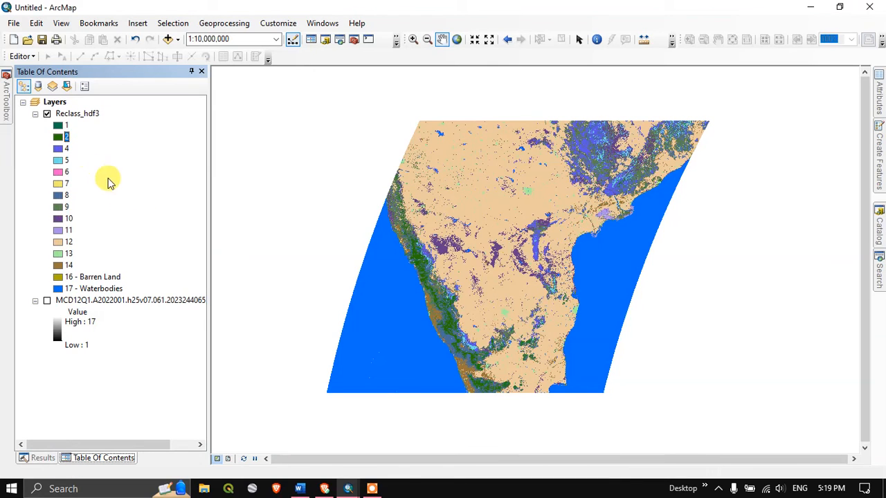
pyautogui.moveTo(365, 317)
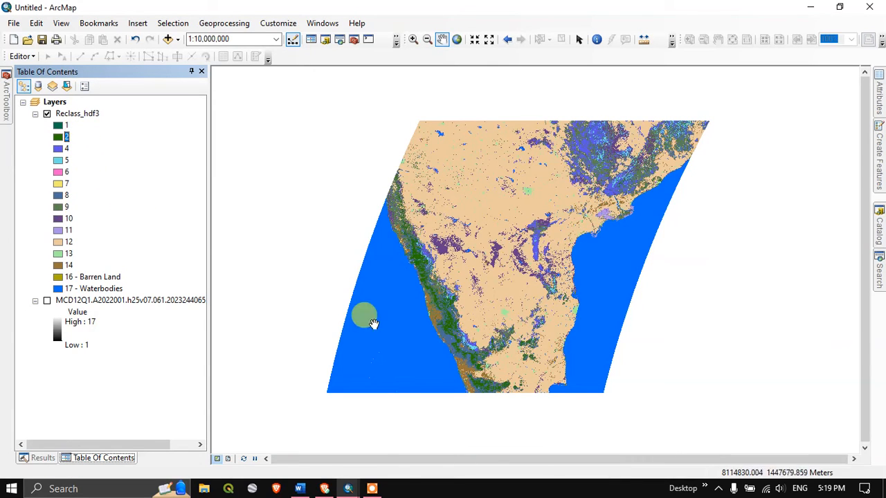
pyautogui.moveTo(289, 475)
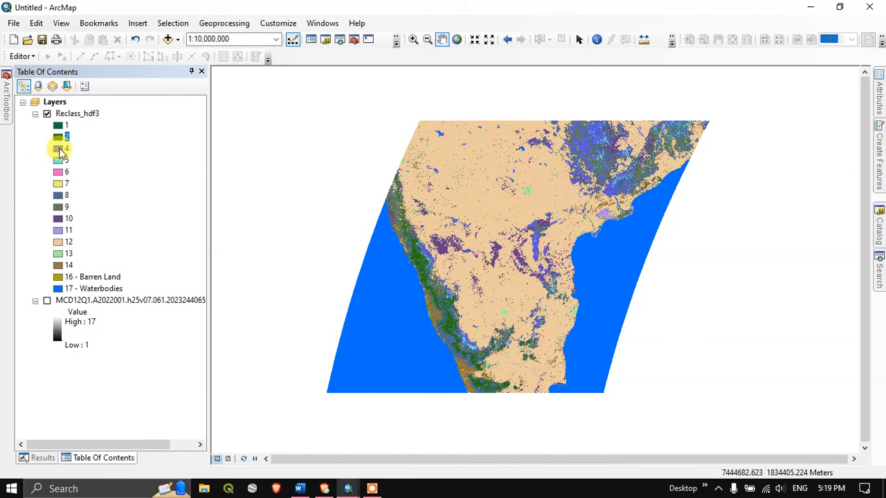
pyautogui.click(58, 148)
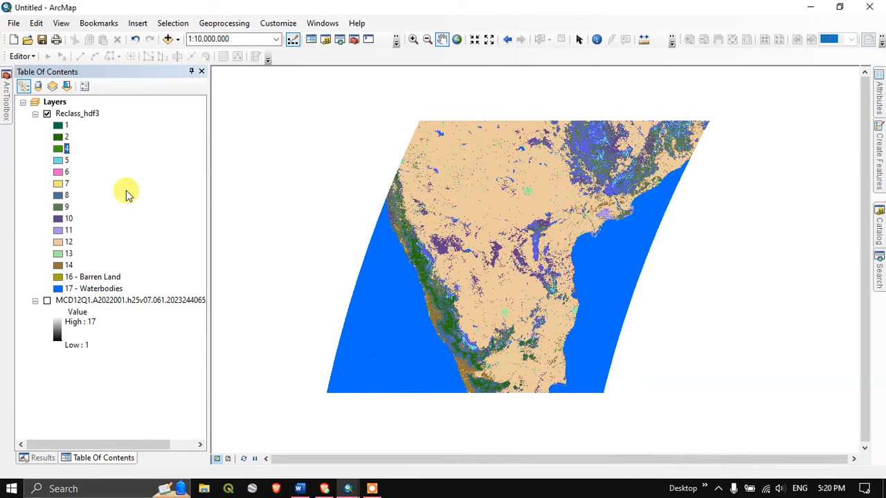
pyautogui.click(58, 160)
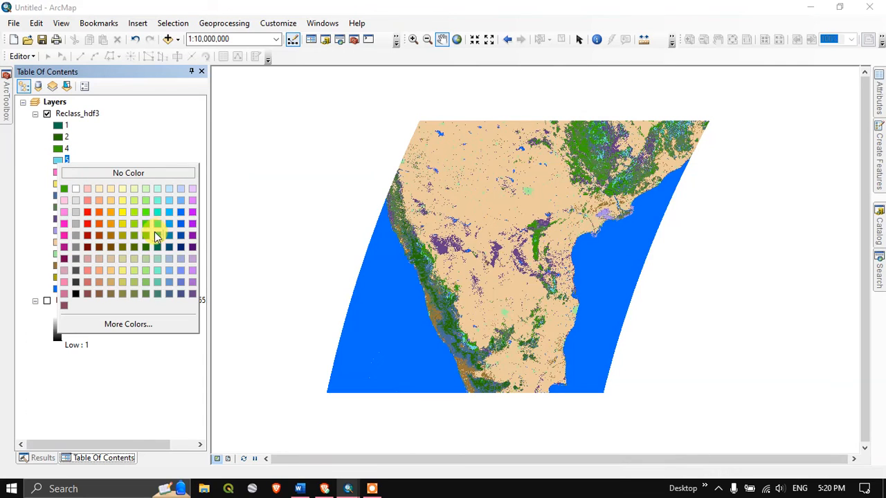
pyautogui.click(157, 224)
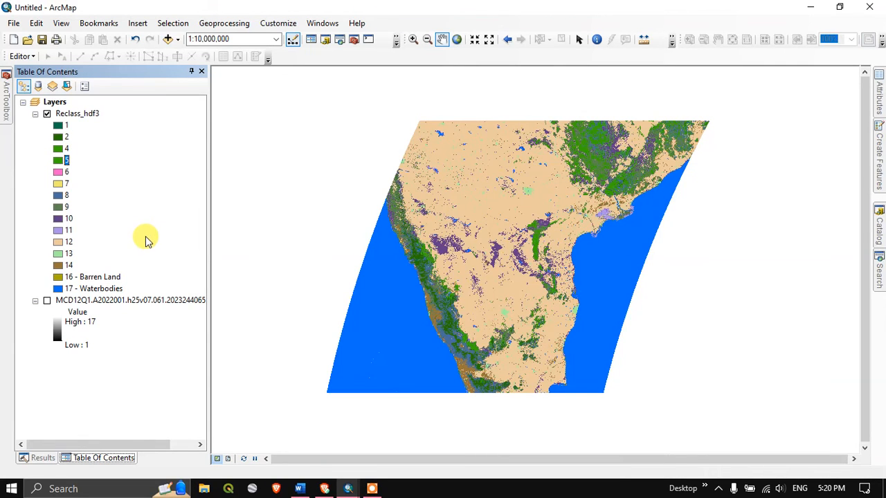
pyautogui.moveTo(439, 240)
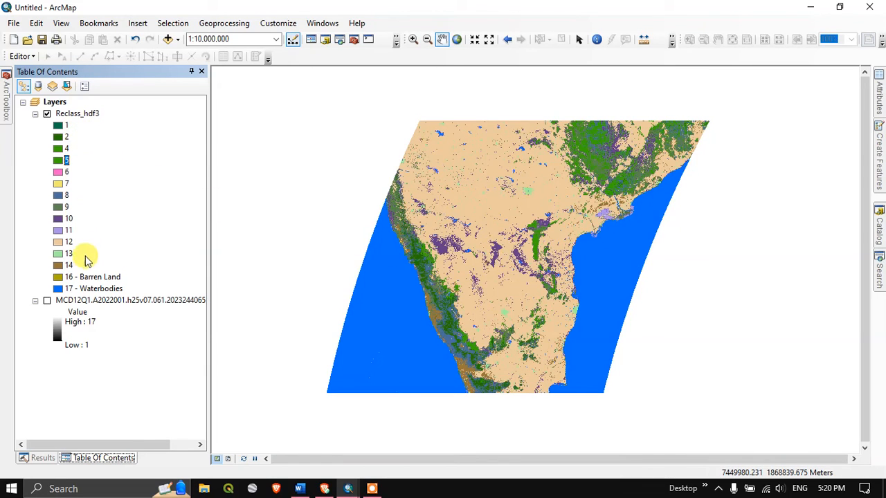
pyautogui.moveTo(67, 126)
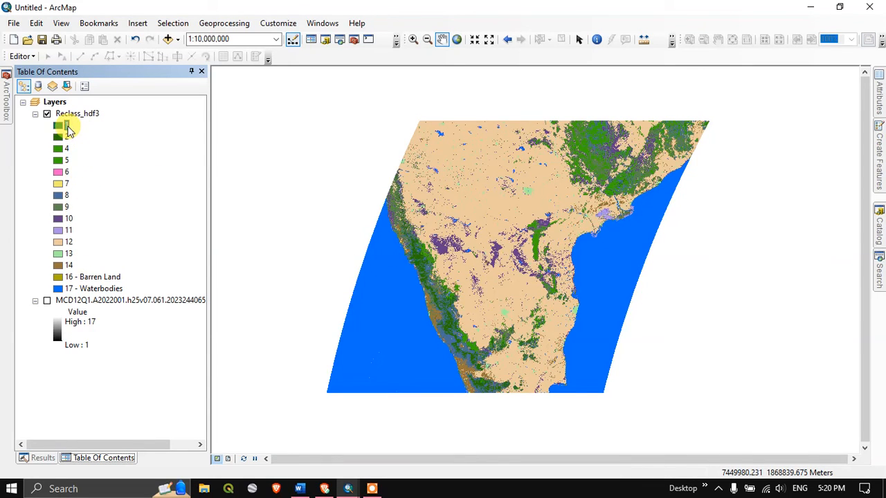
# Label classes 1 and 2 as '- Evergreen Forest'.
pyautogui.doubleClick(67, 126)
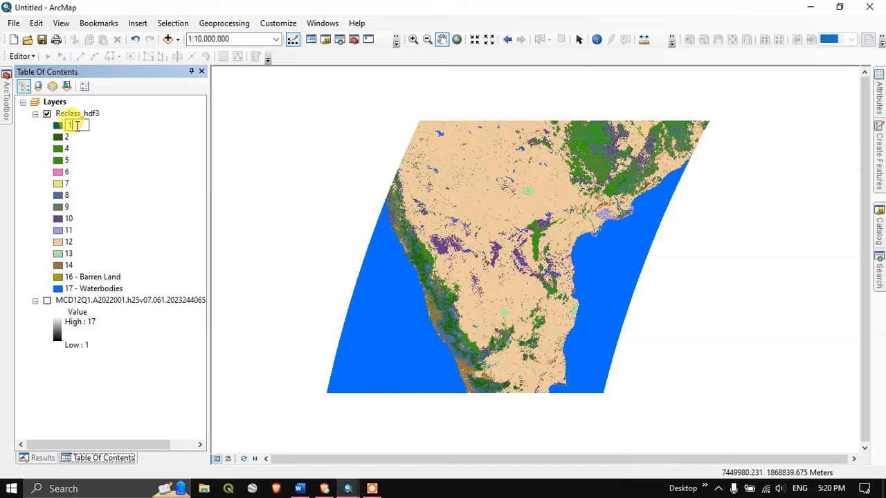
pyautogui.write('-')
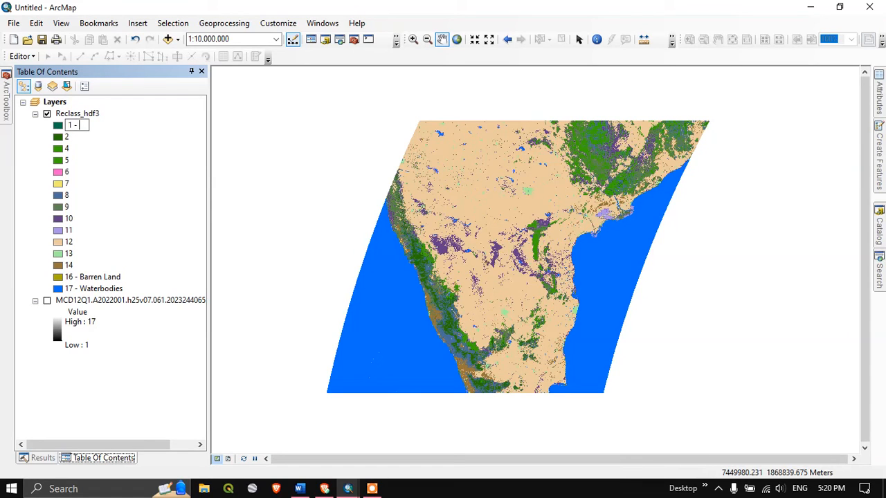
pyautogui.write('ever')
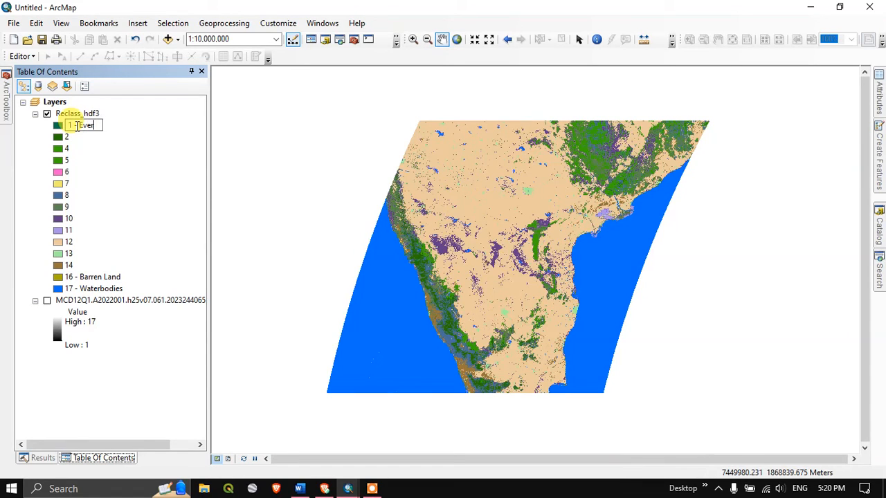
pyautogui.write('Evergreen')
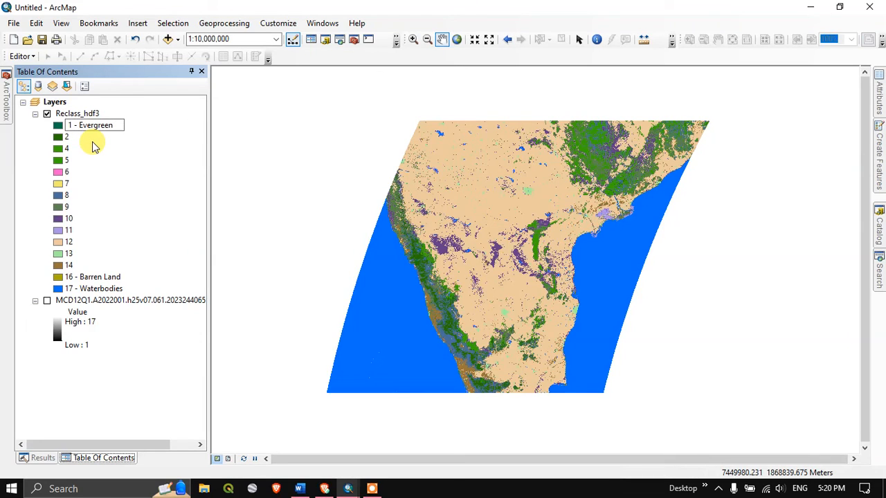
pyautogui.write('Forest')
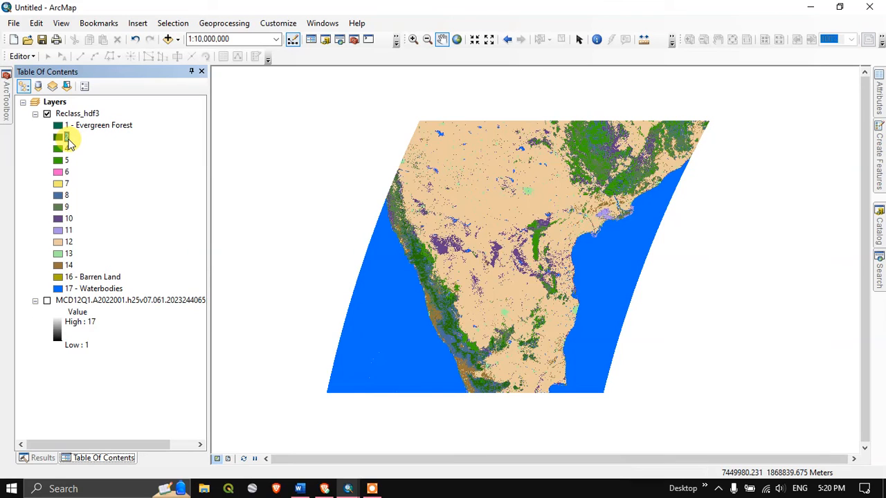
pyautogui.doubleClick(68, 136)
pyautogui.write(' - ')
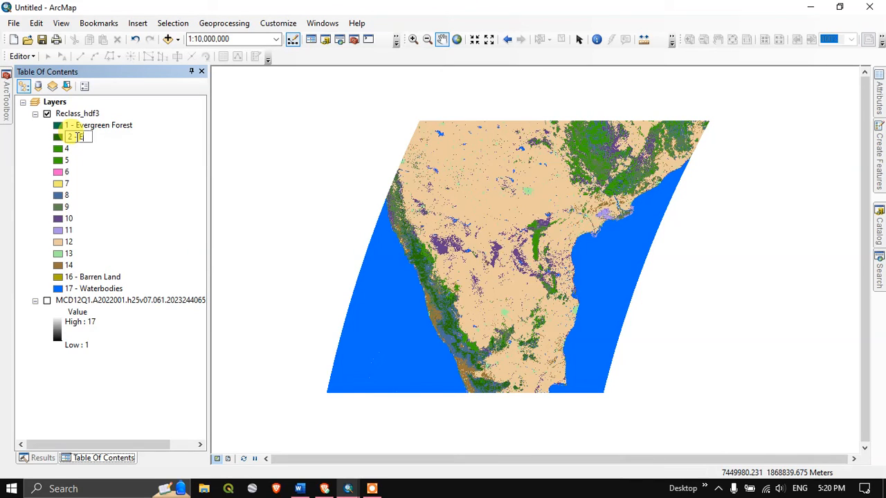
pyautogui.write('Ever')
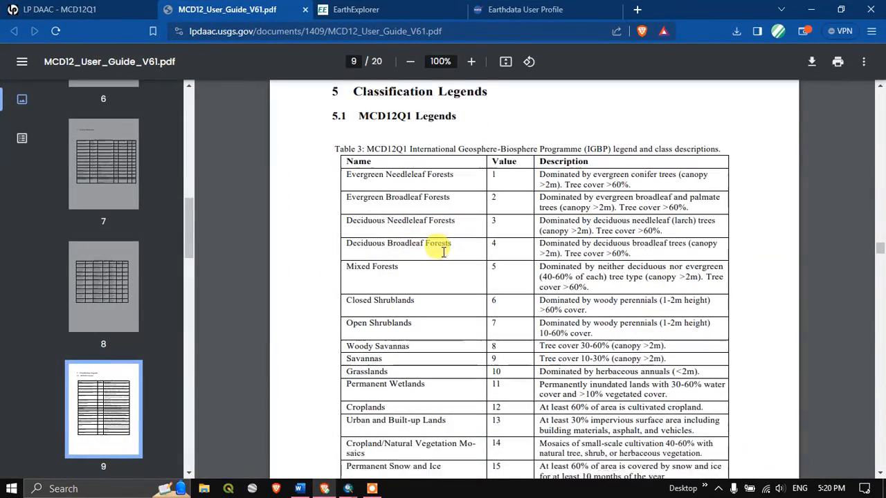
# Scroll through Table 3 of MCD12_User_Guide_V61.pdf, then go back to the ArcMap map.
pyautogui.scroll(3)
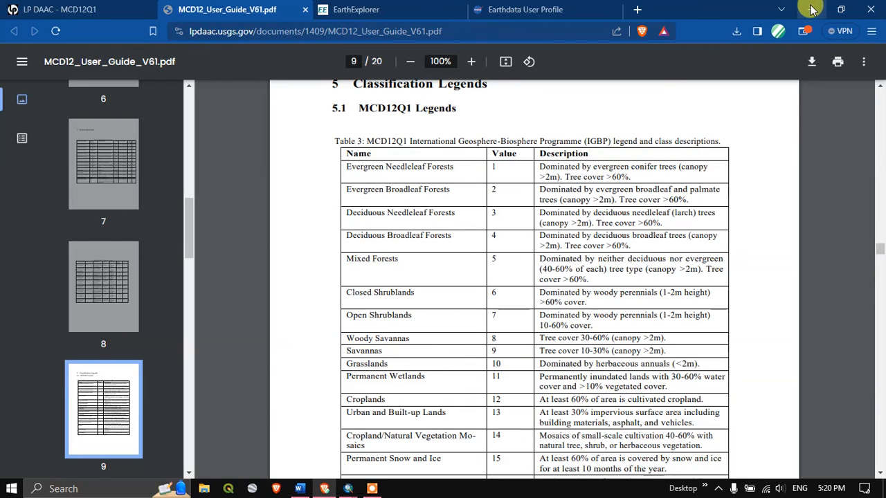
pyautogui.click(181, 488)
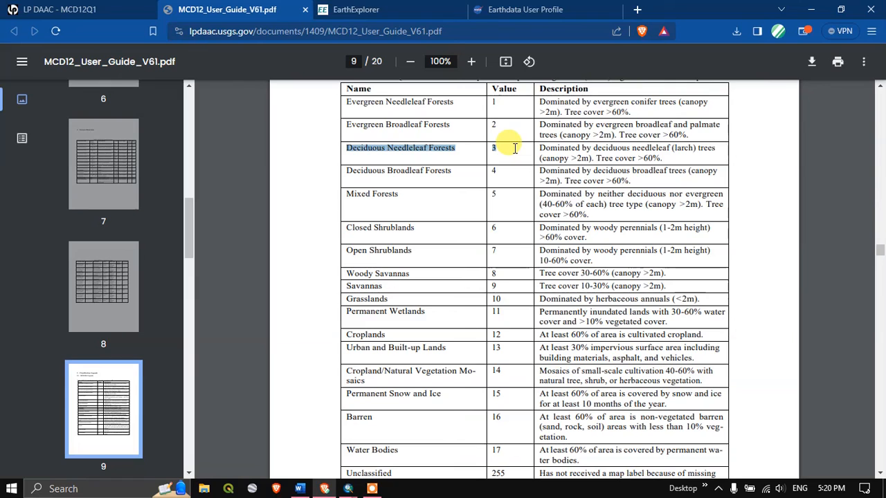
pyautogui.scroll(-3)
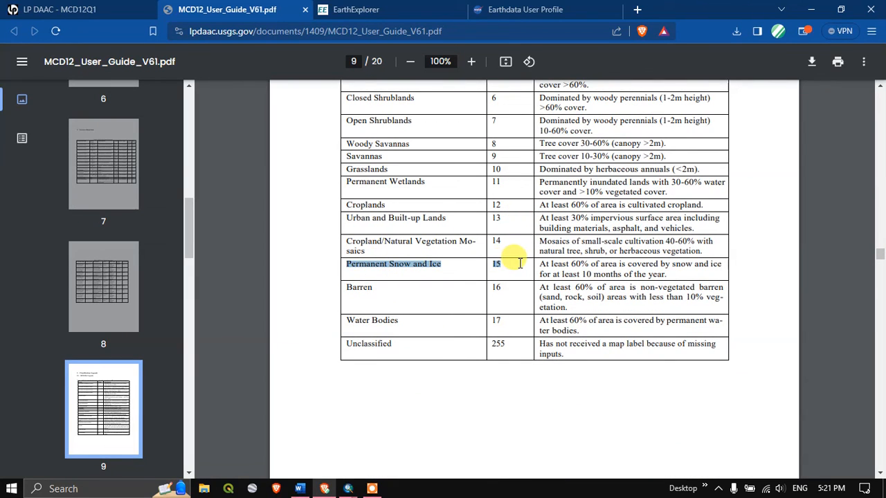
pyautogui.moveTo(457, 277)
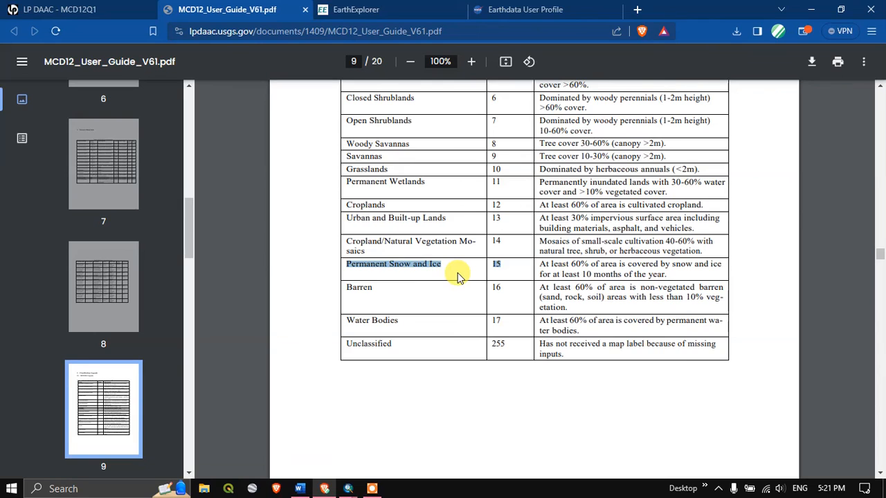
pyautogui.scroll(3)
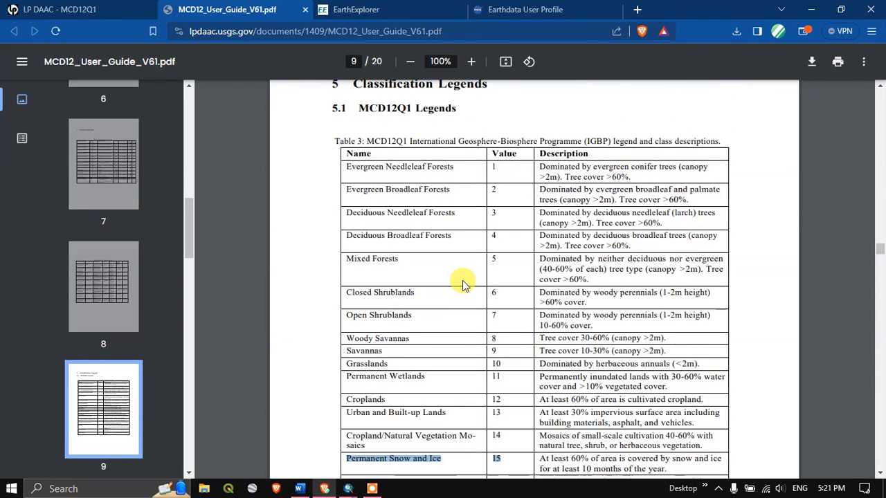
pyautogui.moveTo(348, 488)
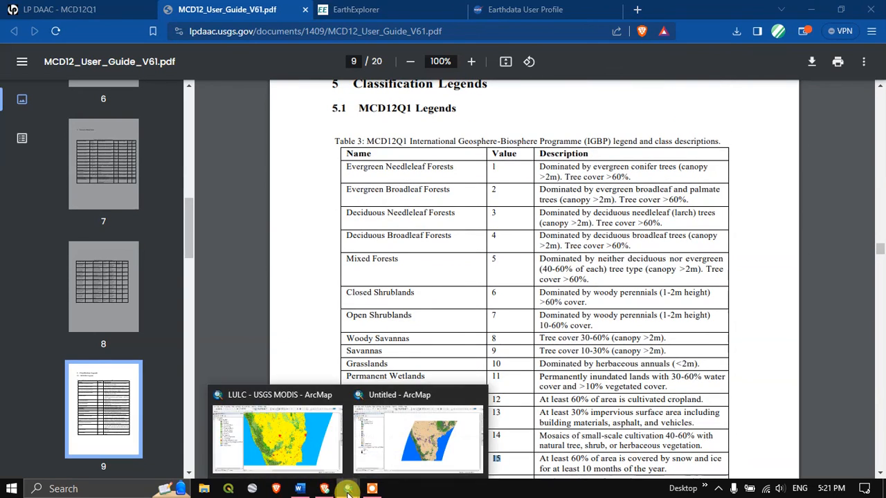
pyautogui.click(417, 439)
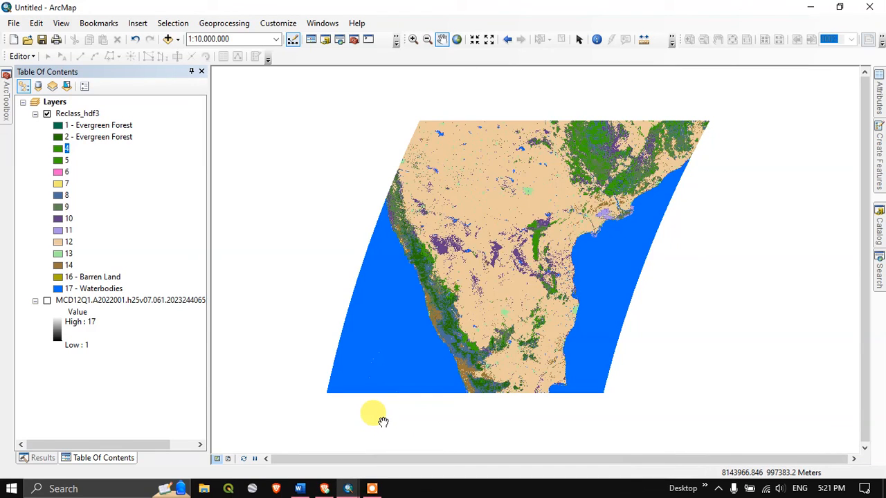